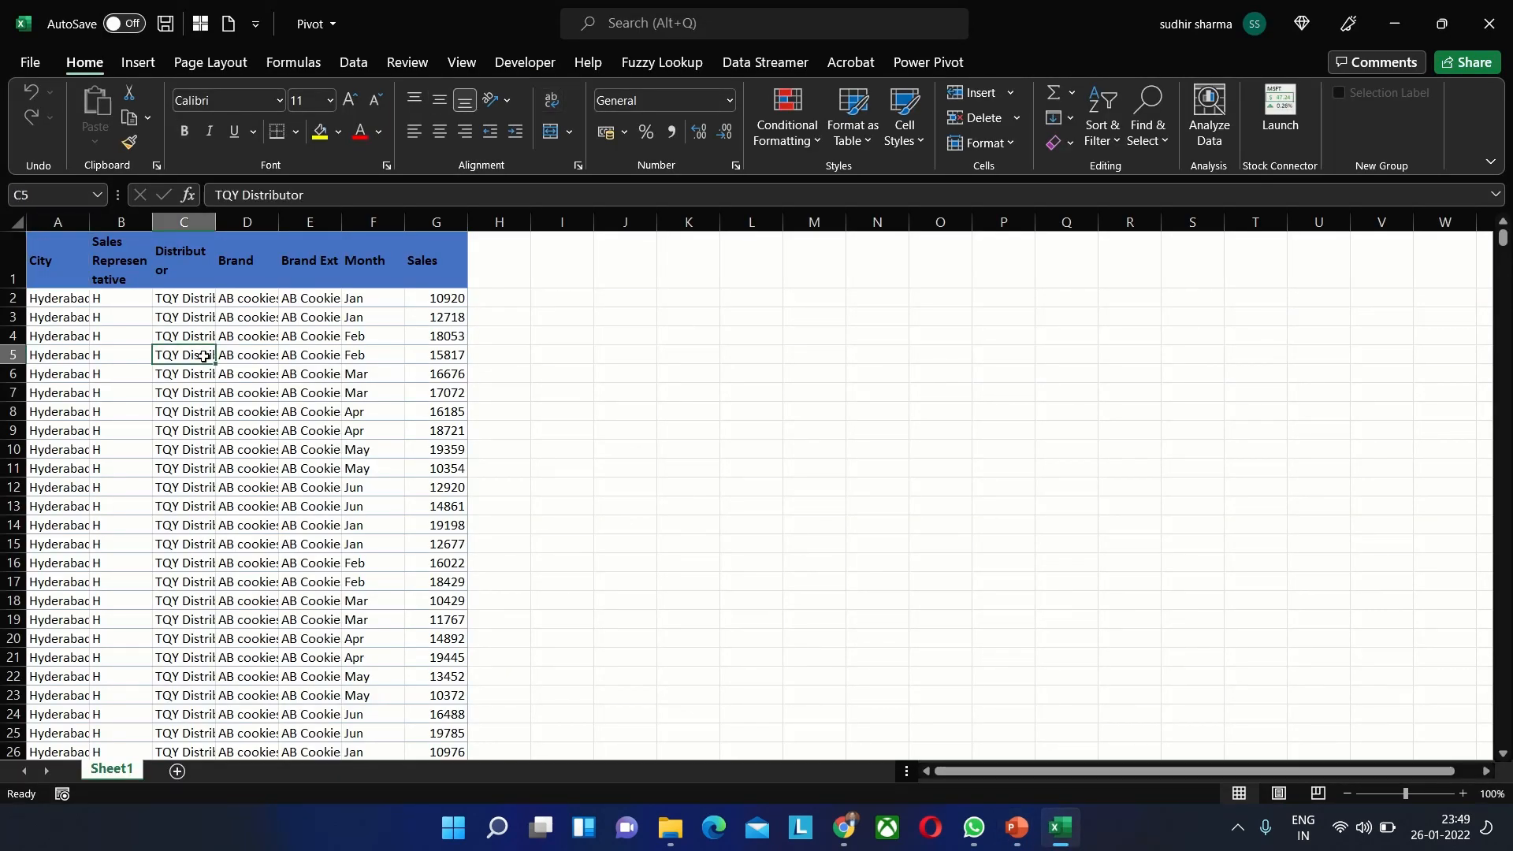
Select the whole sales range A1:G18361 starting from the City header
left_click(57, 259)
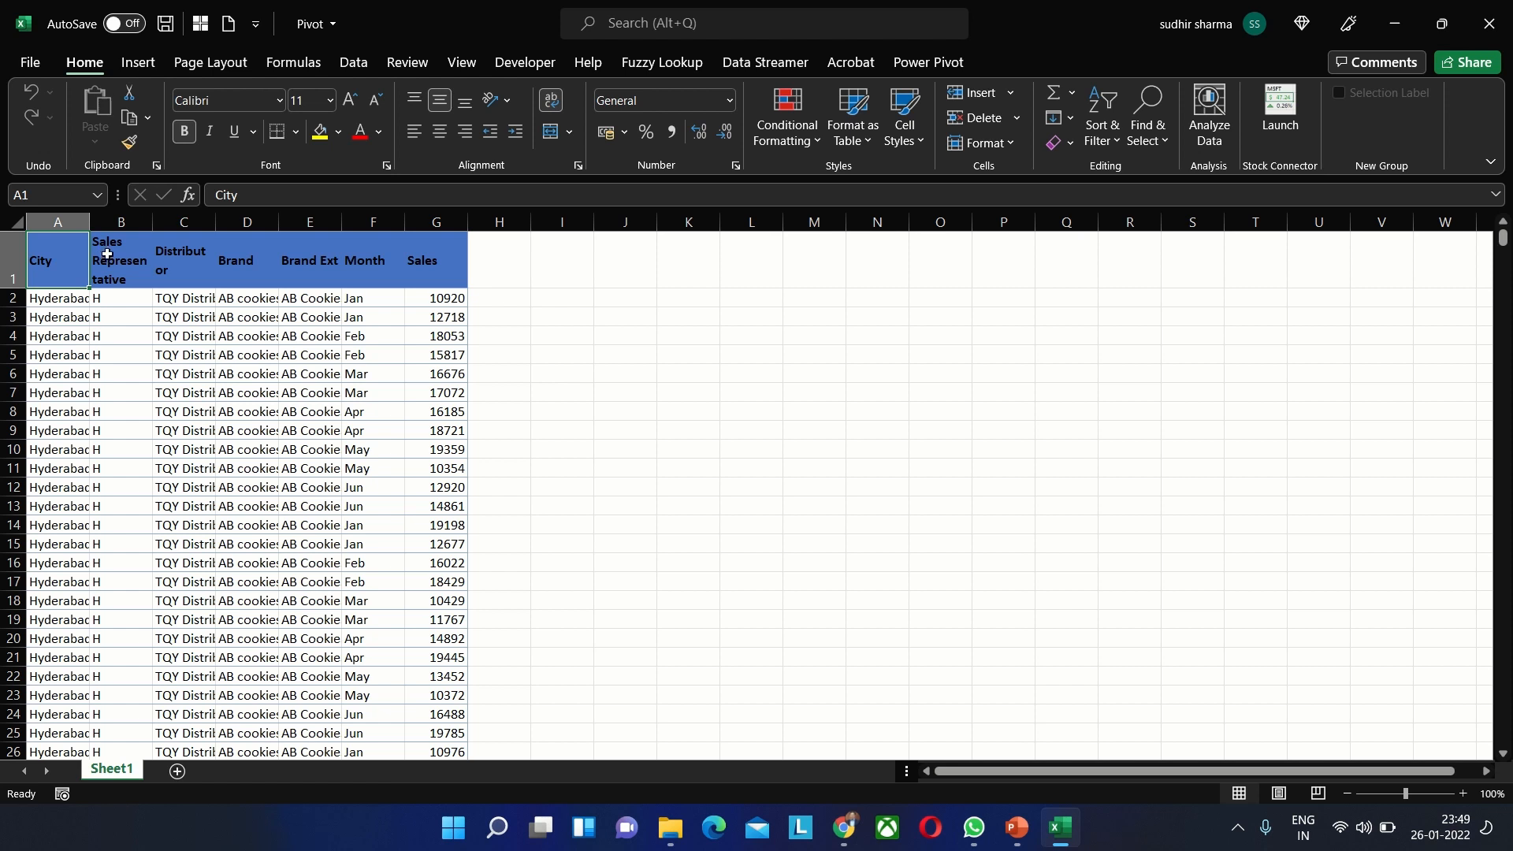
left_click(183, 260)
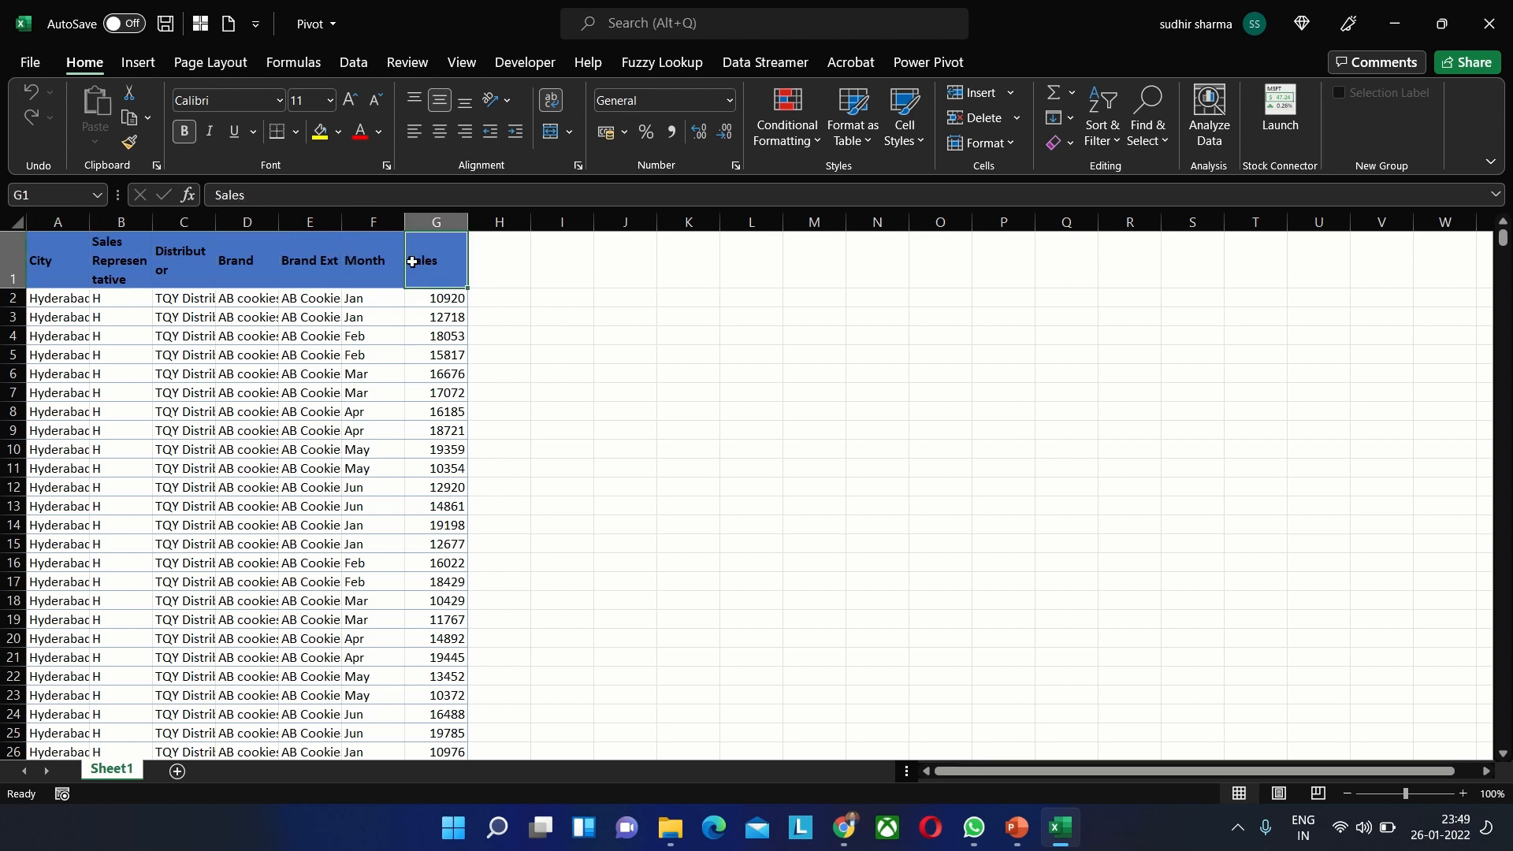
left_click(57, 260)
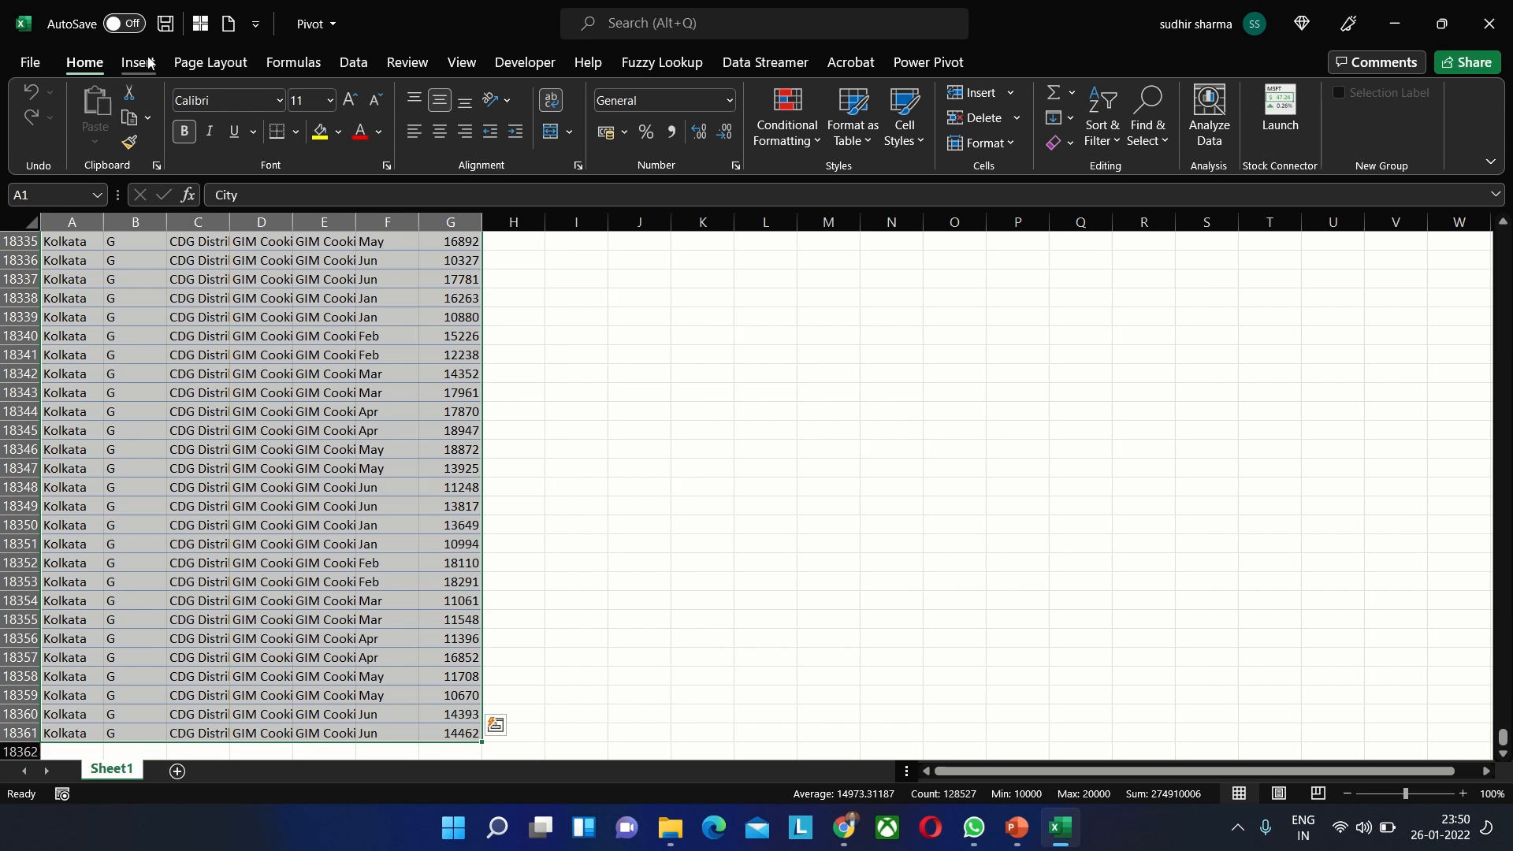
Convert the selected sales data into a formatted table with headers
left_click(137, 62)
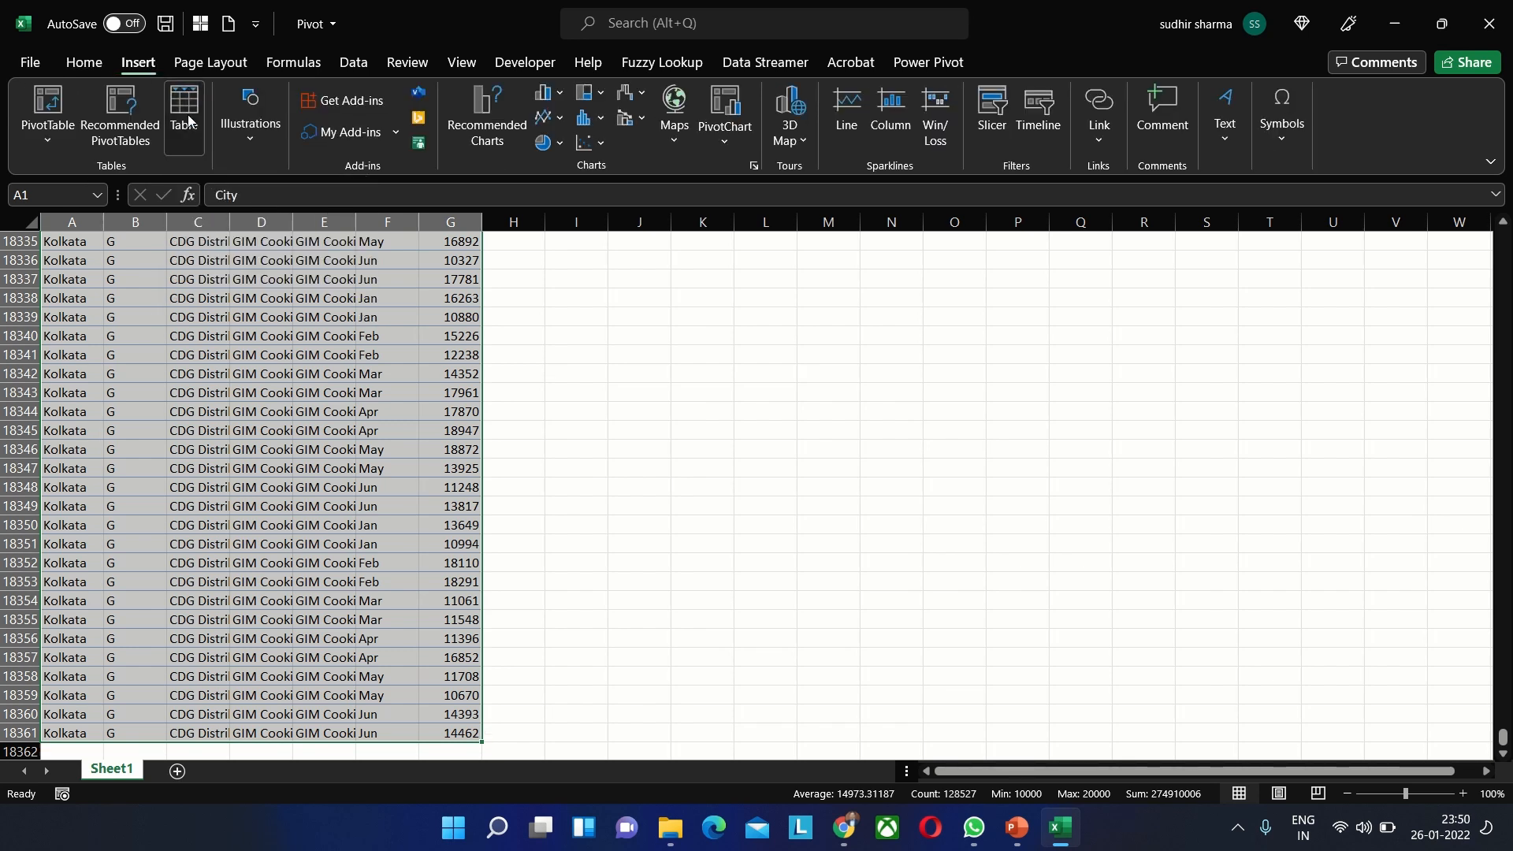
left_click(182, 109)
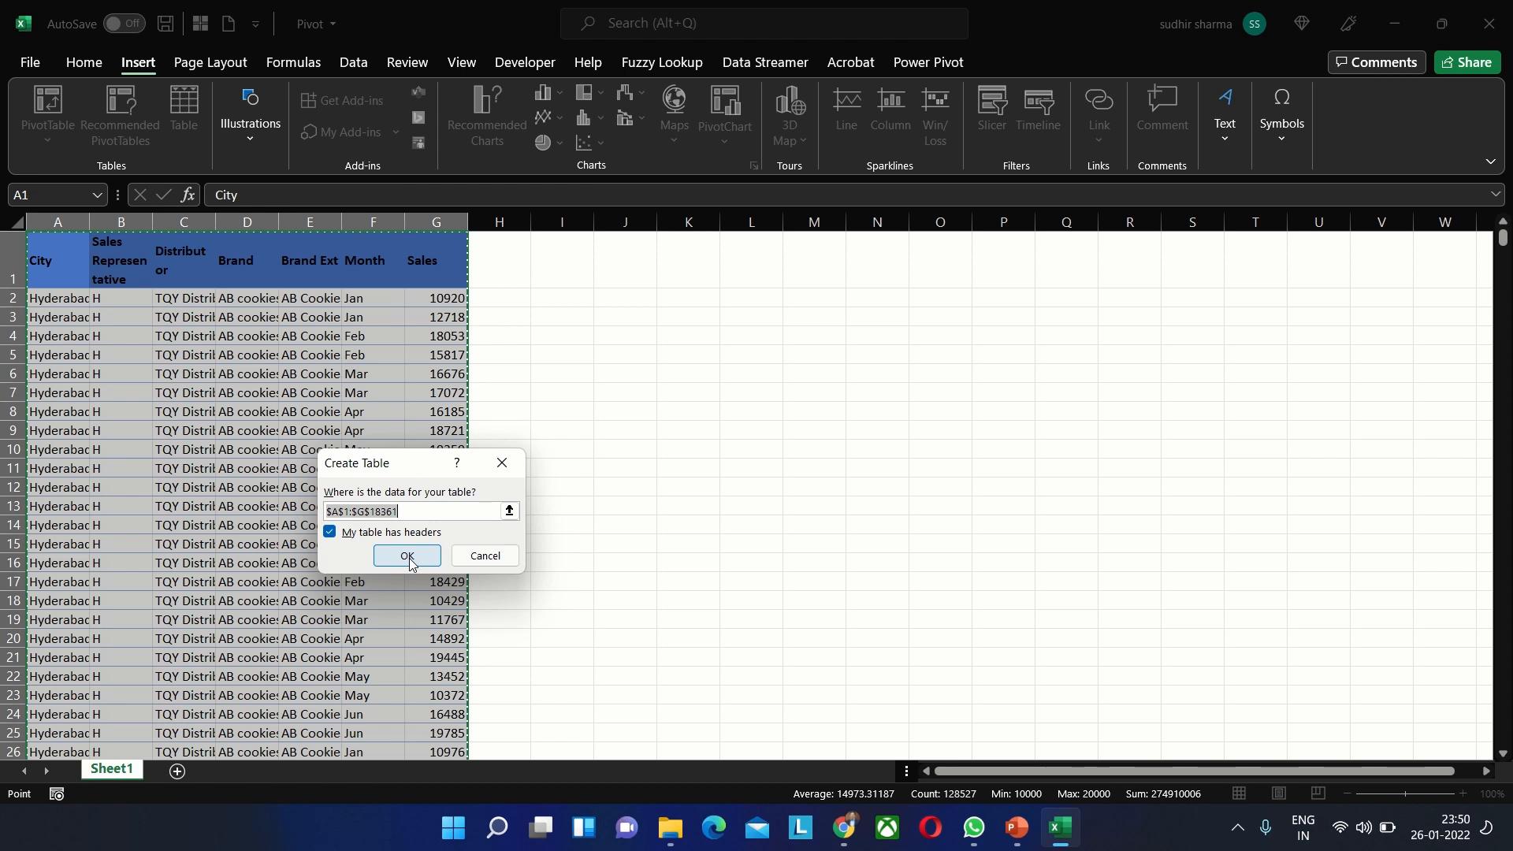
left_click(406, 556)
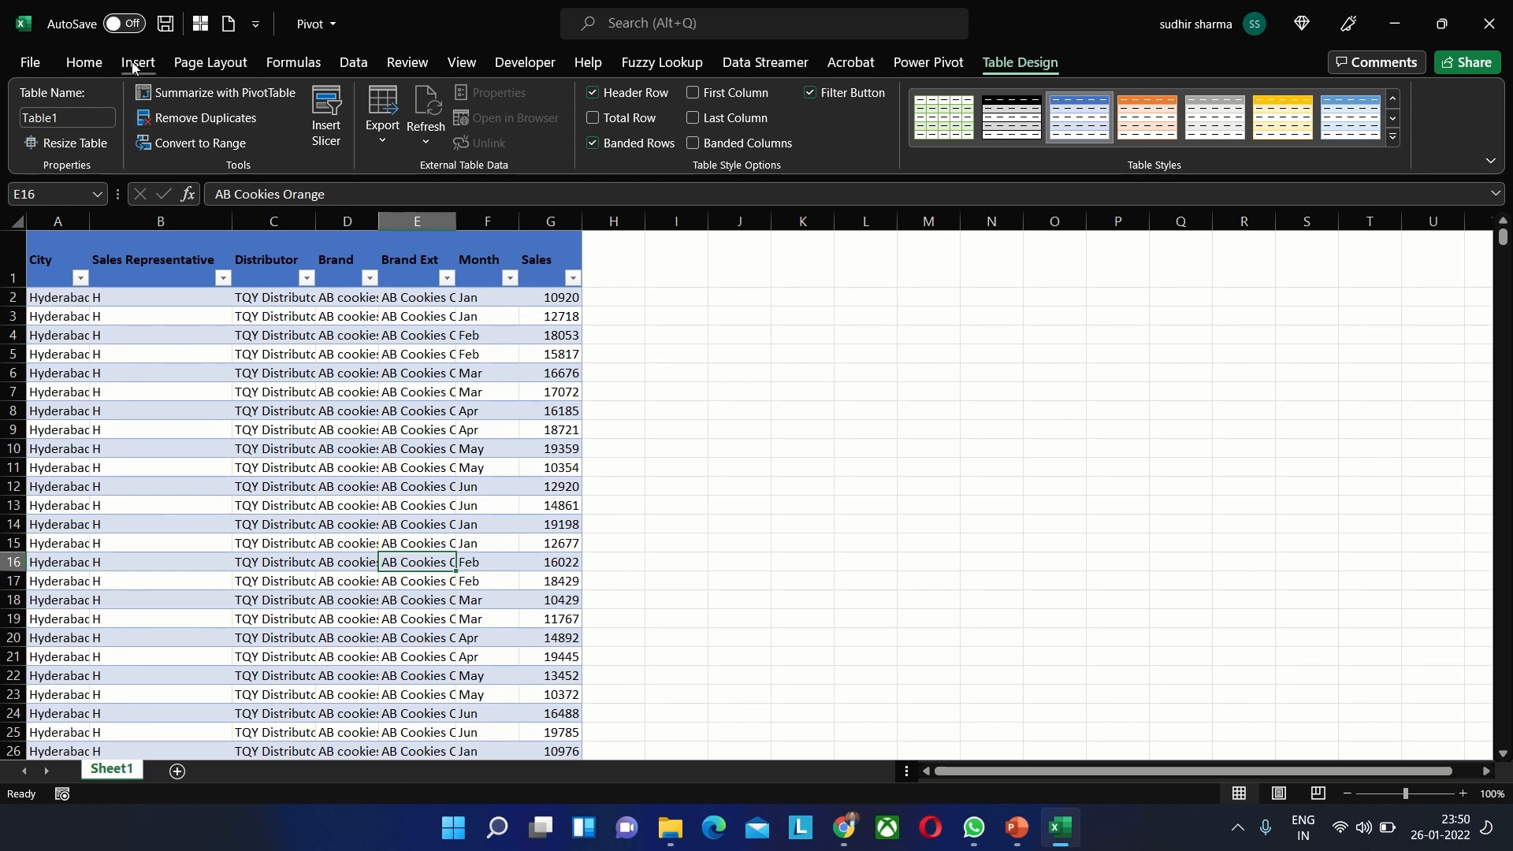
Insert a blank PivotTable from Table1 onto a new worksheet
left_click(137, 61)
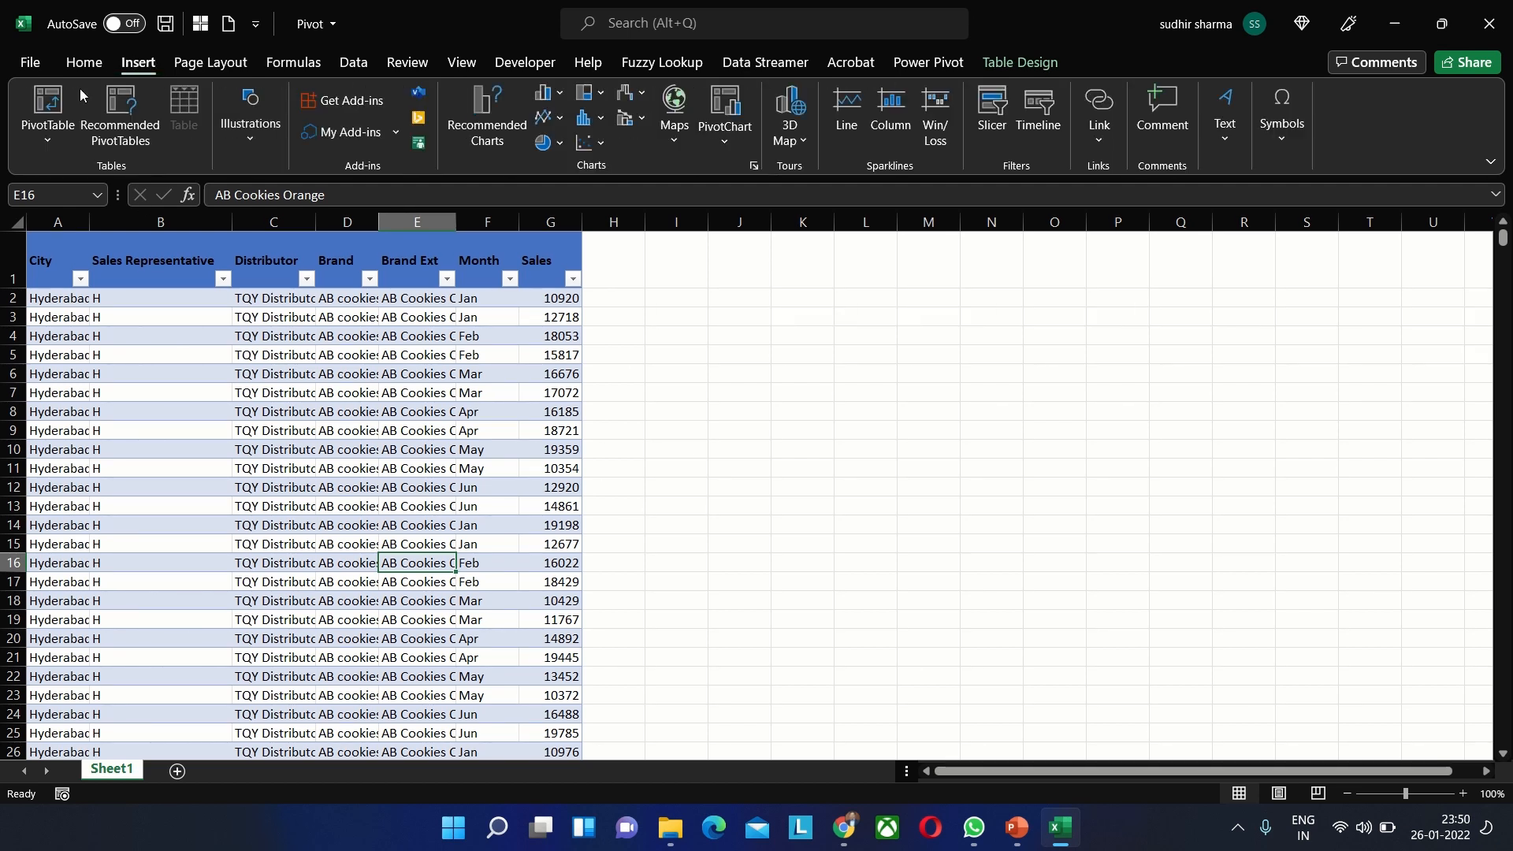
left_click(45, 110)
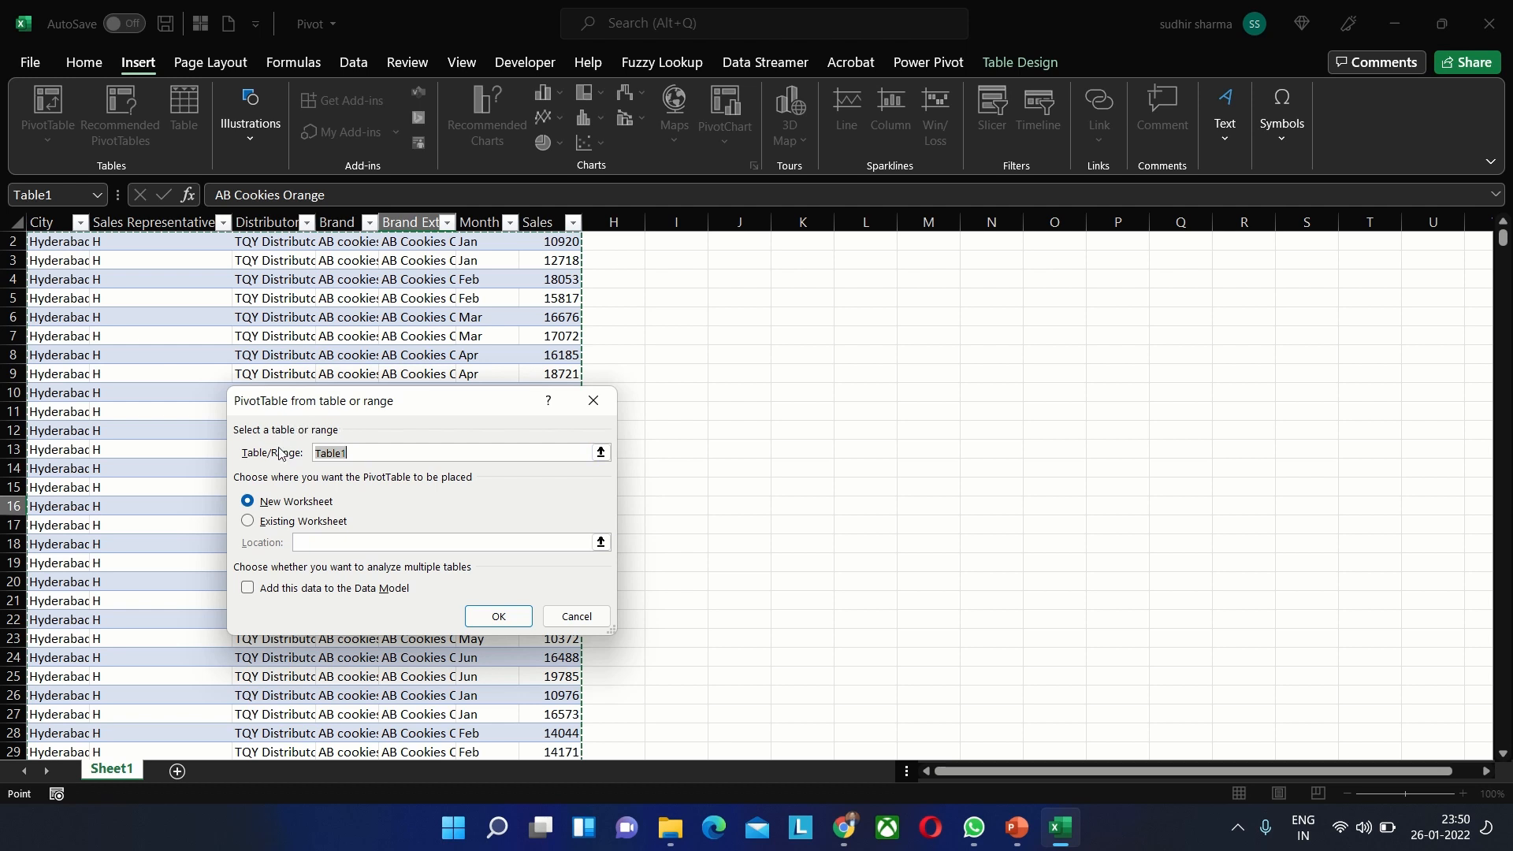
mouse_move(295, 458)
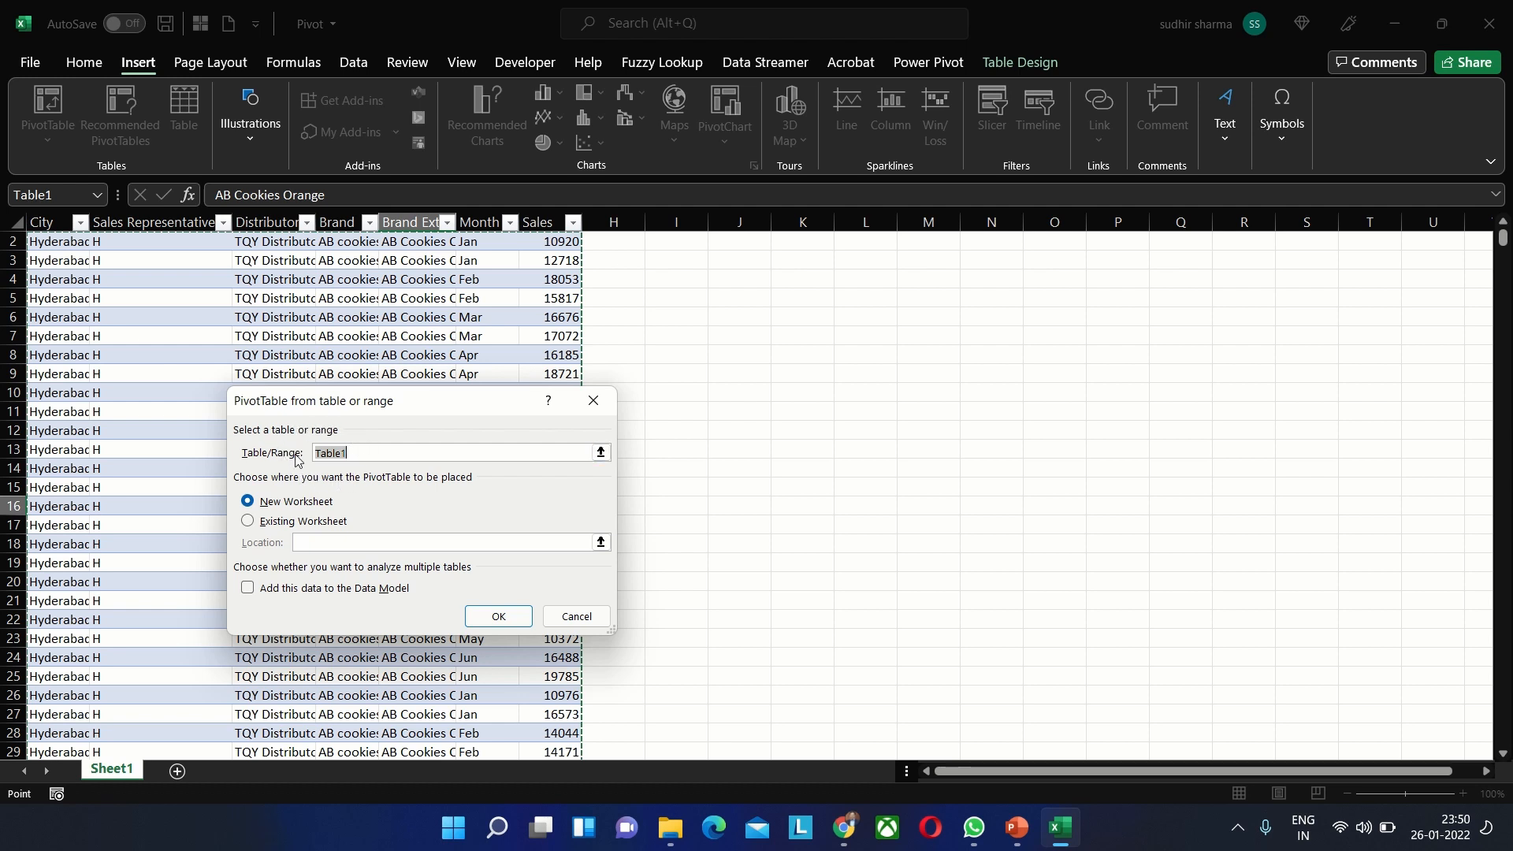
mouse_move(230, 510)
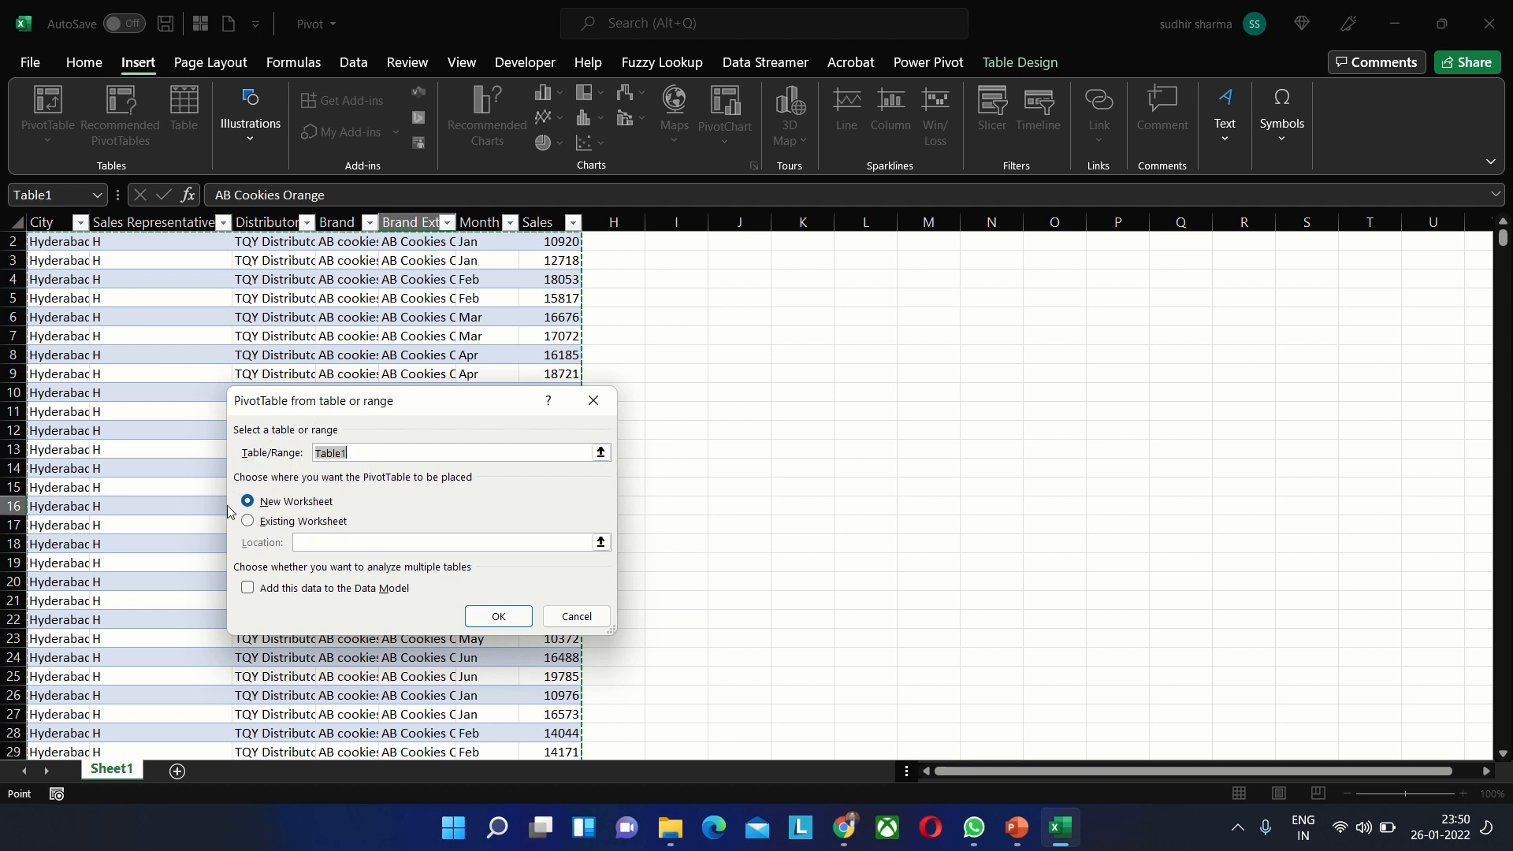
mouse_move(234, 509)
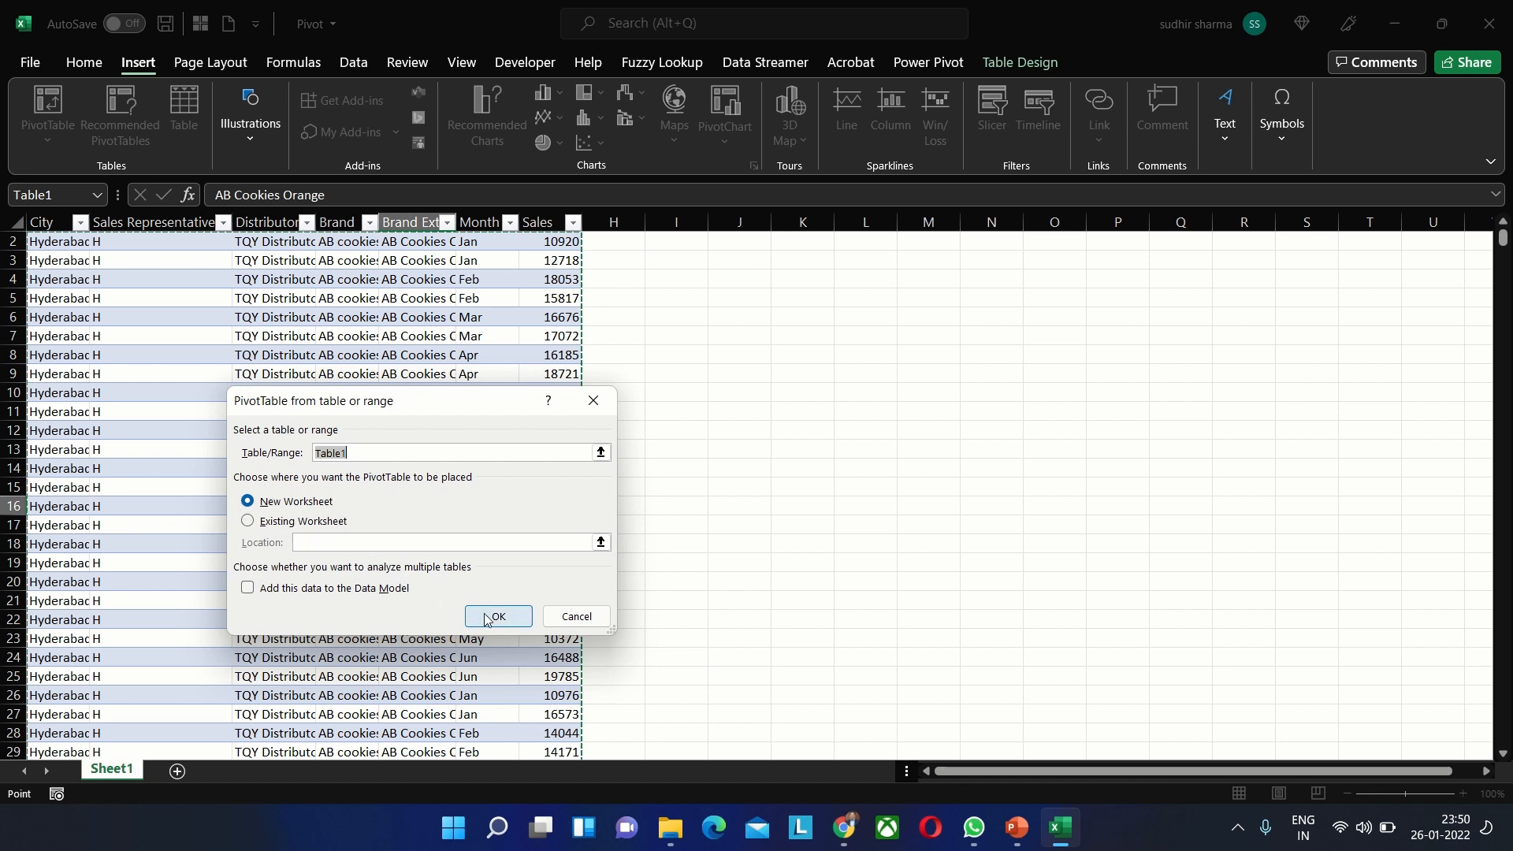
left_click(498, 616)
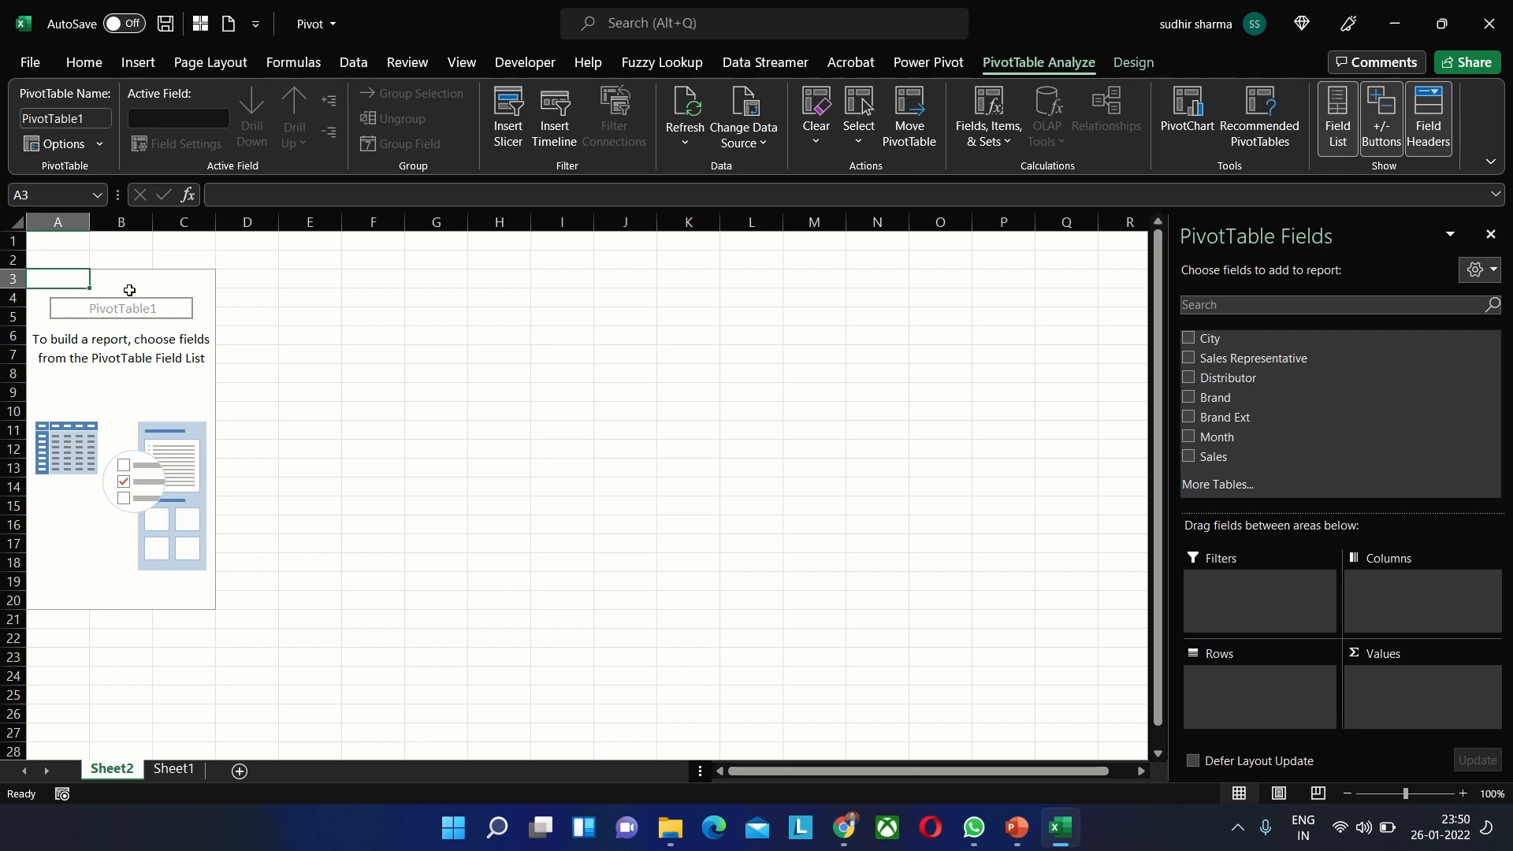
mouse_move(137, 267)
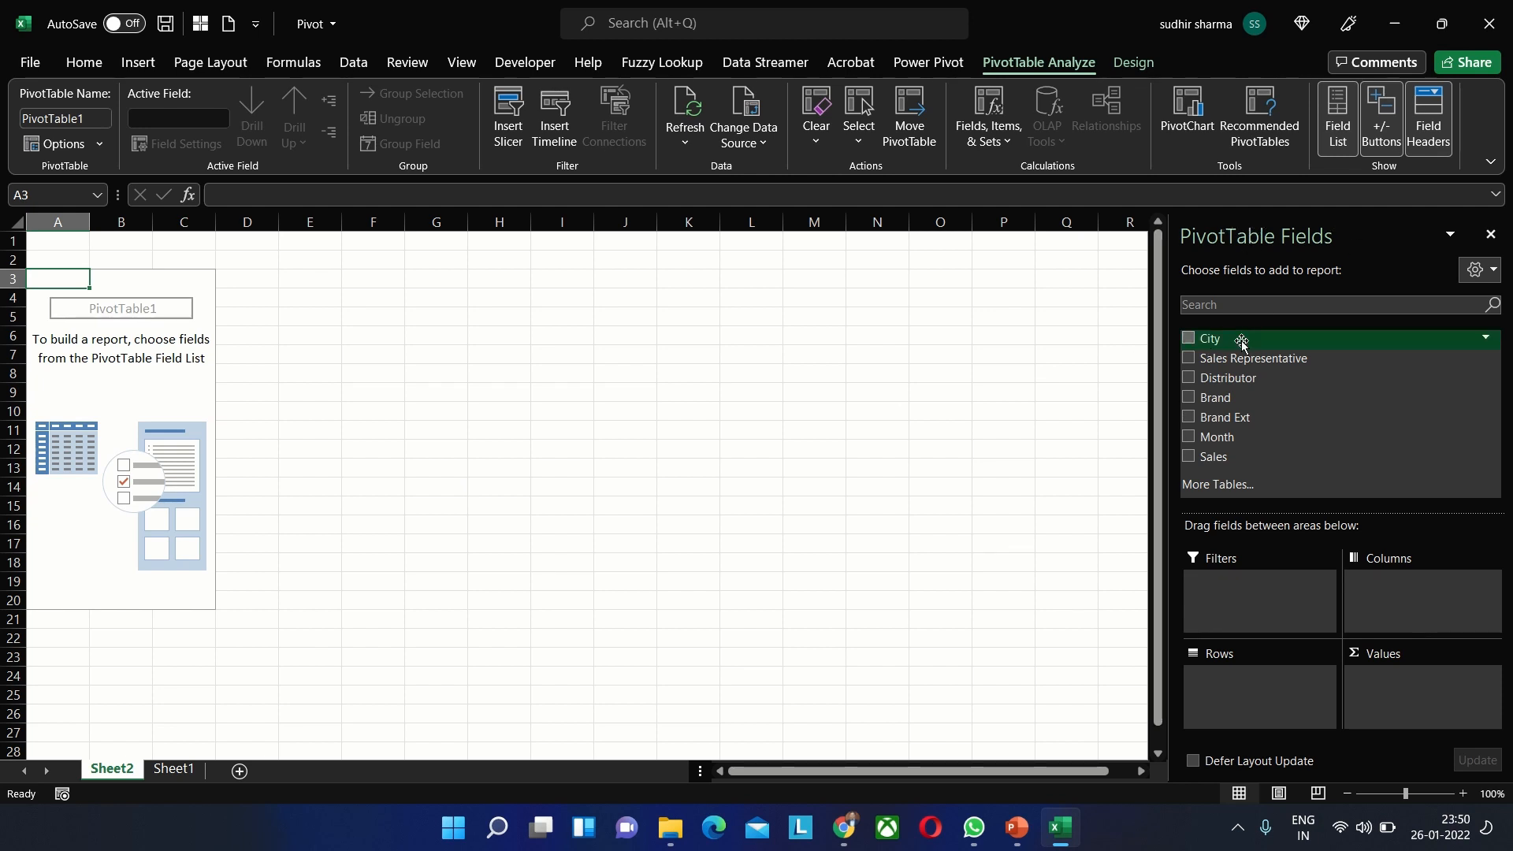
mouse_move(1223, 377)
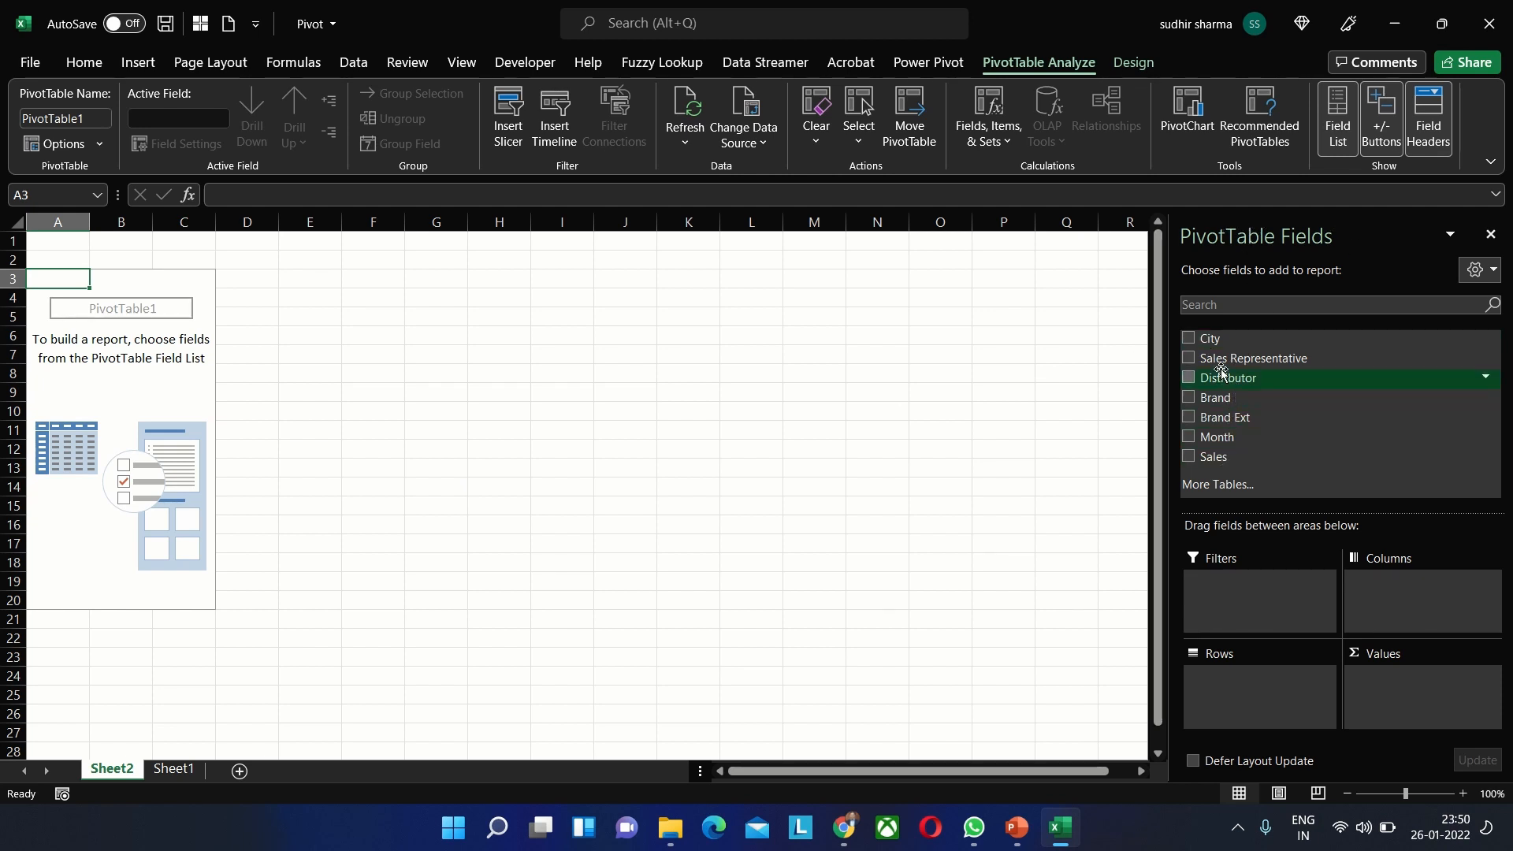
mouse_move(1232, 587)
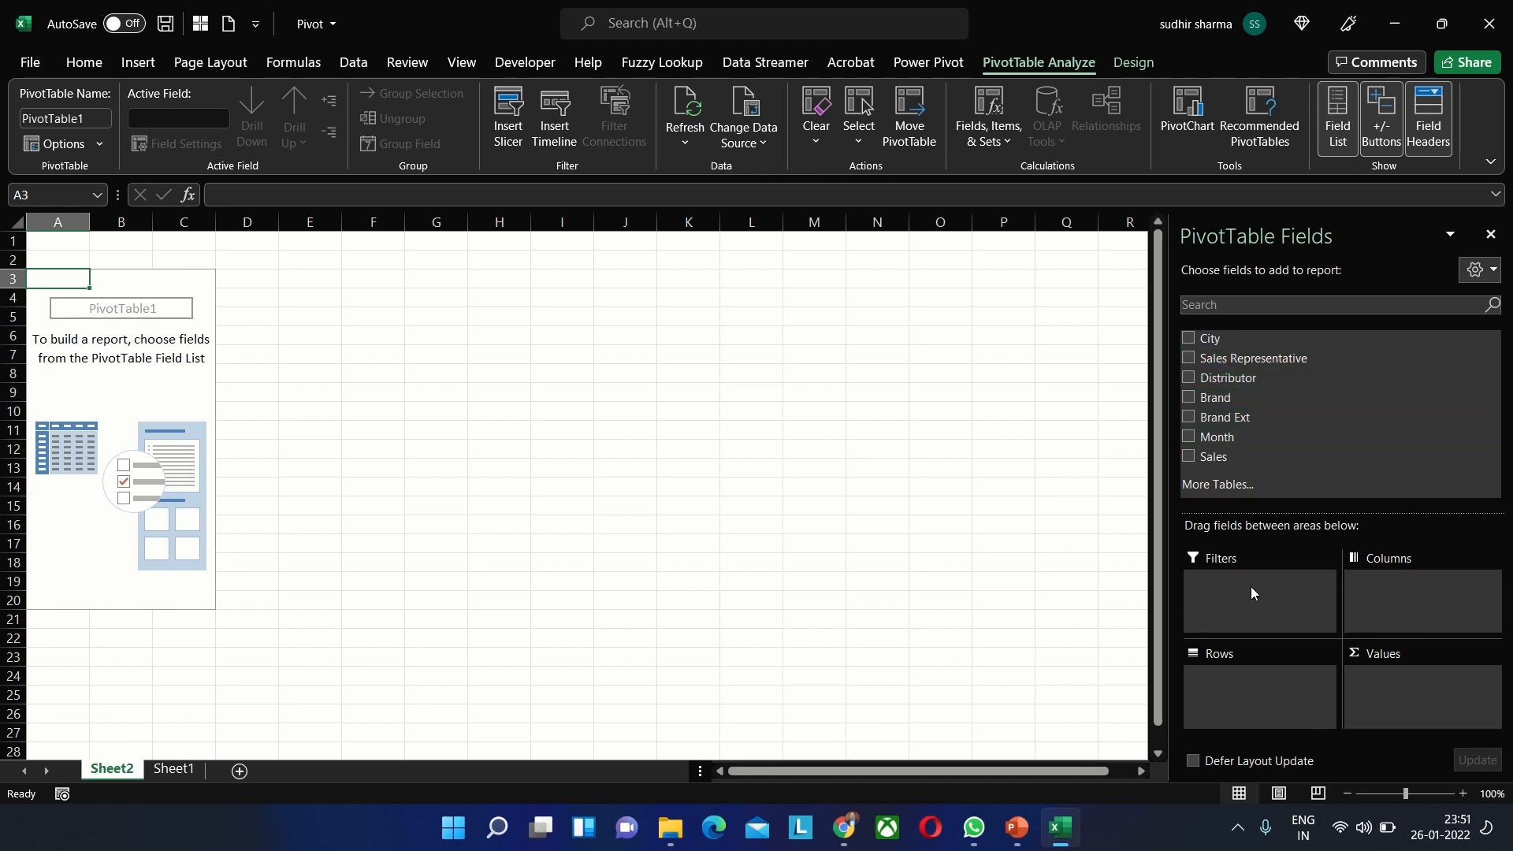
mouse_move(1268, 713)
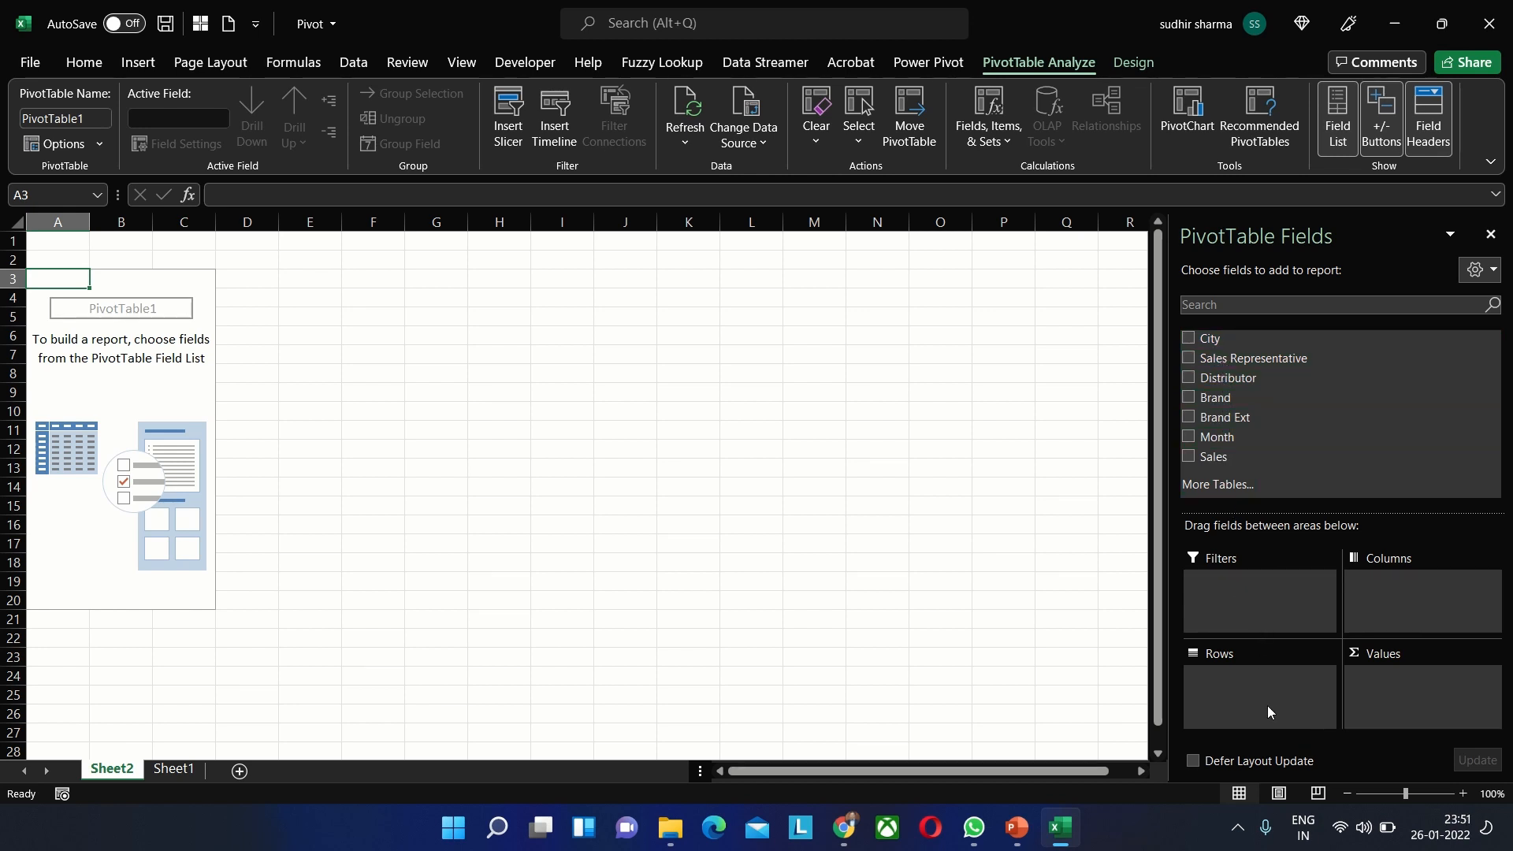
mouse_move(1387, 596)
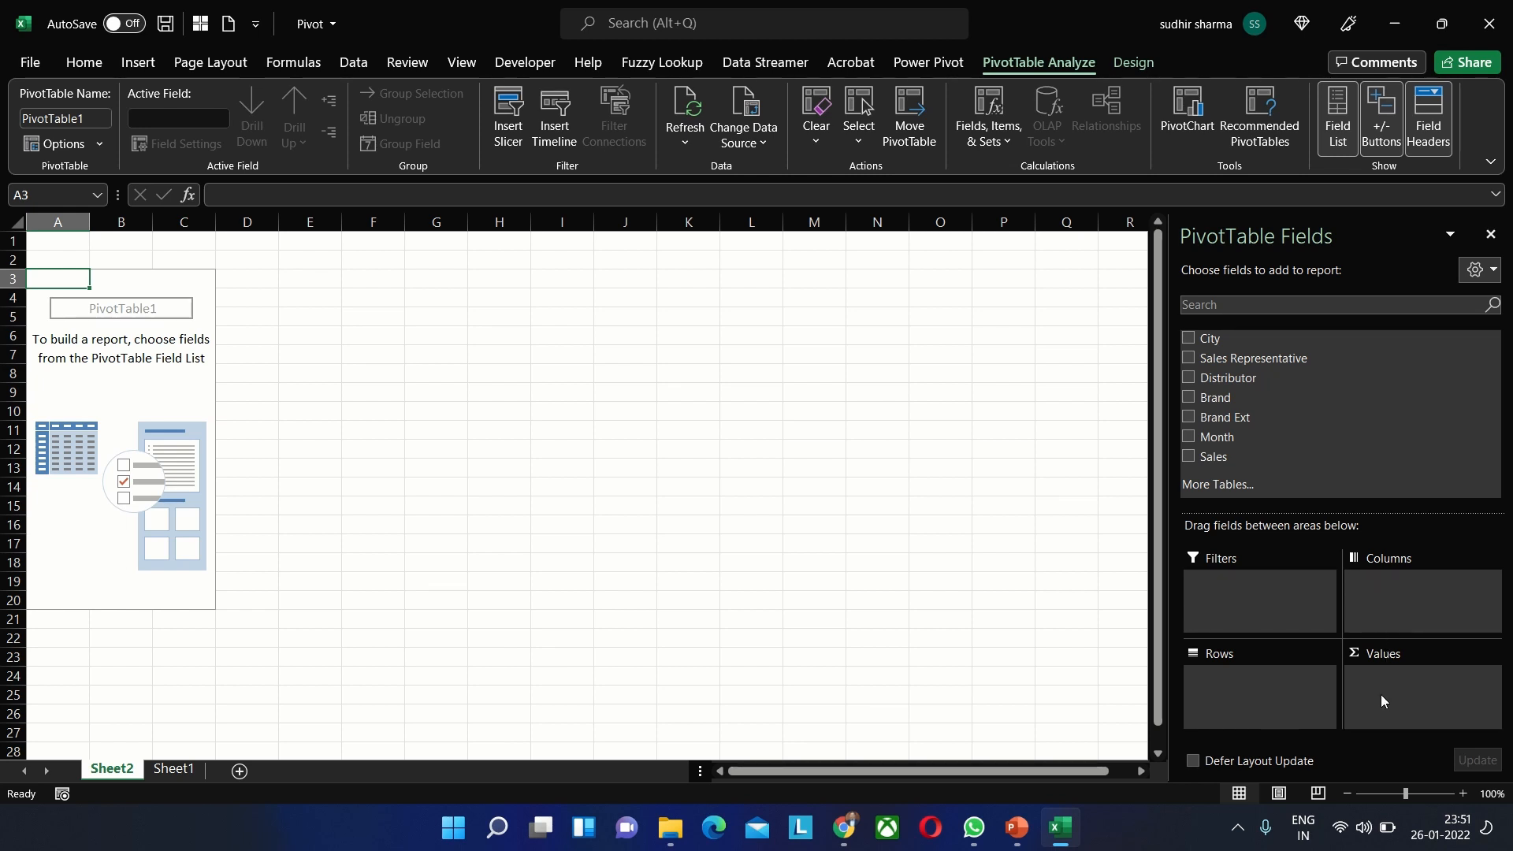
mouse_move(1209, 339)
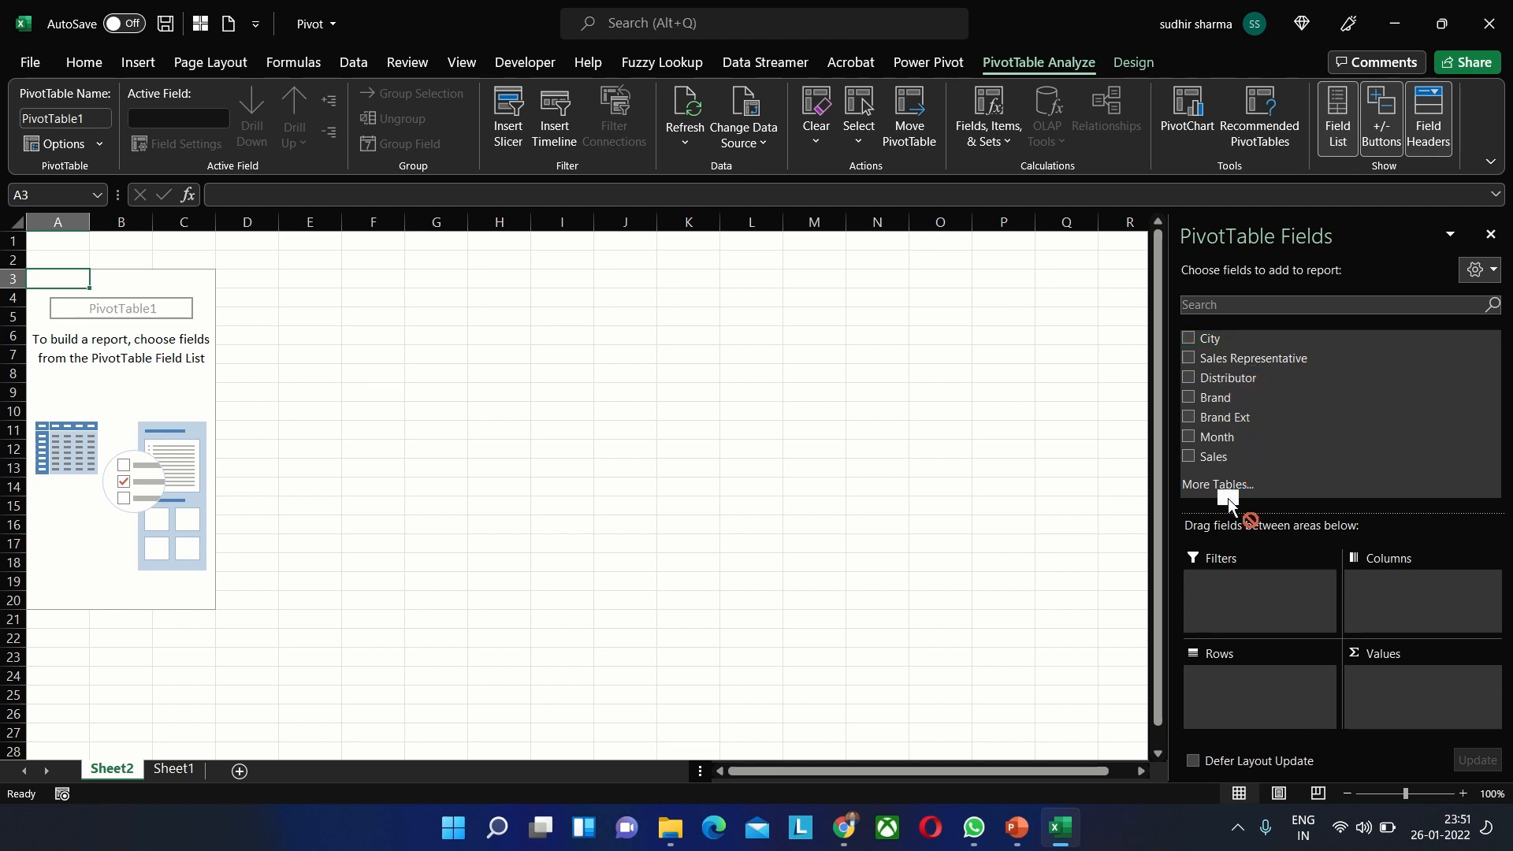
Place City in Rows and Sales in Values to get Sum of Sales per city
left_click(1188, 337)
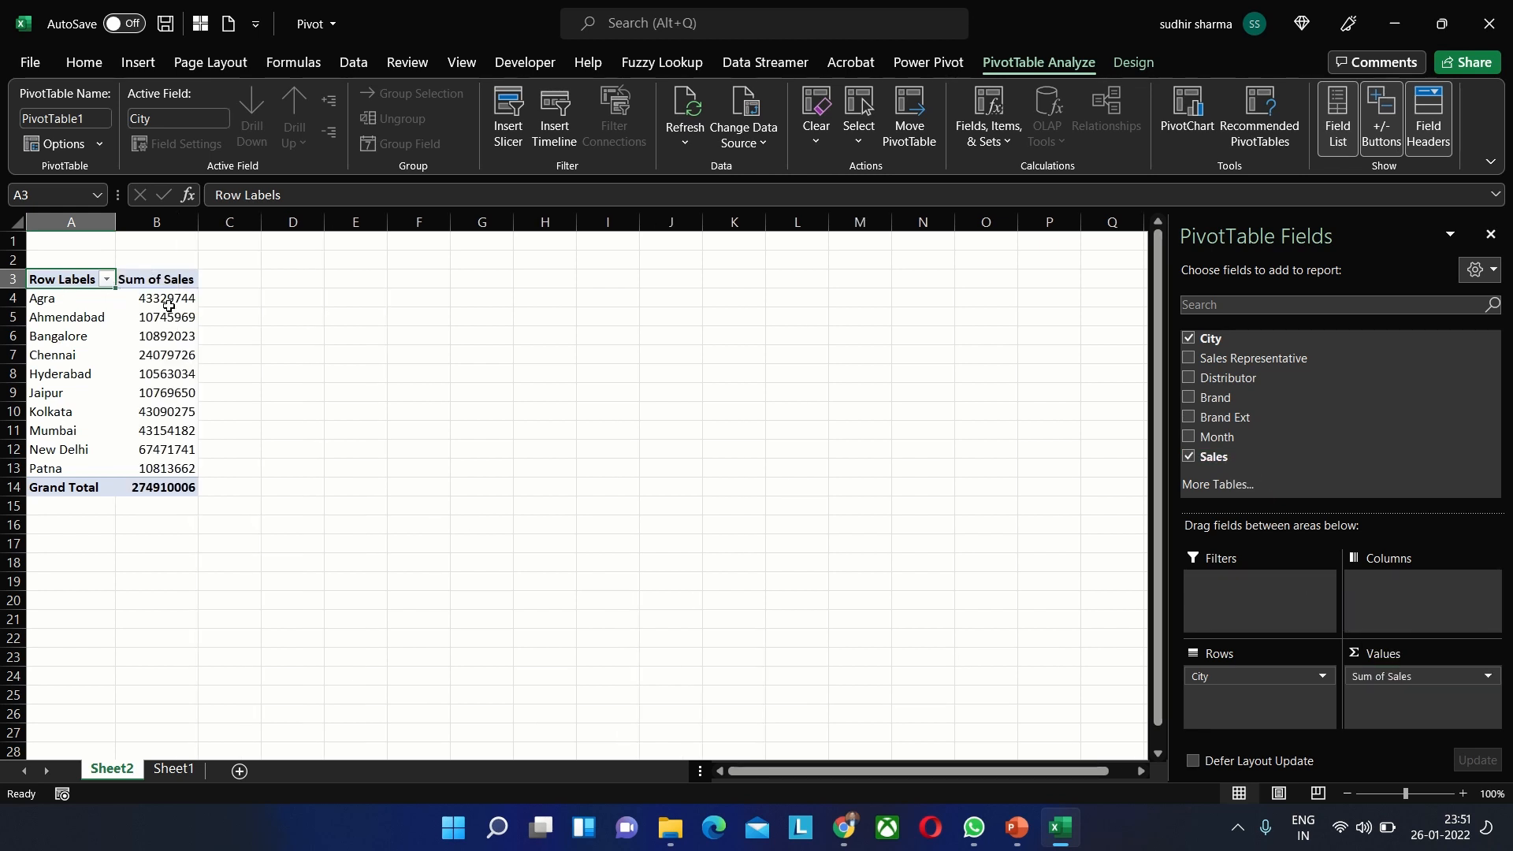
left_click(156, 298)
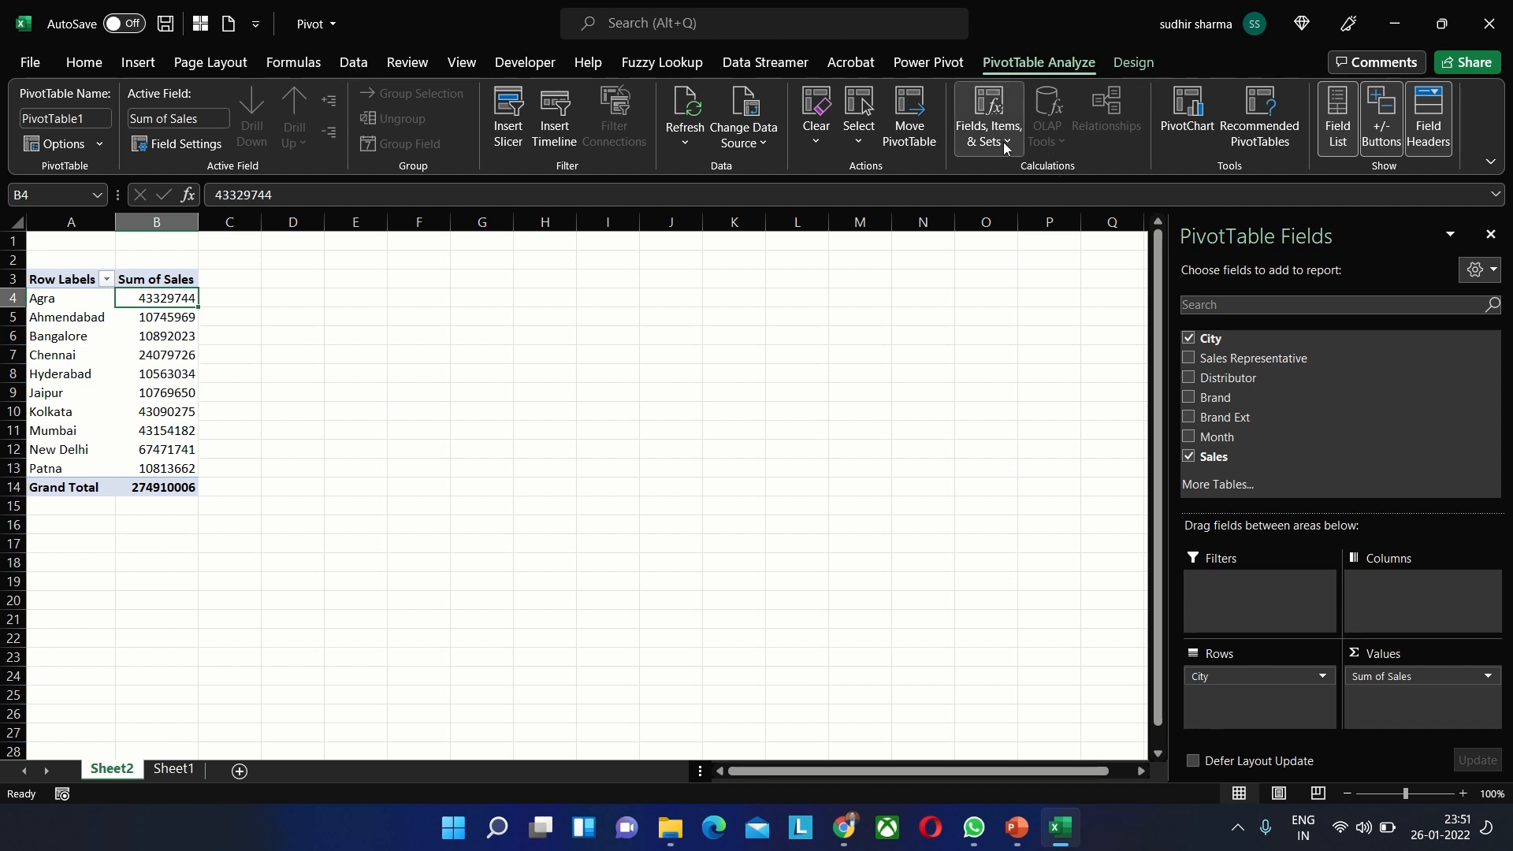
mouse_move(986, 115)
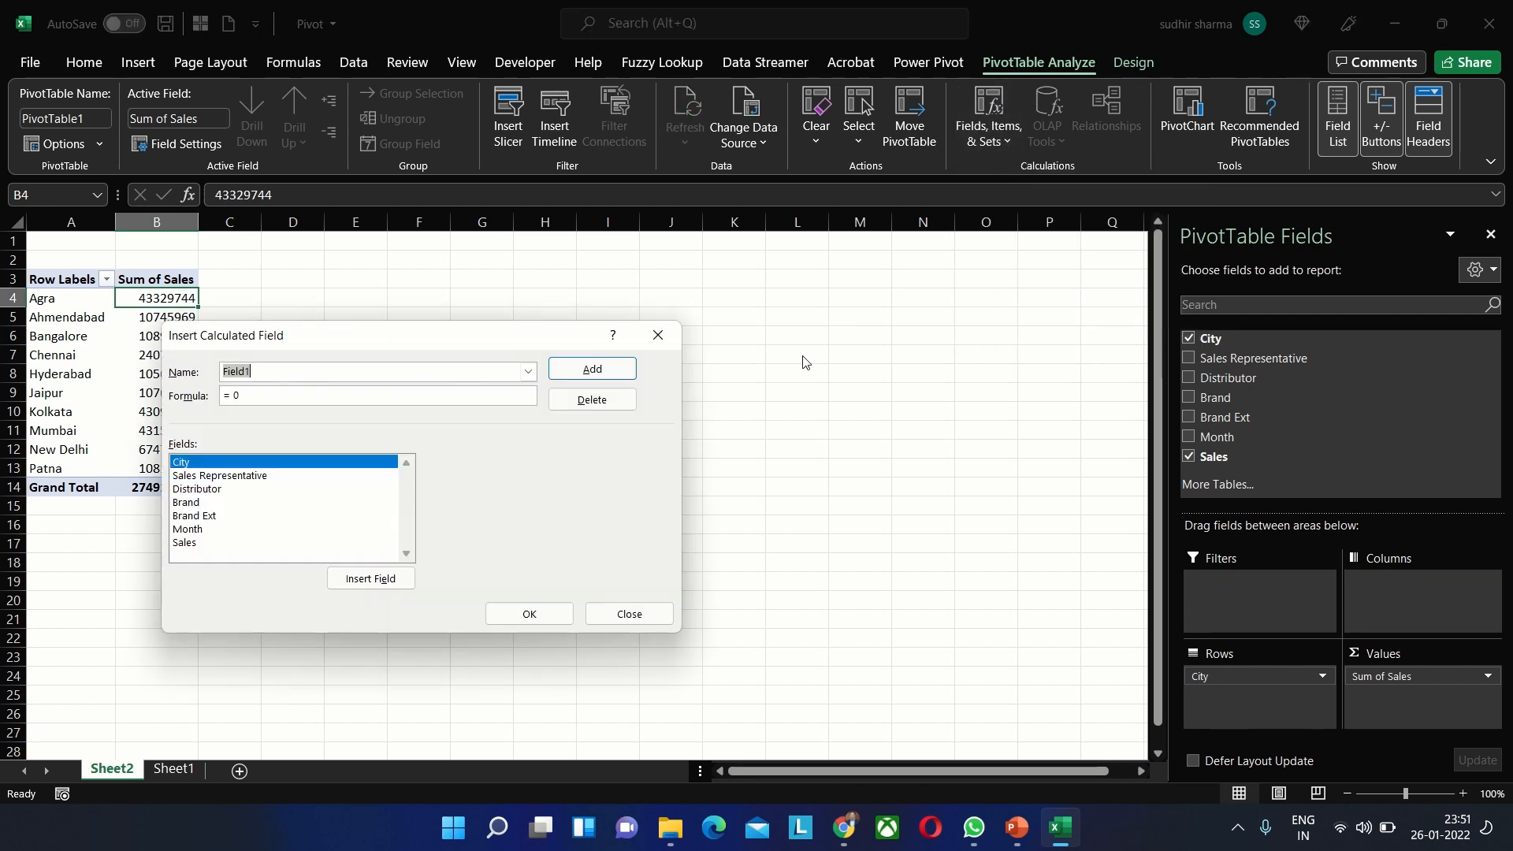
Define the calculated field 'Sales in Lacs' with formula =Sales/100000
type("S")
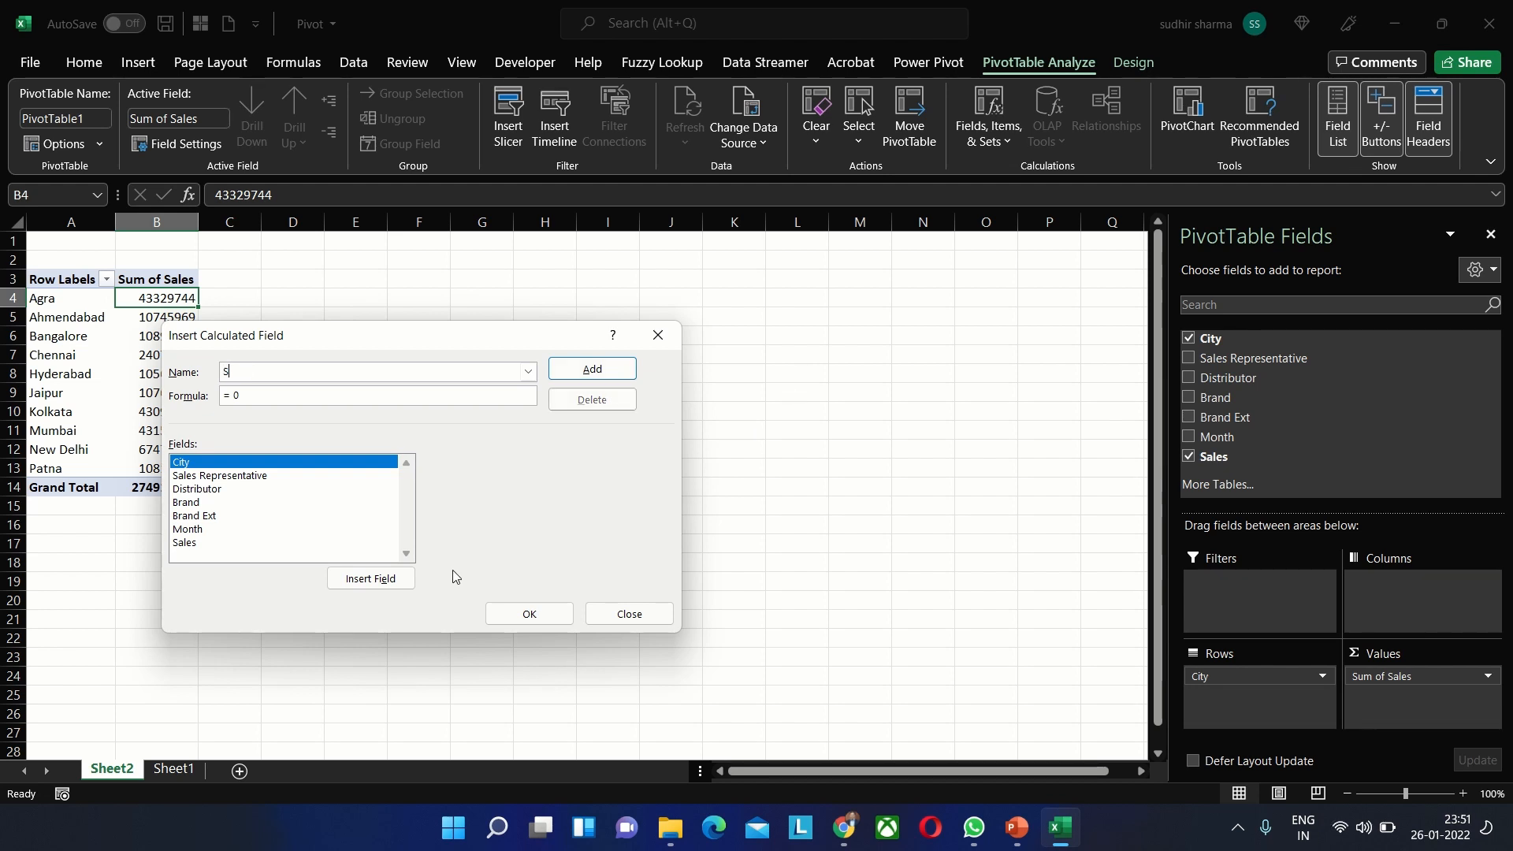
type("ales in Lacs")
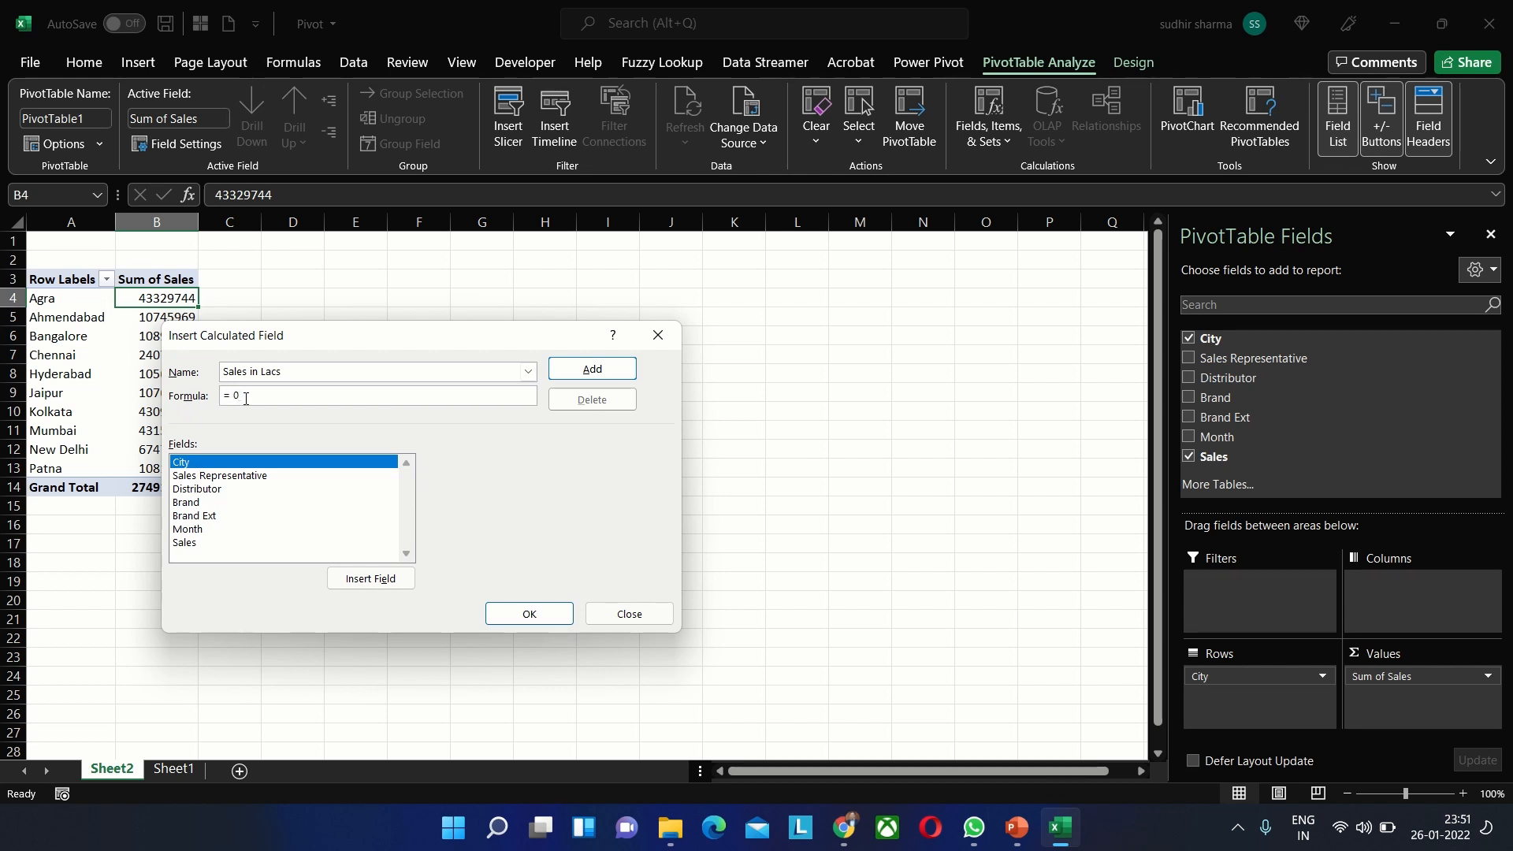
key("Backspace")
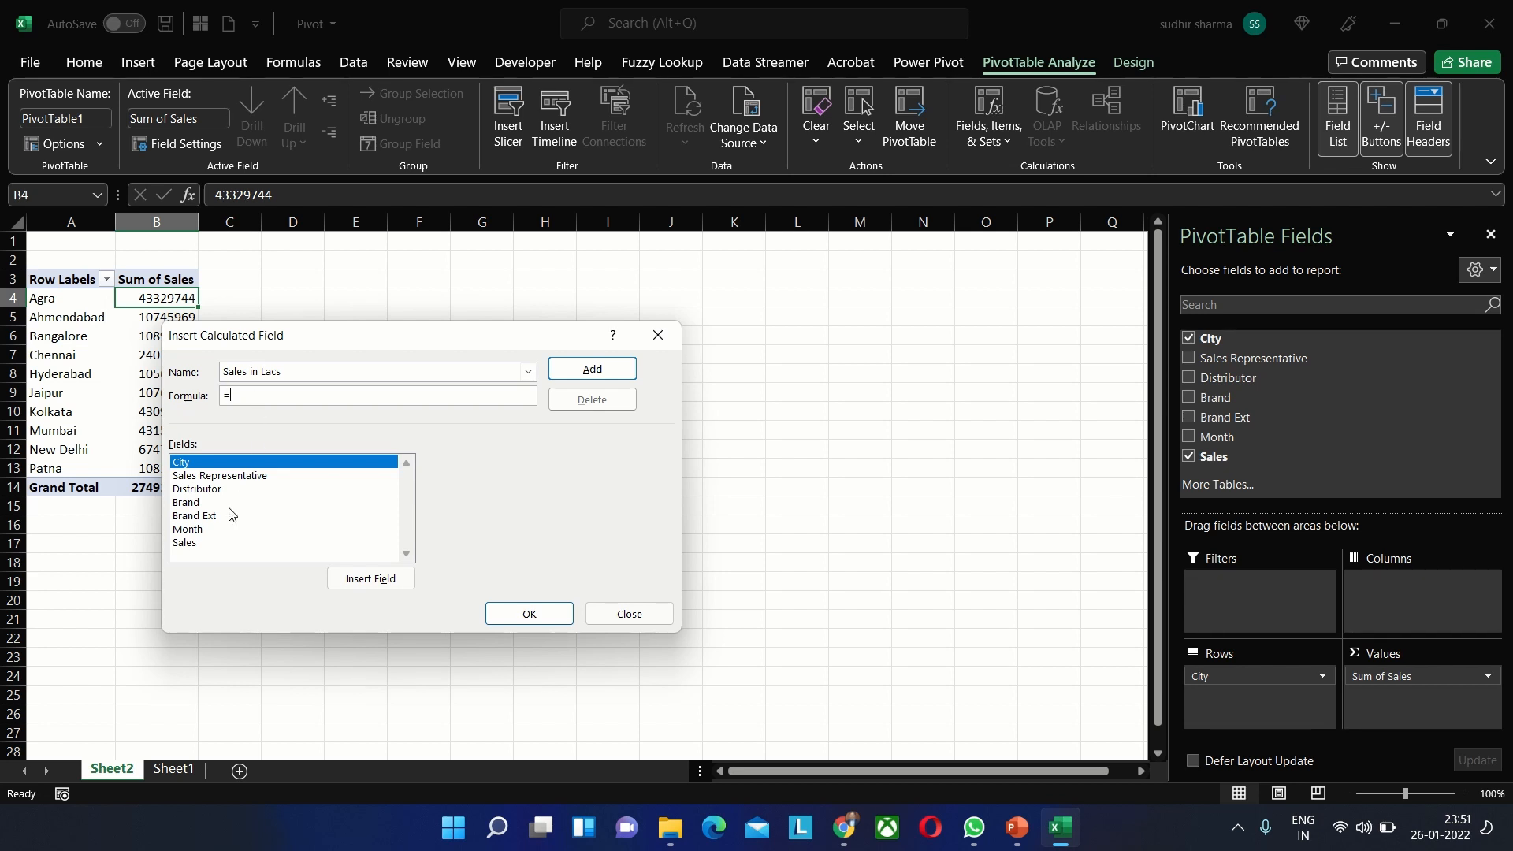
left_click(184, 541)
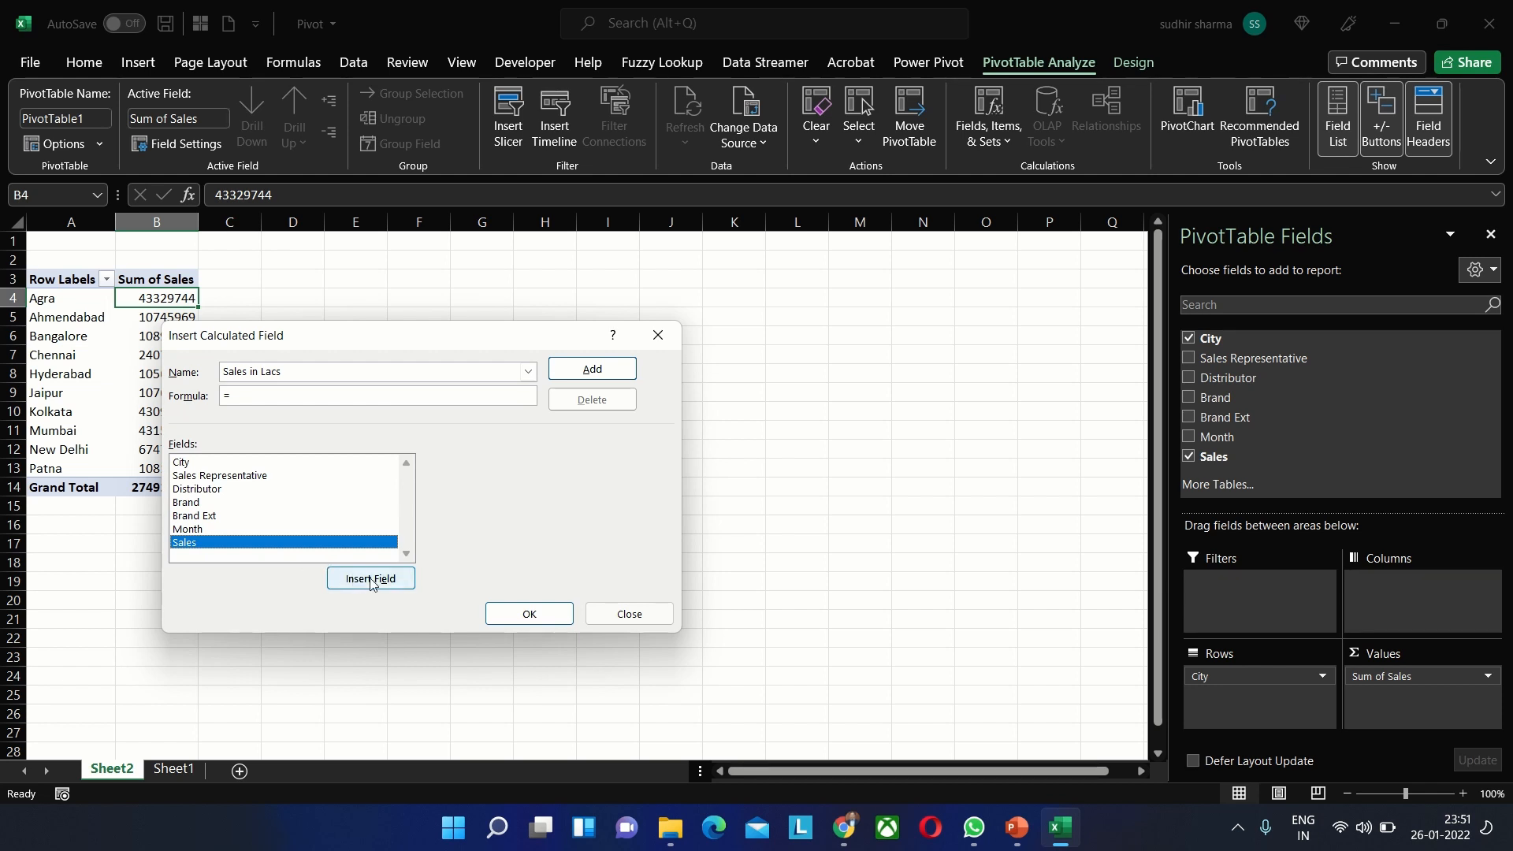
left_click(369, 578)
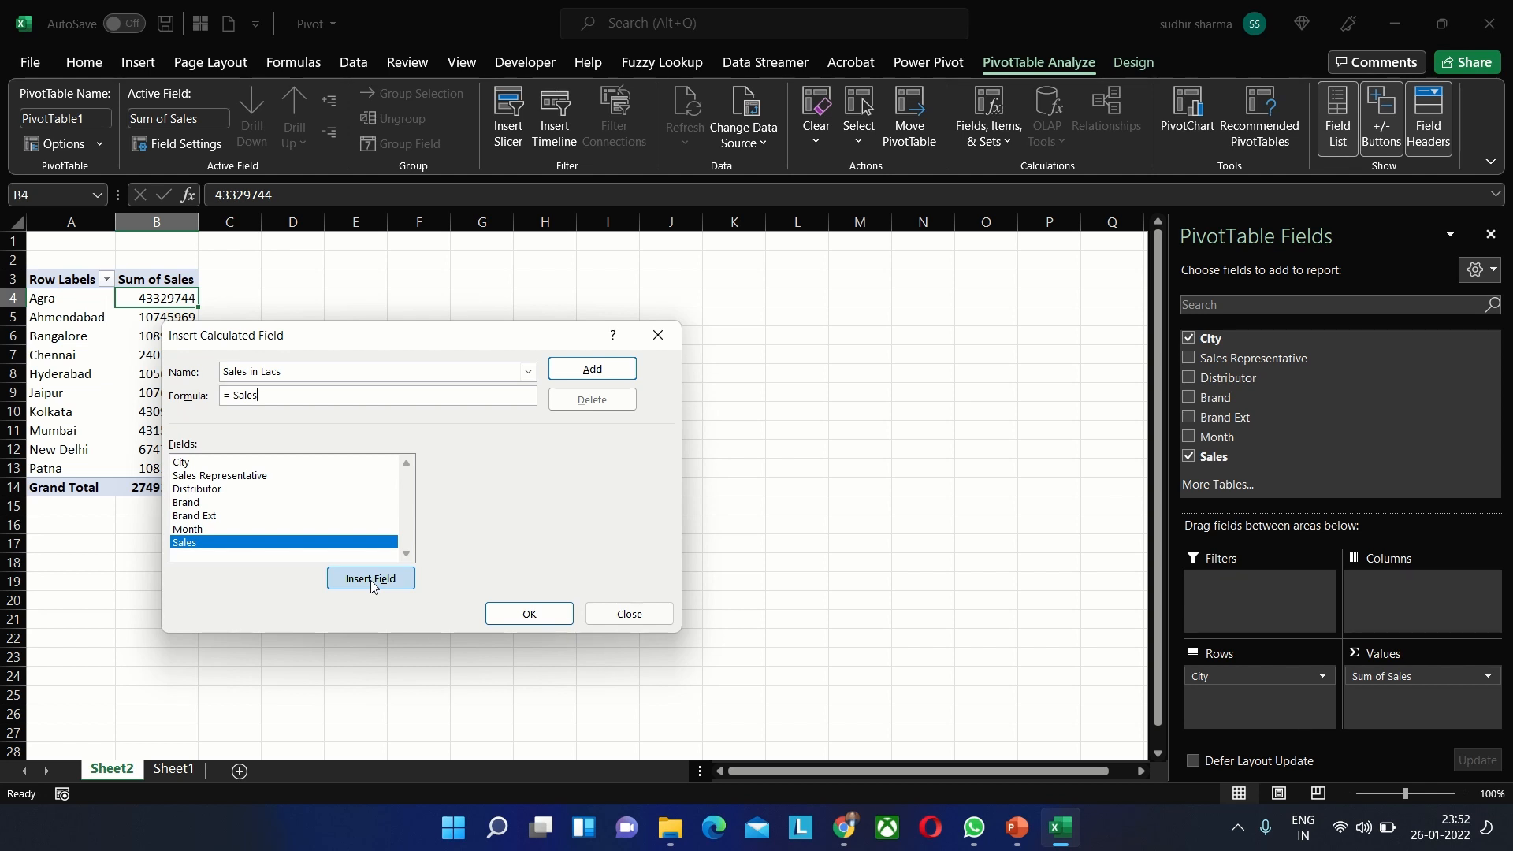
type("/100")
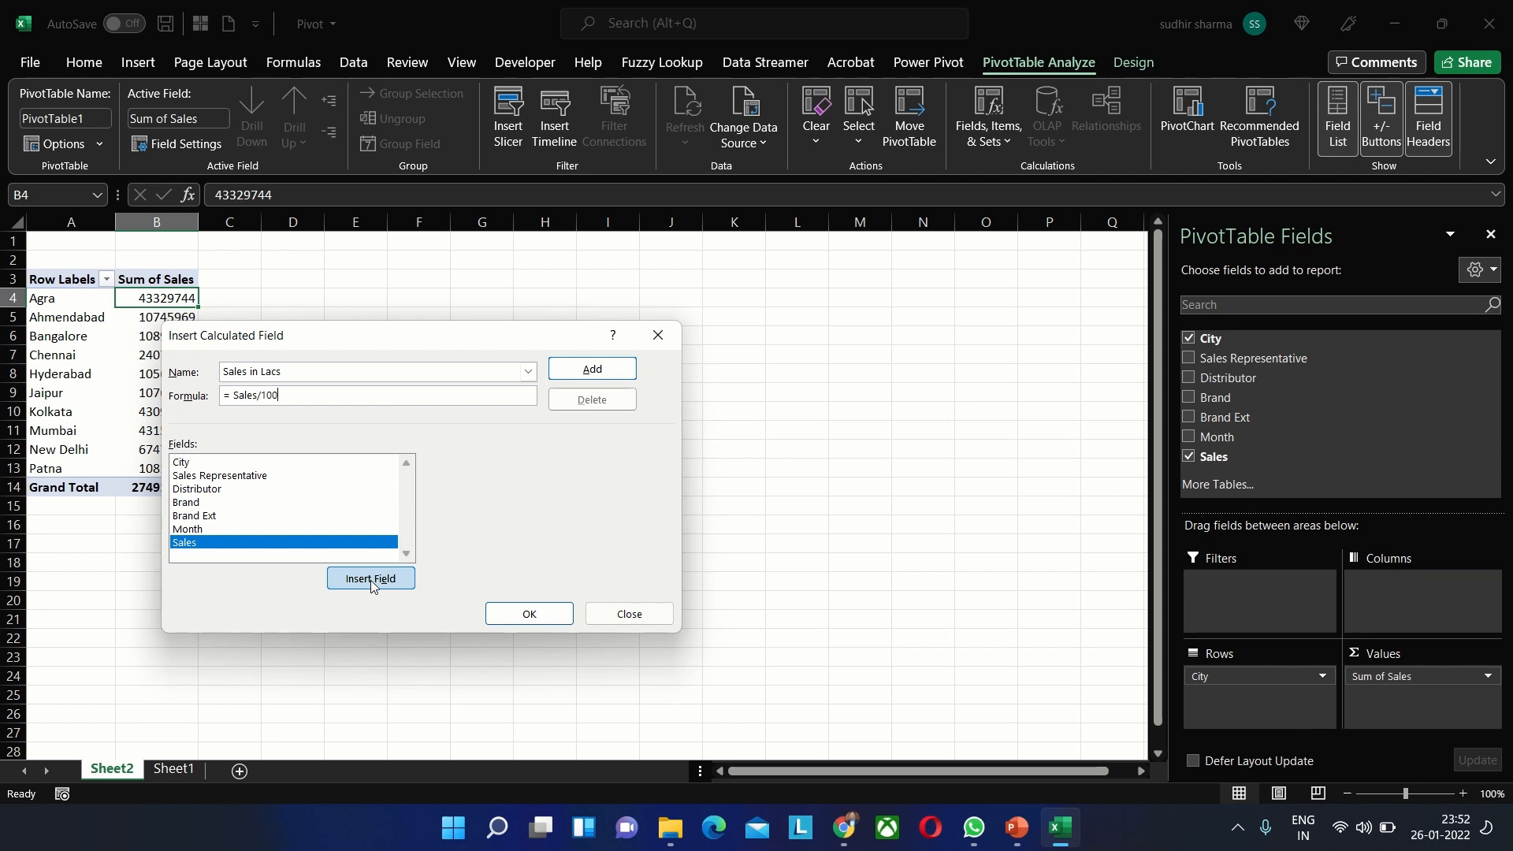
type("000")
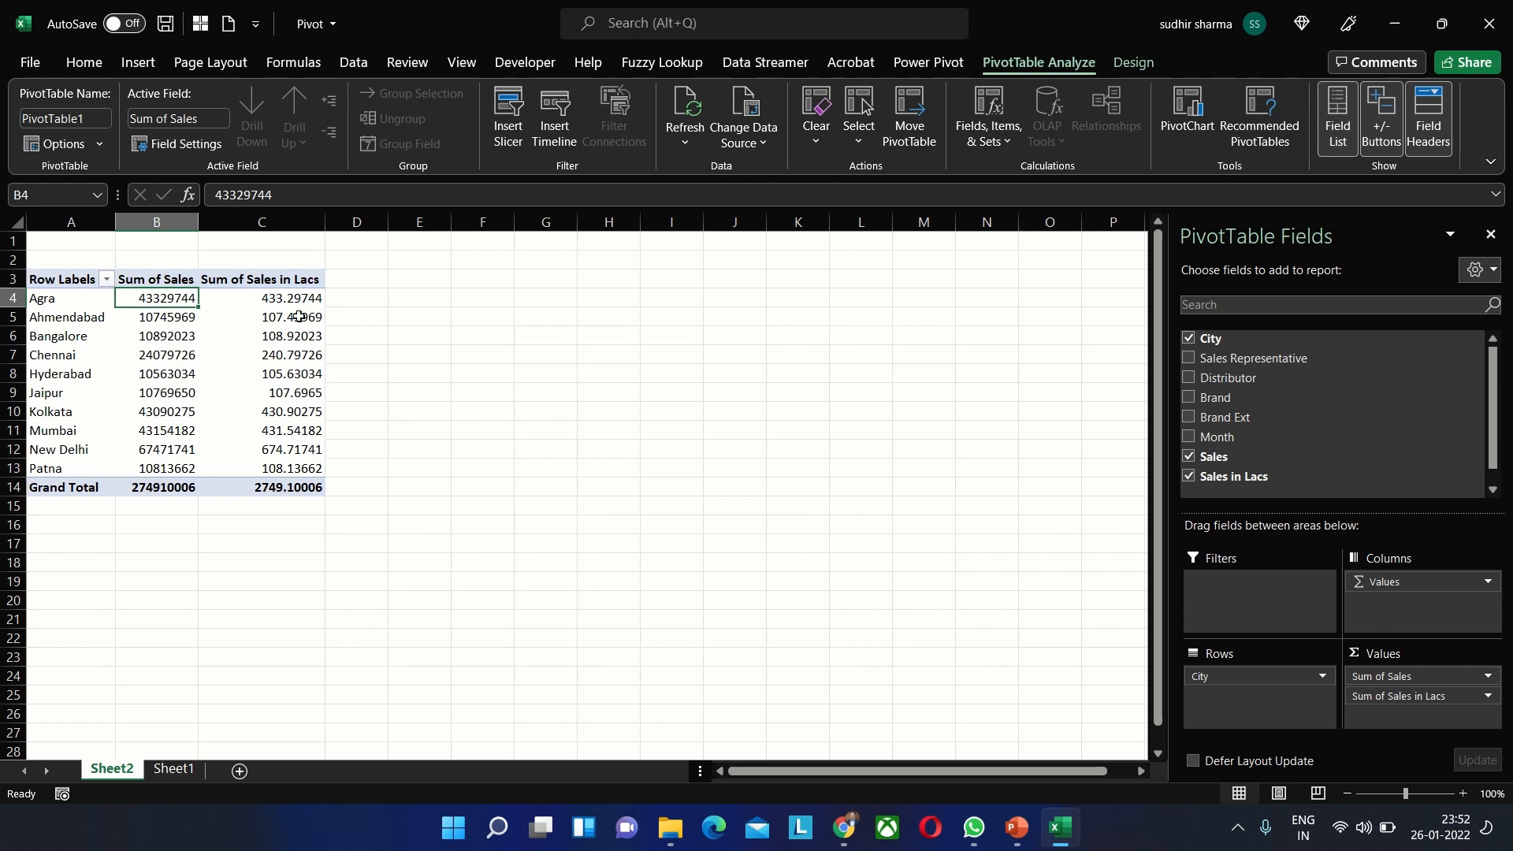
mouse_move(162, 370)
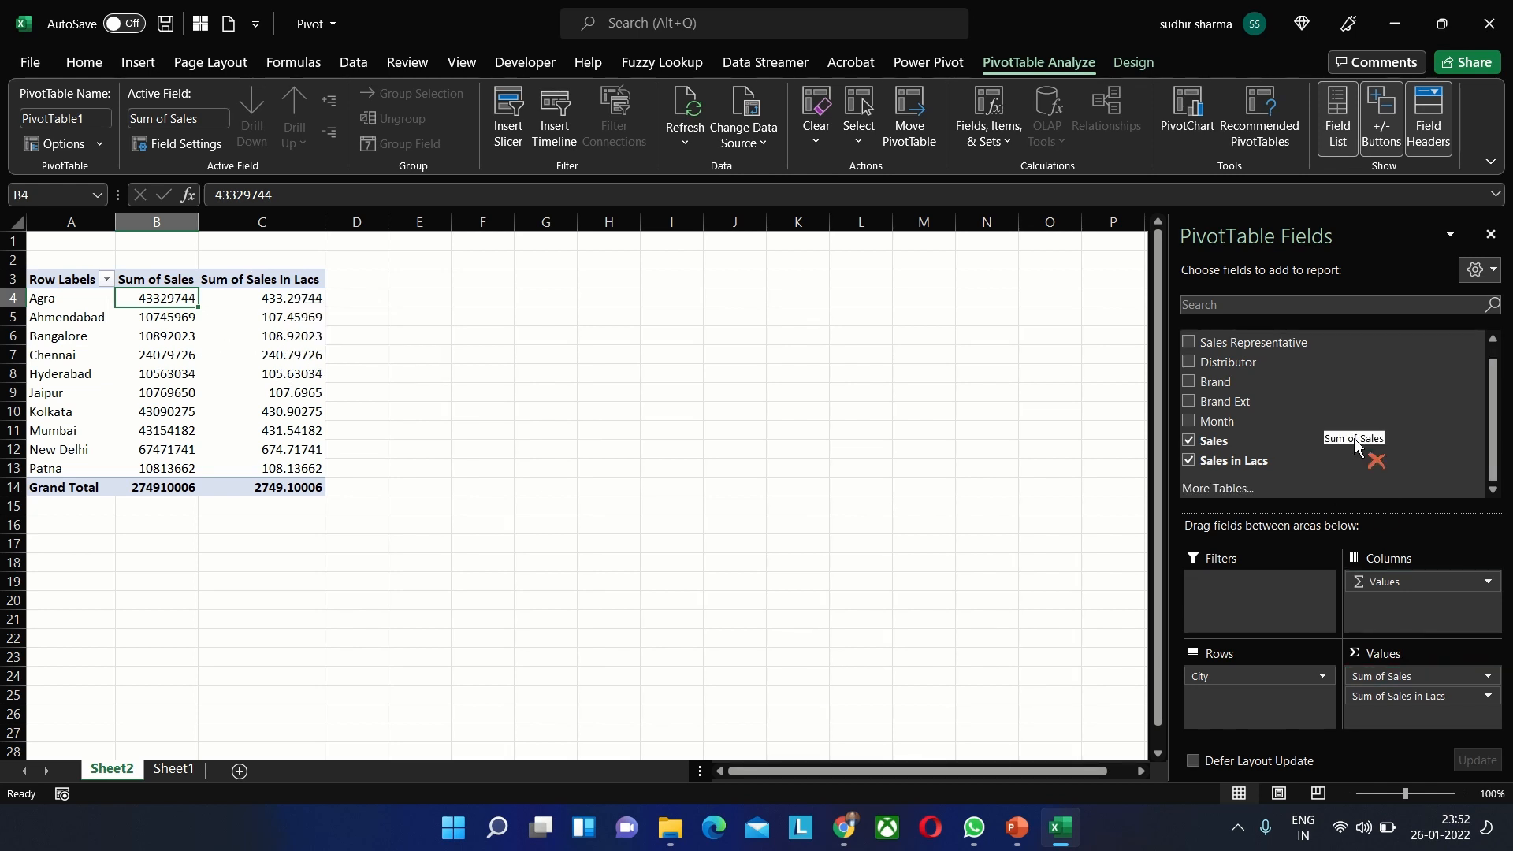
Remove Sum of Sales from Values and format Sales in Lacs to two decimals
left_click(1188, 440)
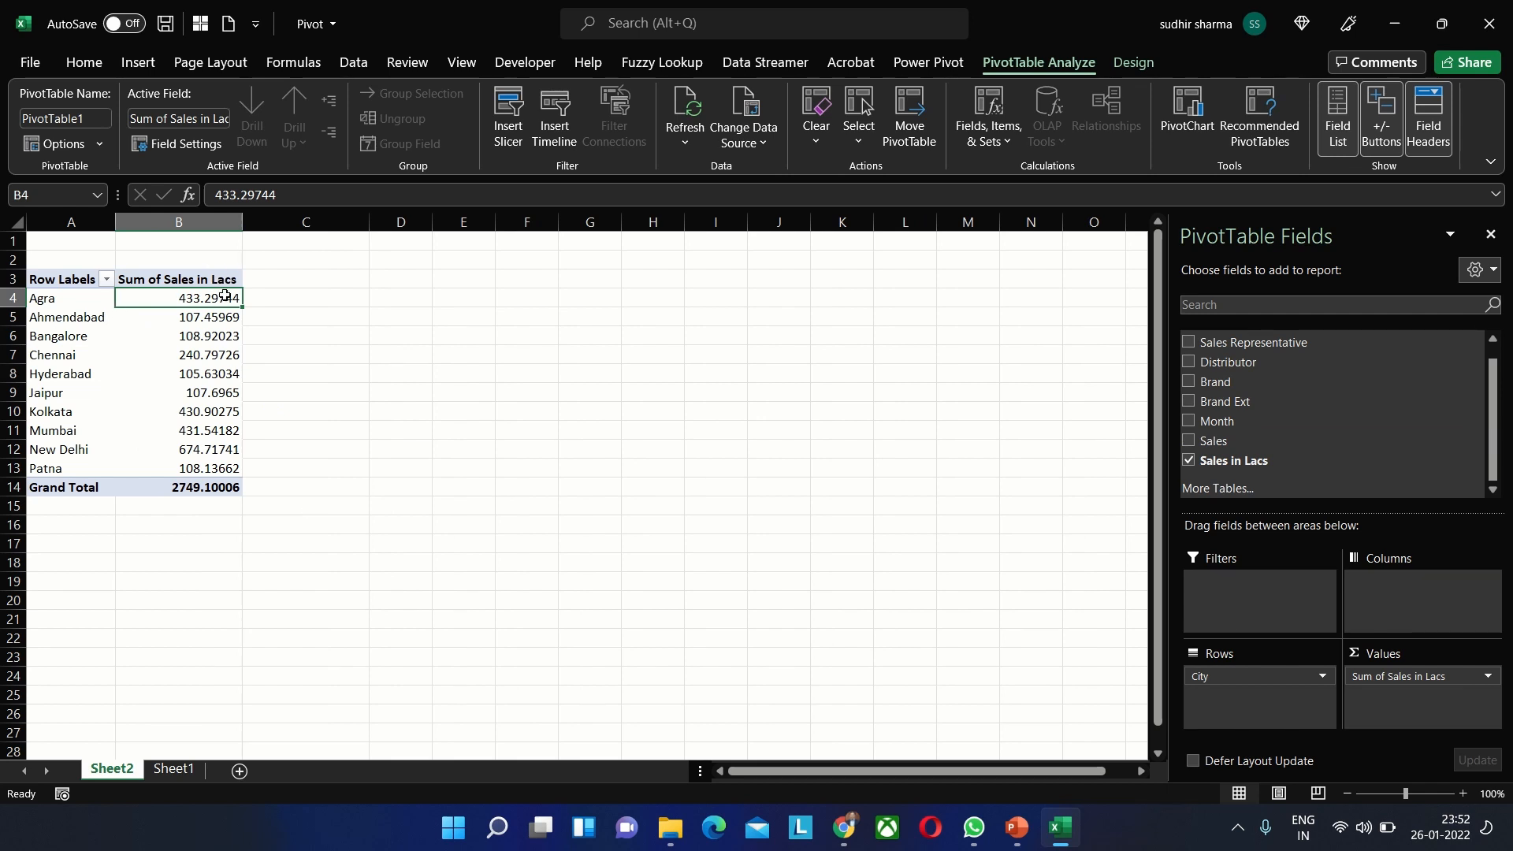
left_click_drag(178, 298, 179, 487)
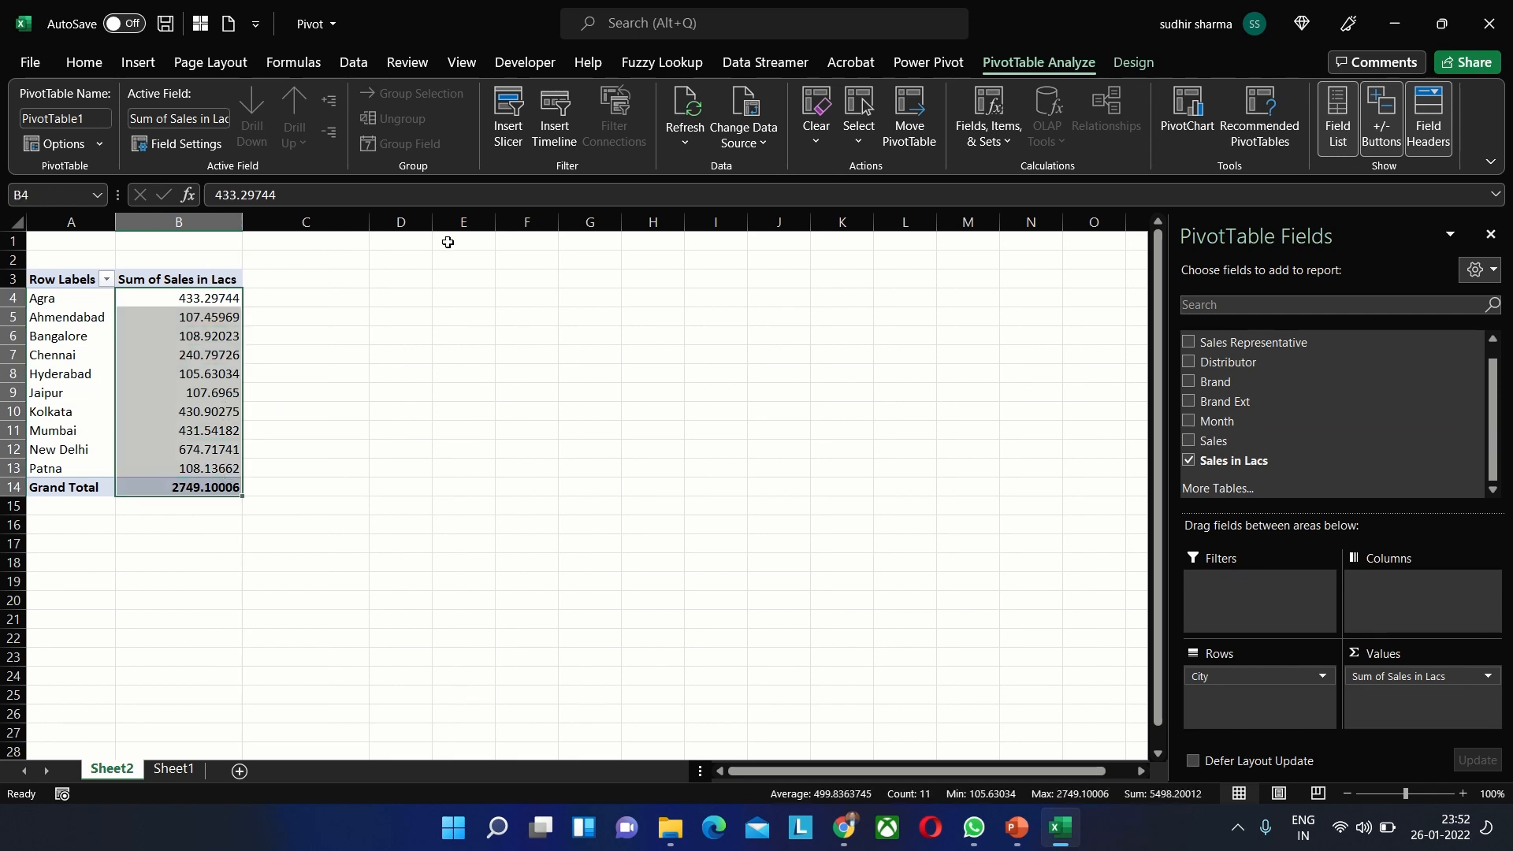
left_click(84, 61)
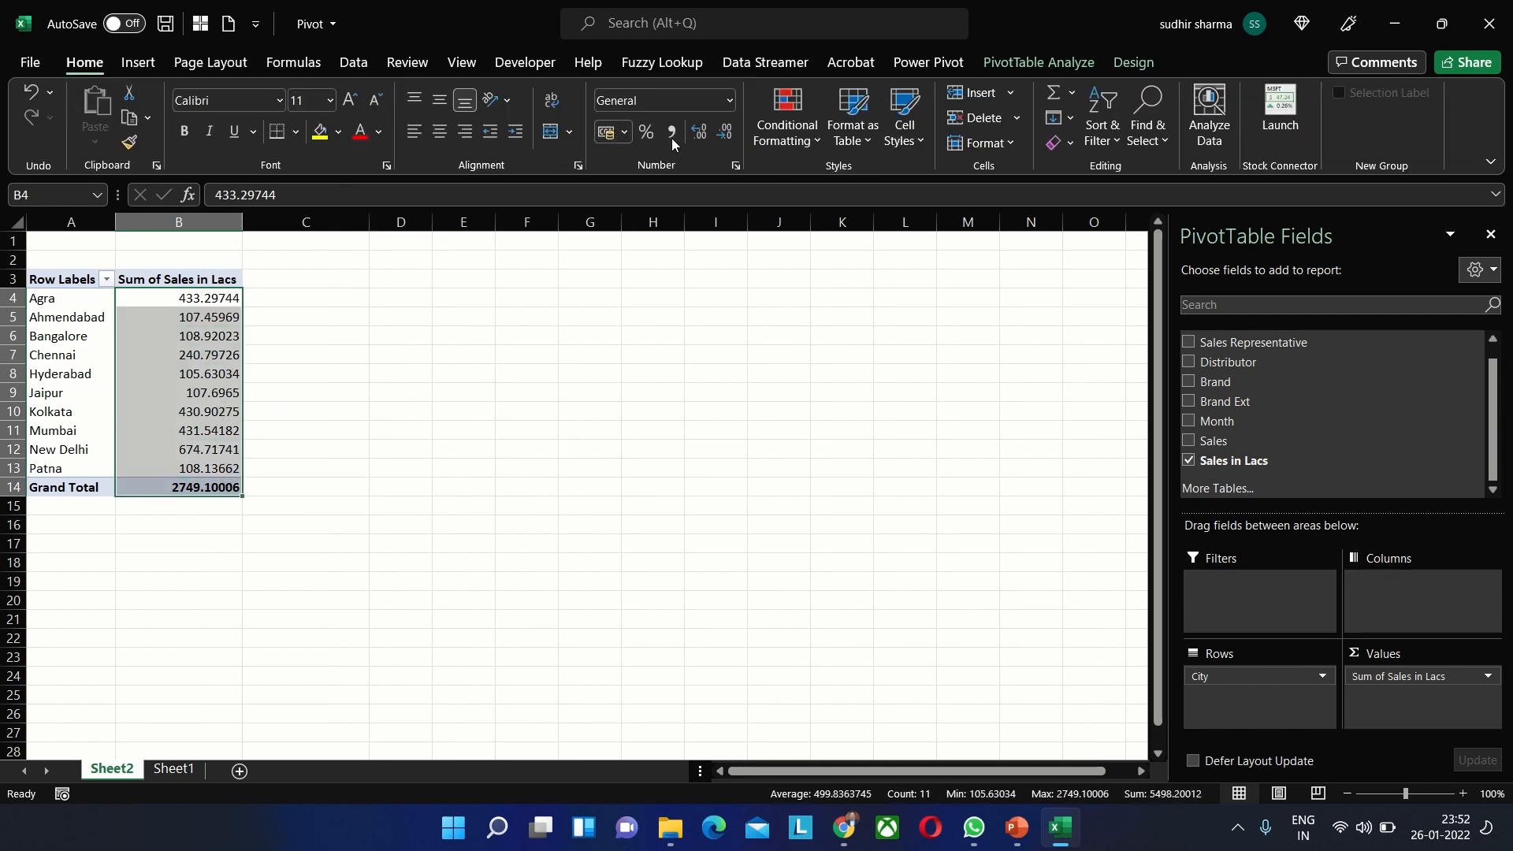
left_click(698, 133)
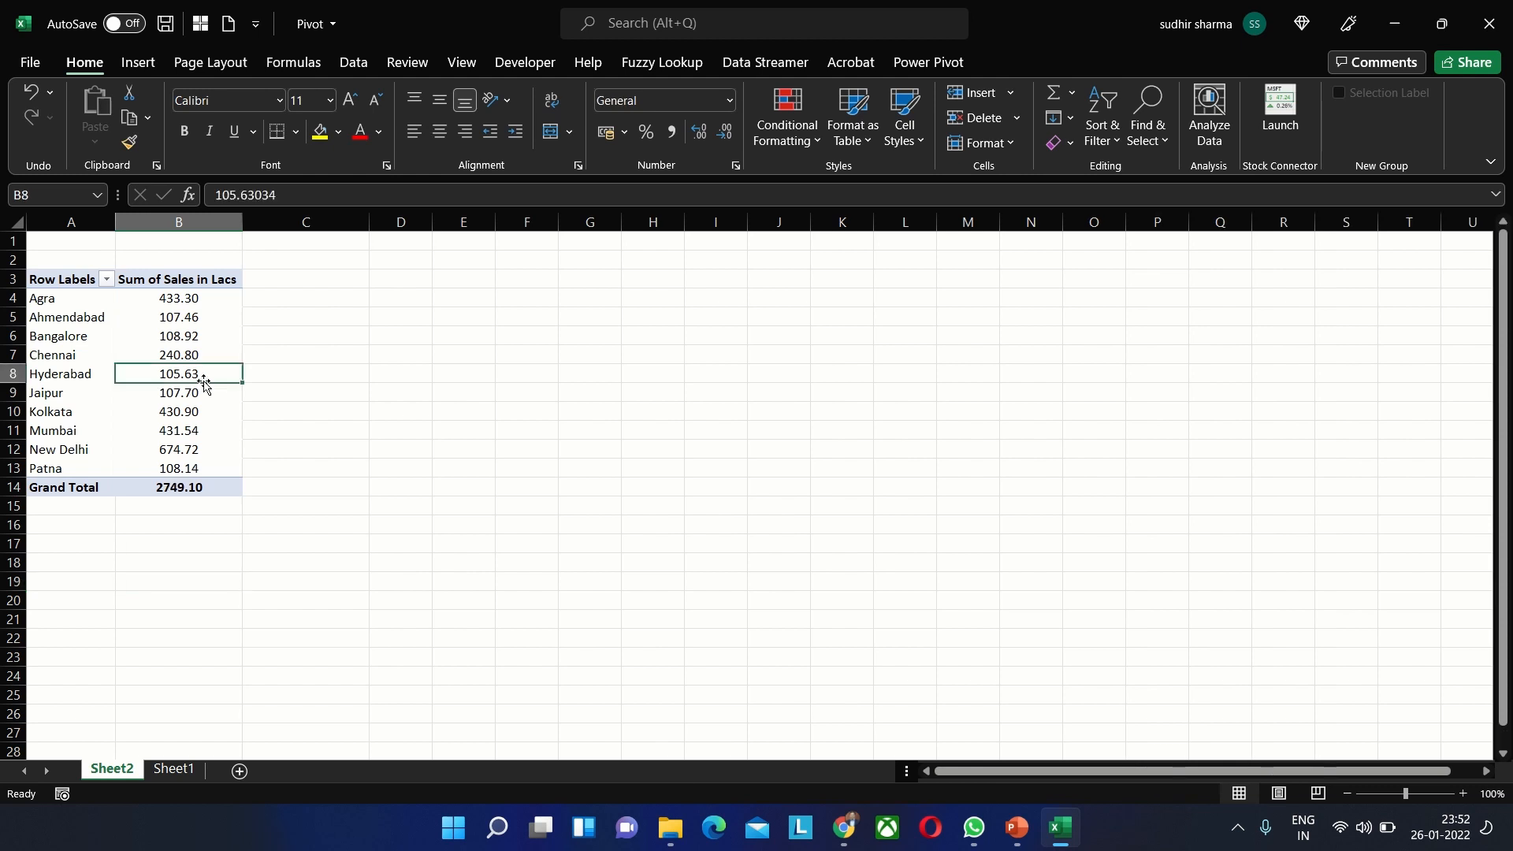
left_click(178, 373)
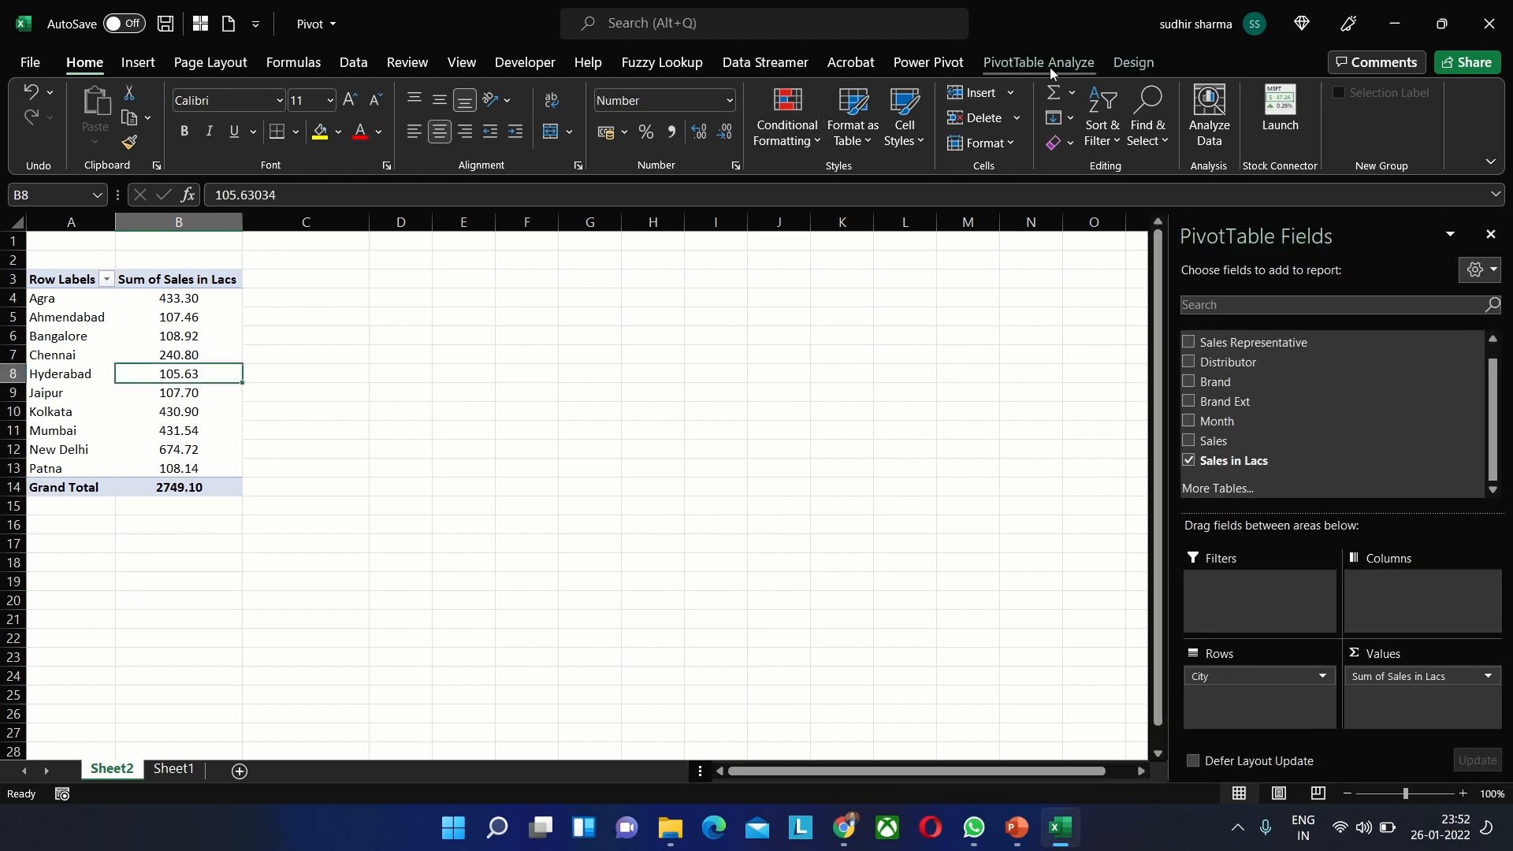
Insert slicers for City, Distributor, Brand and Month via PivotTable Analyze
left_click(1037, 62)
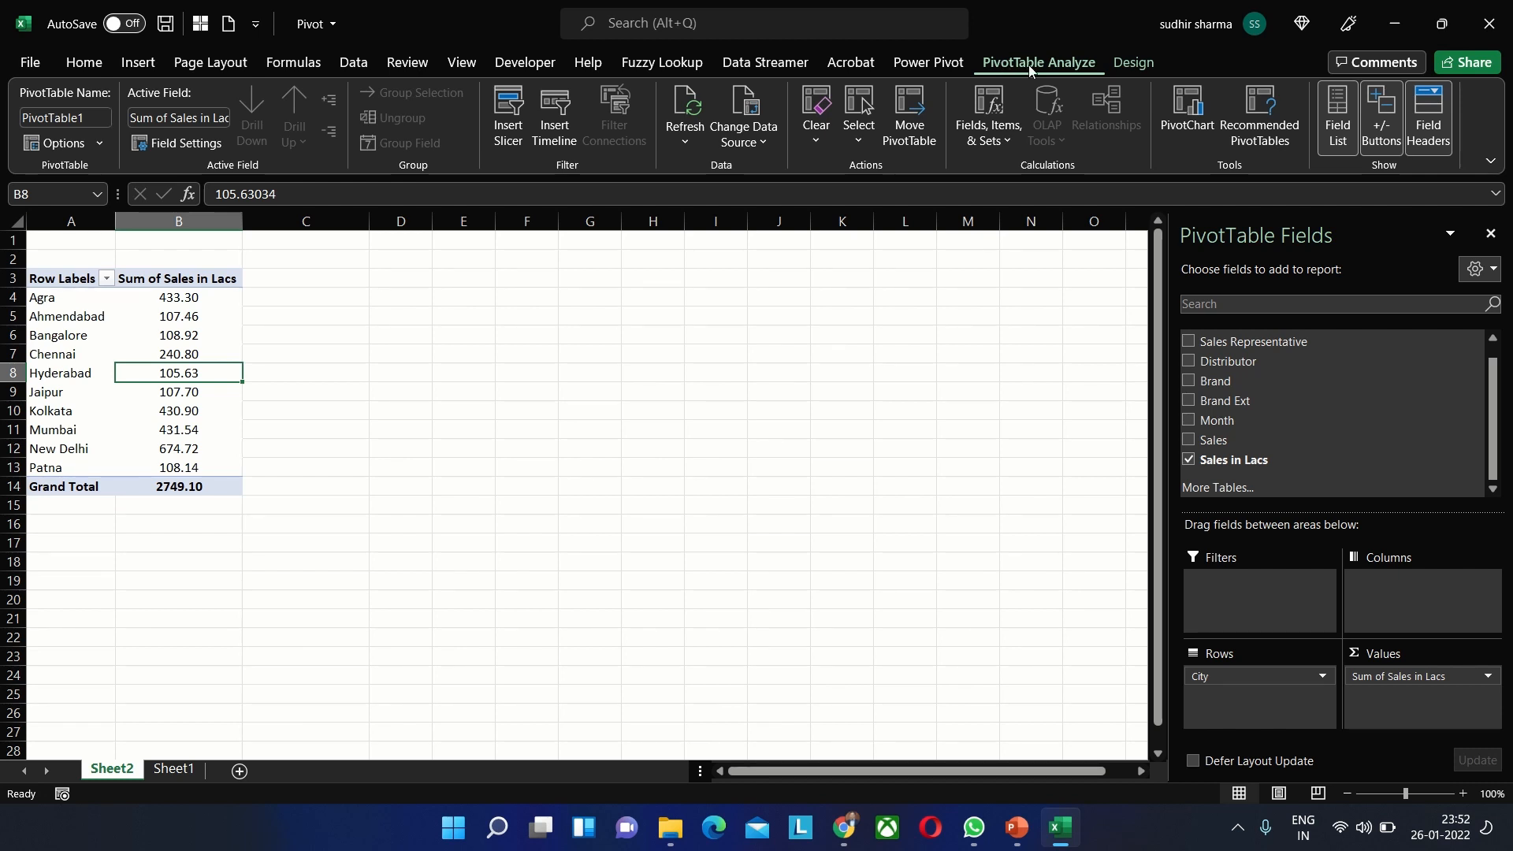
mouse_move(1028, 73)
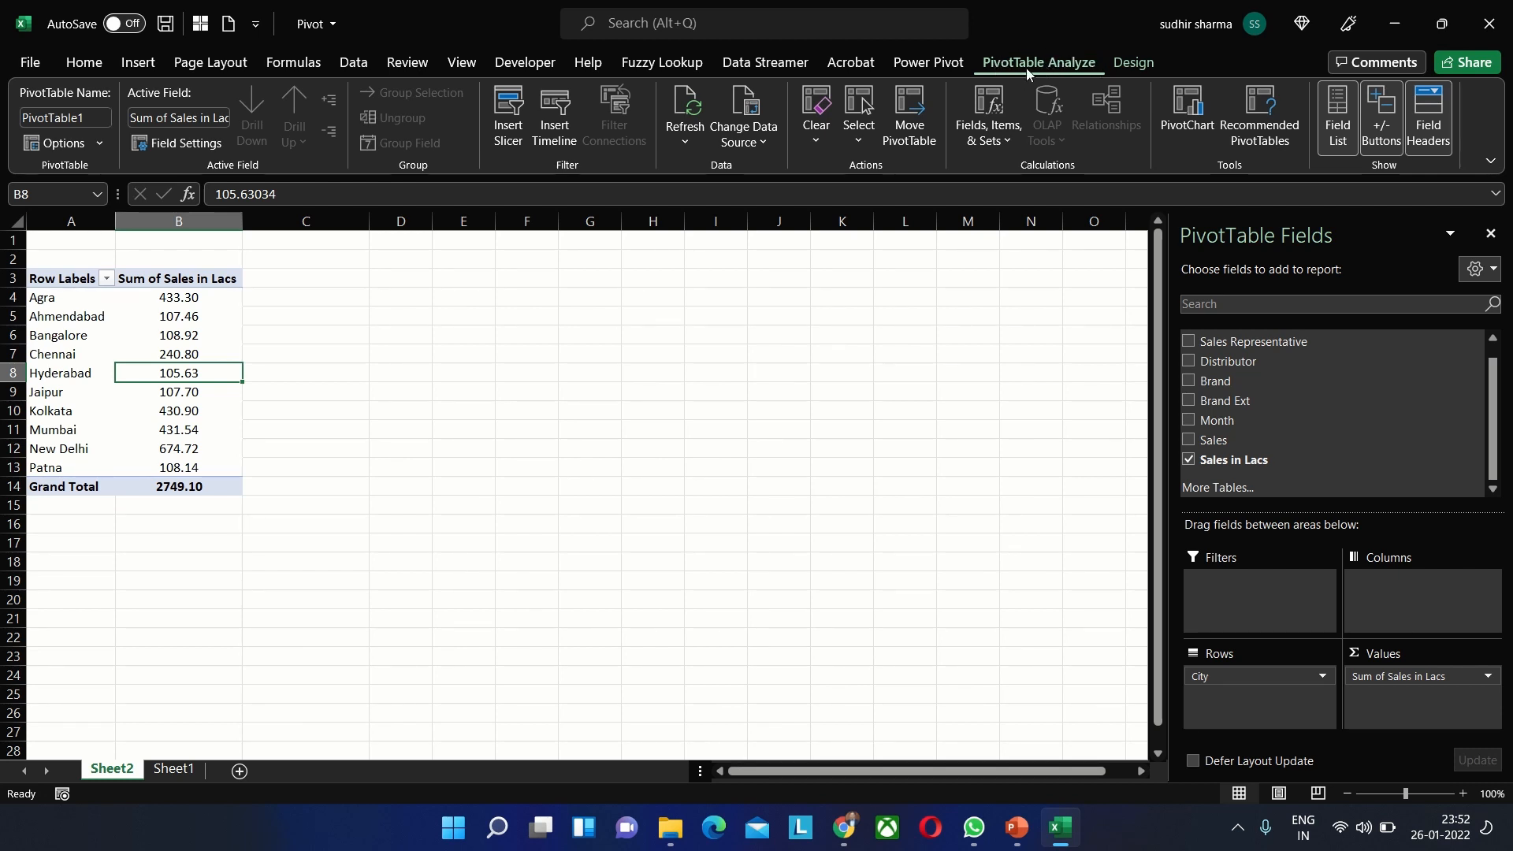
mouse_move(507, 115)
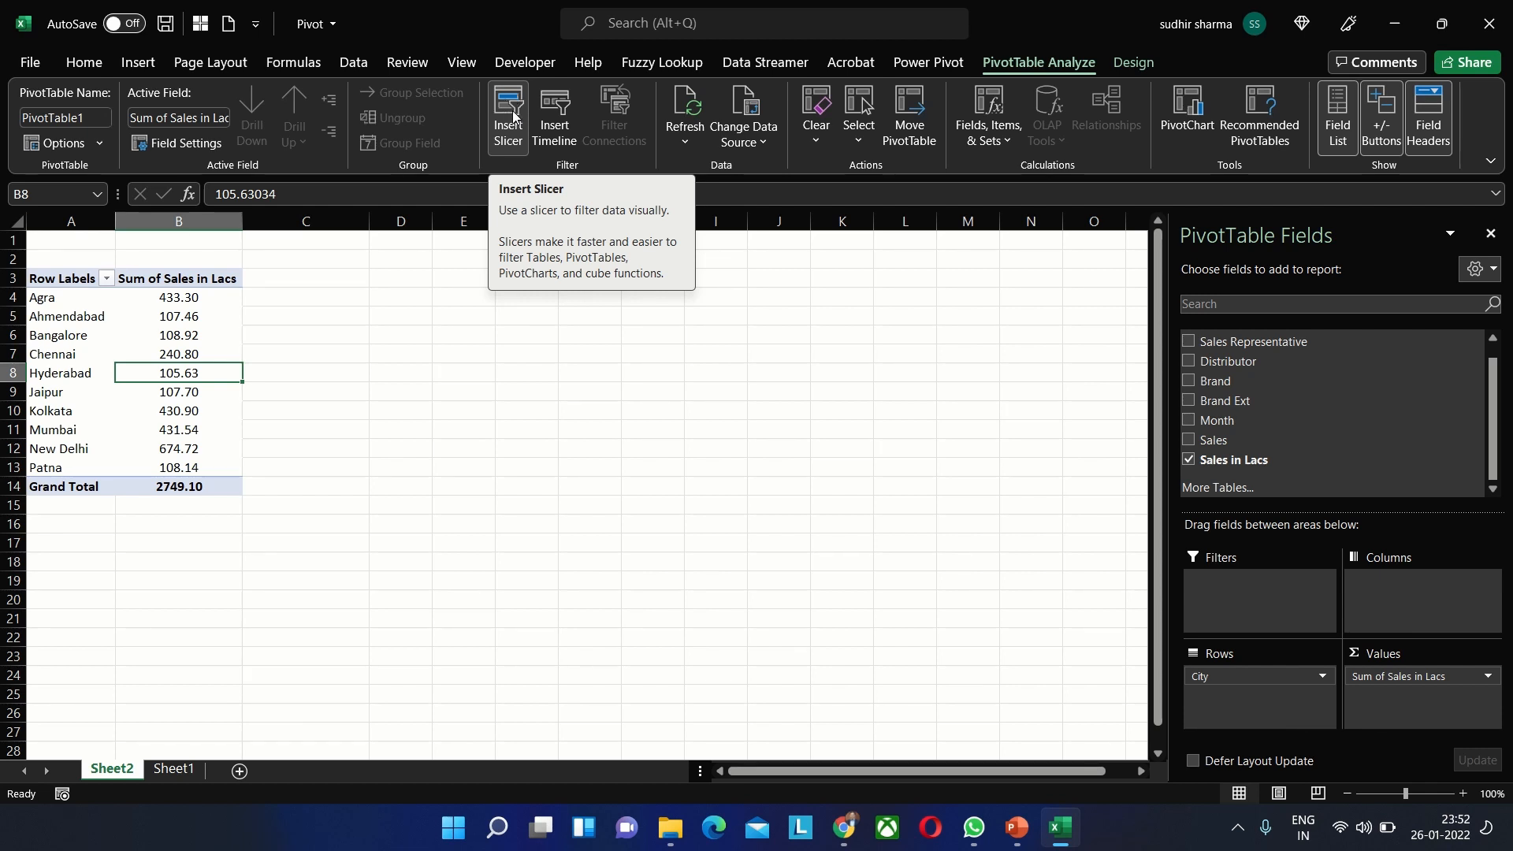
left_click(506, 113)
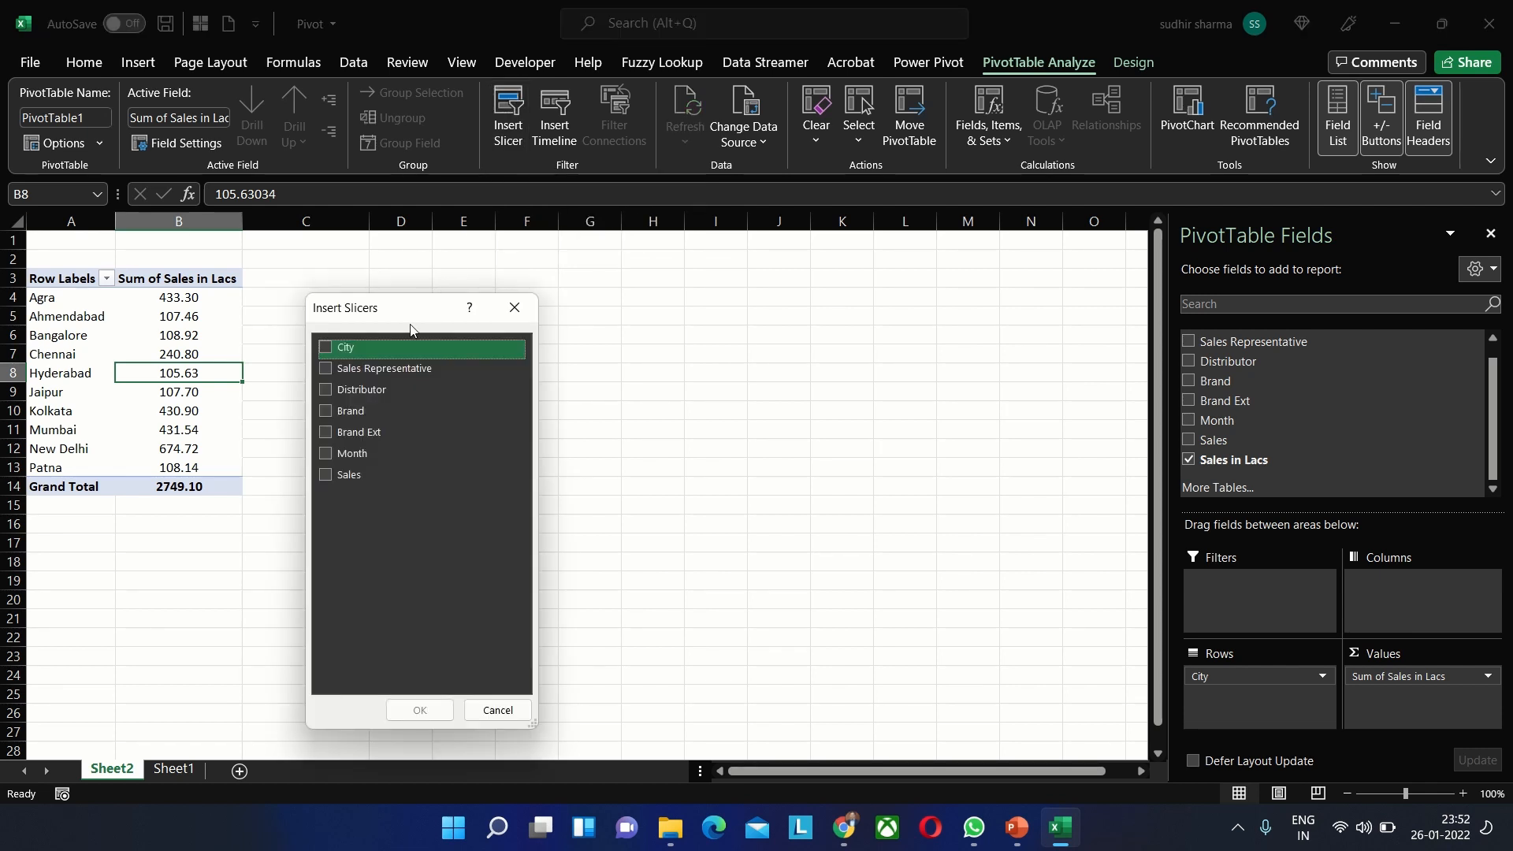
left_click(325, 347)
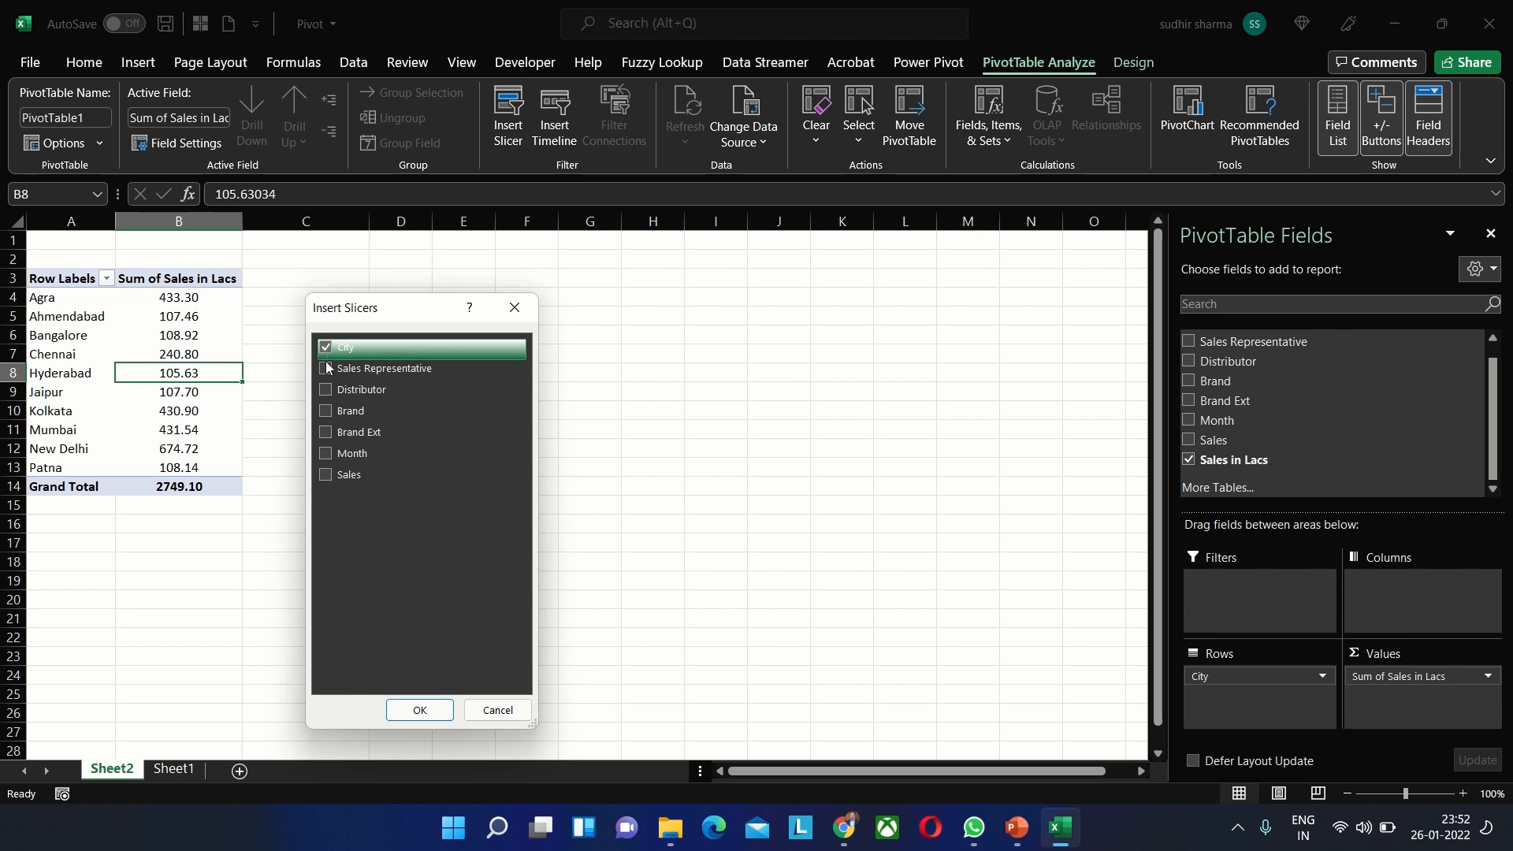
left_click(324, 409)
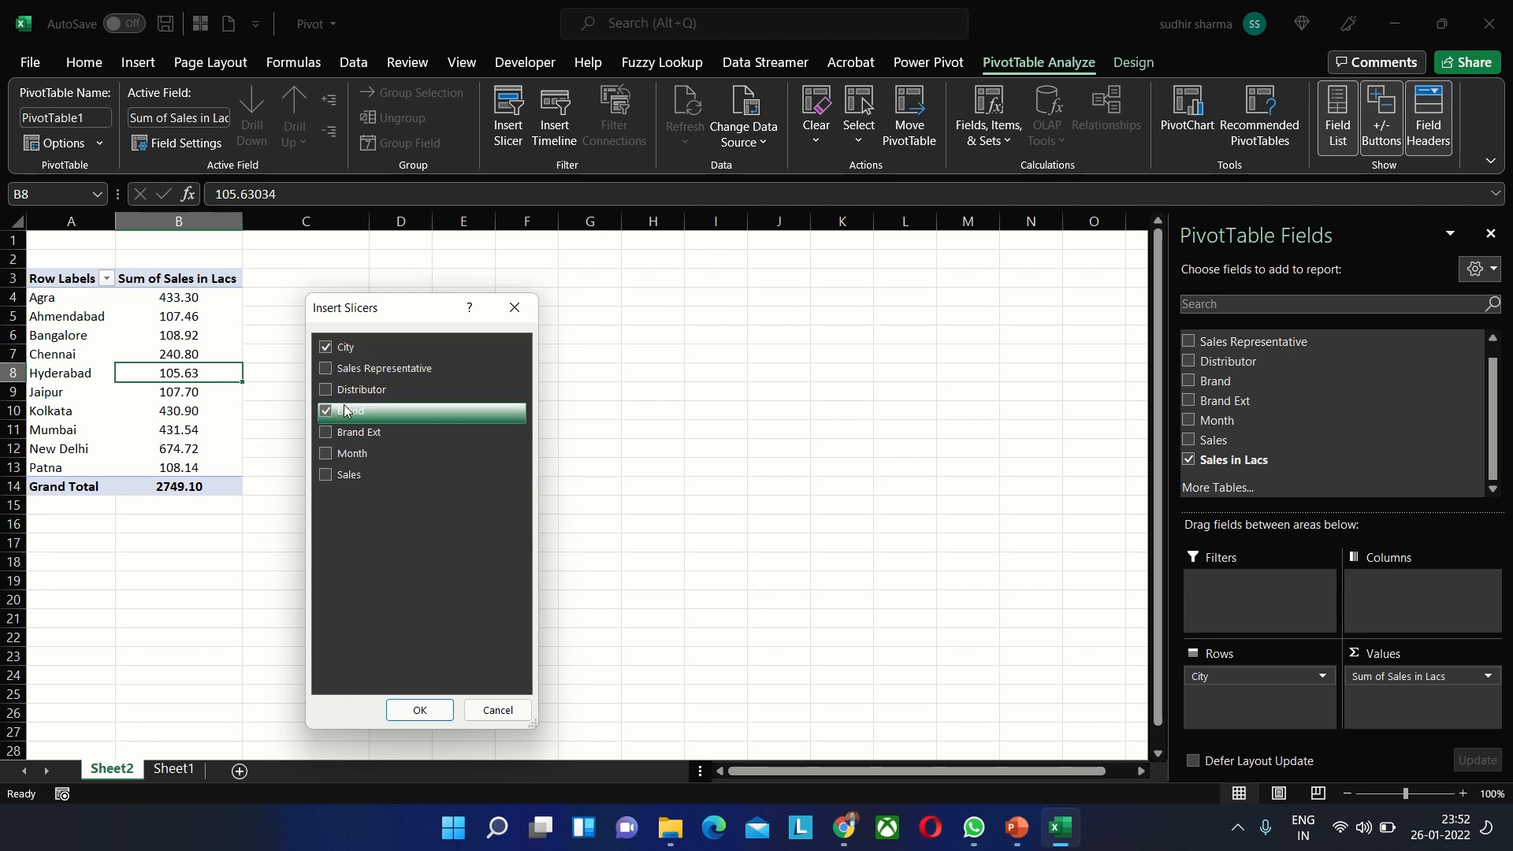
left_click(325, 390)
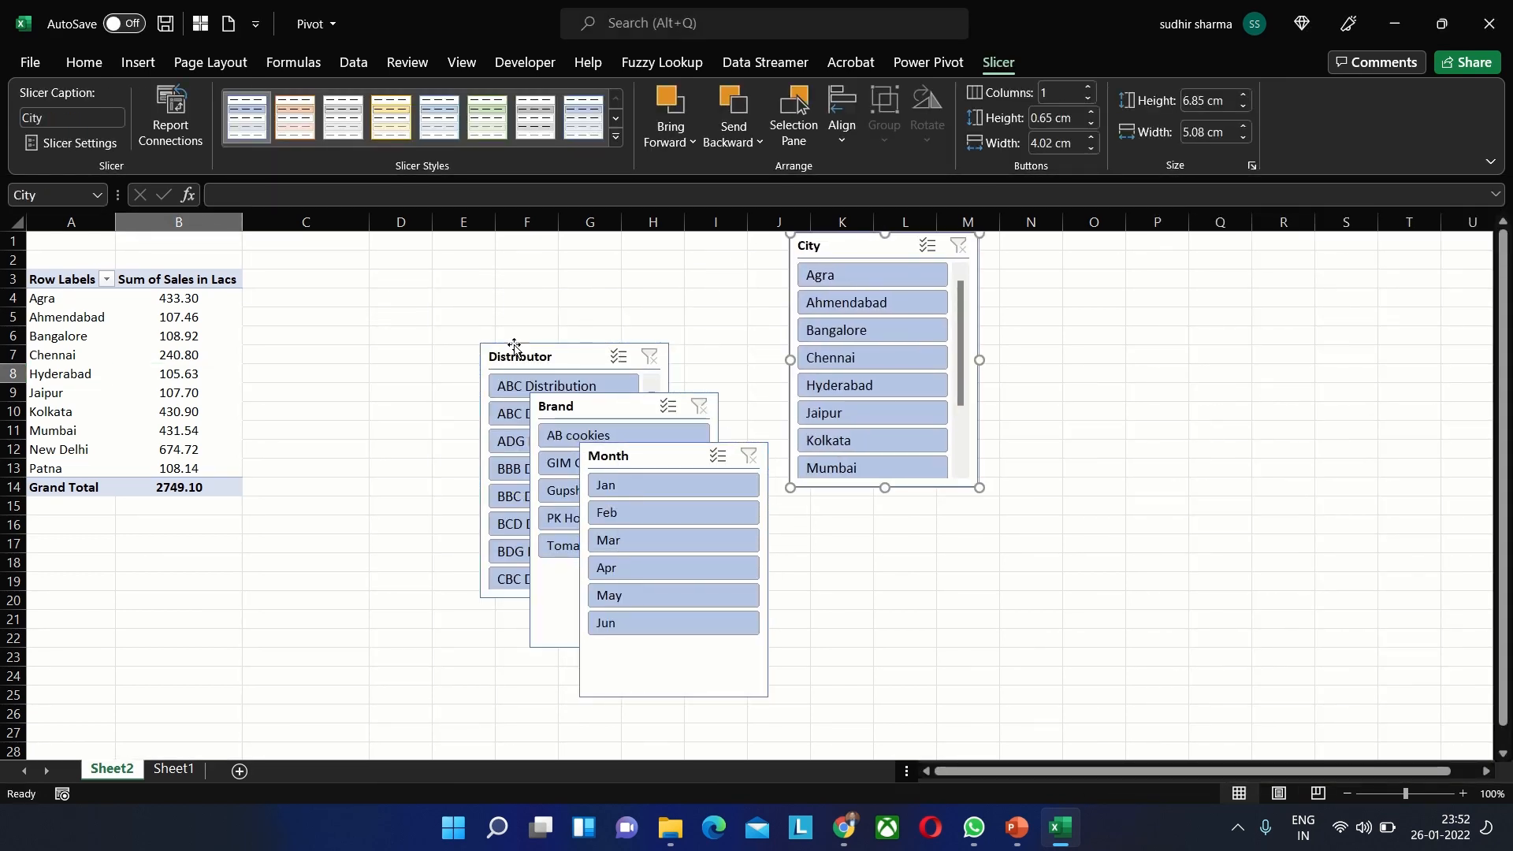
Move Distributor beside City, Brand below City and Month below Distributor
left_click_drag(522, 355, 1028, 247)
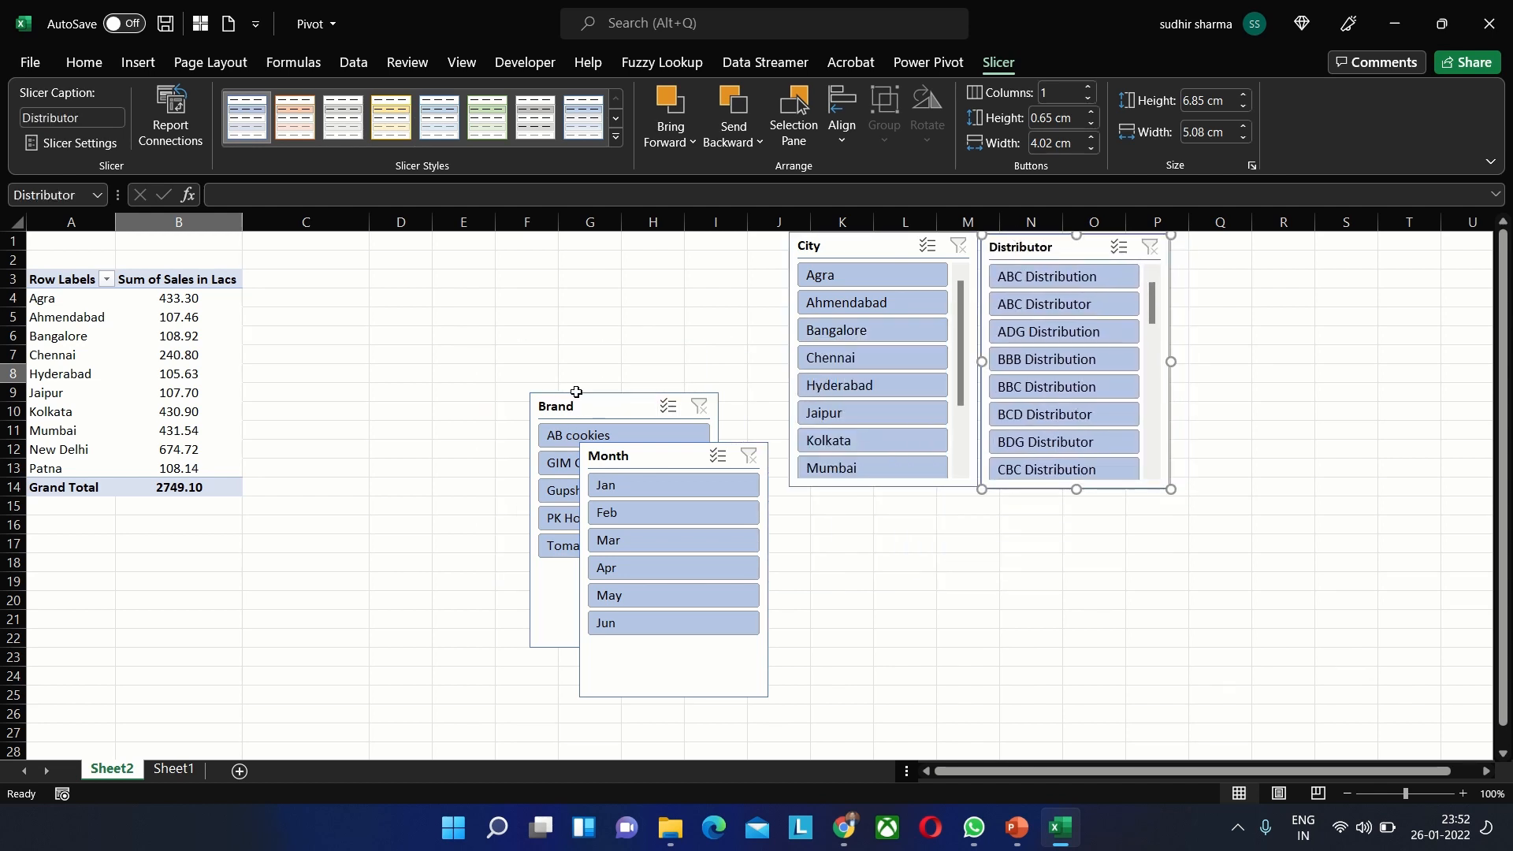
left_click_drag(555, 405, 813, 500)
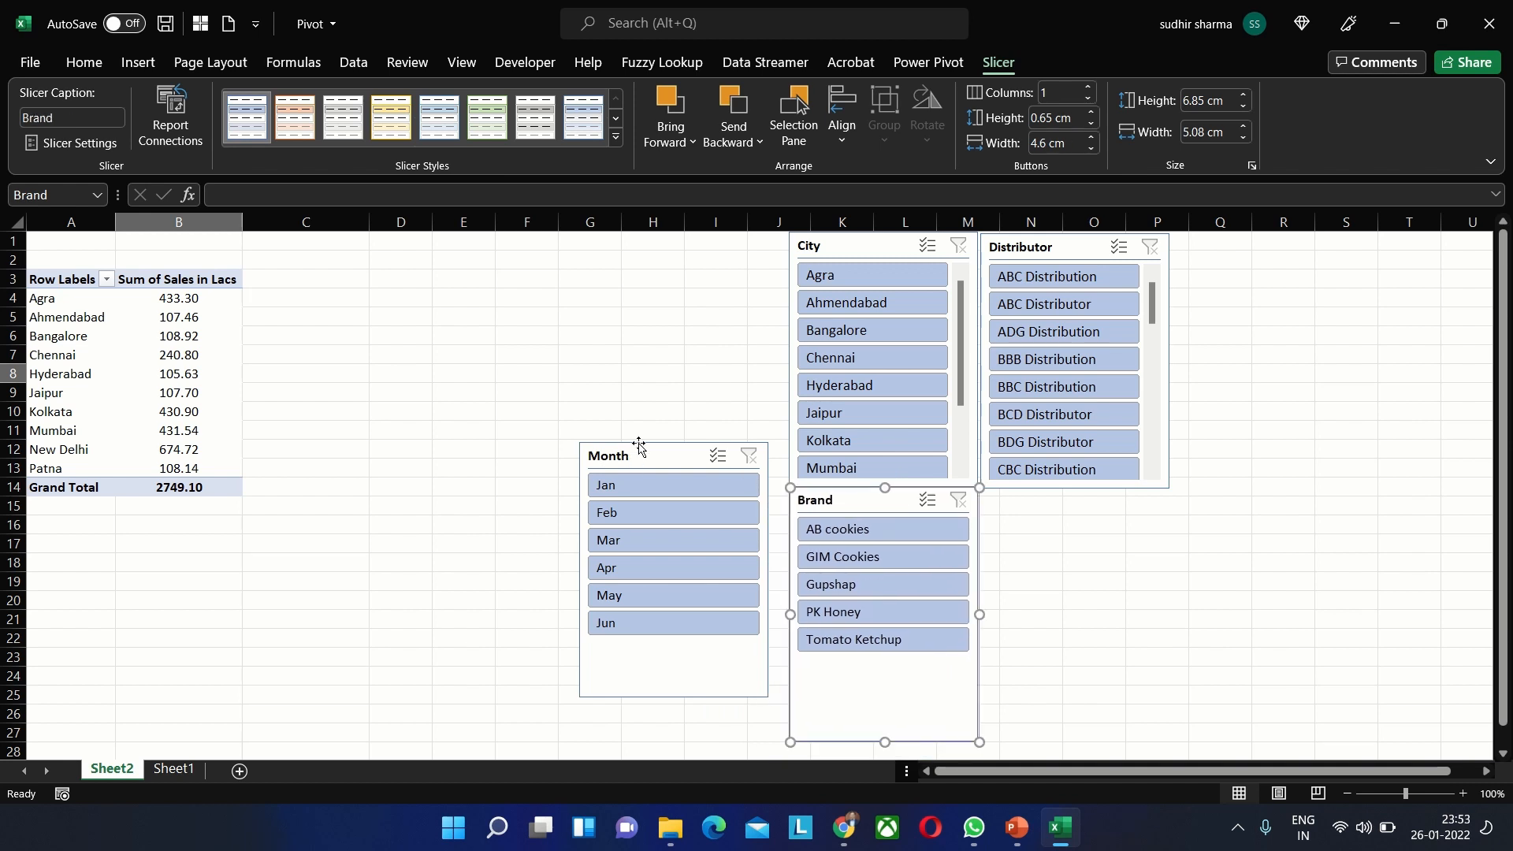
left_click_drag(637, 453, 1040, 493)
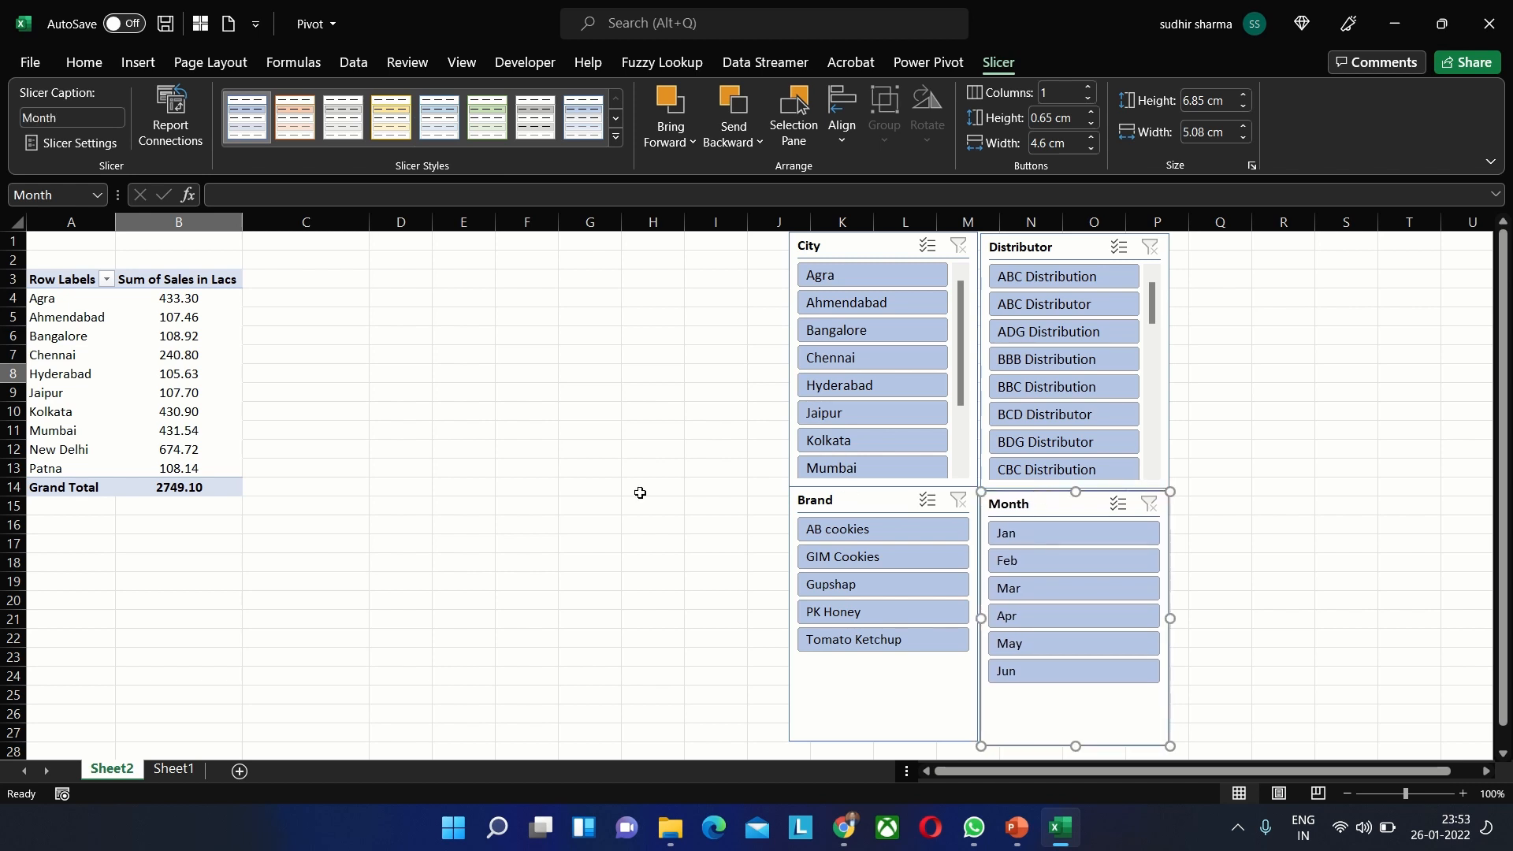
left_click(178, 374)
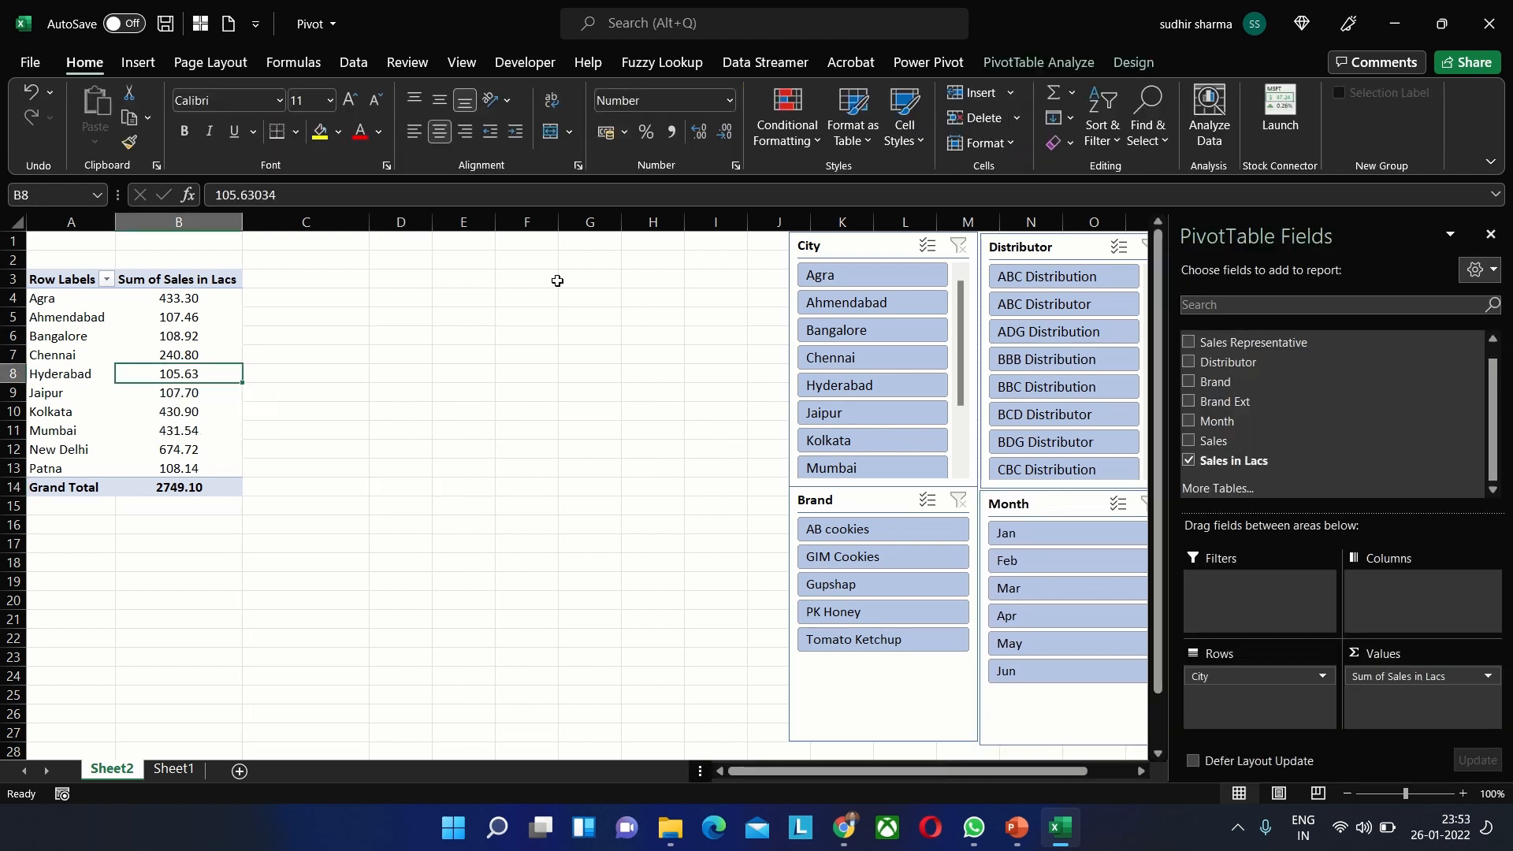
Create a clustered column pivot chart of Sales in Lacs by City with data labels
left_click(1037, 61)
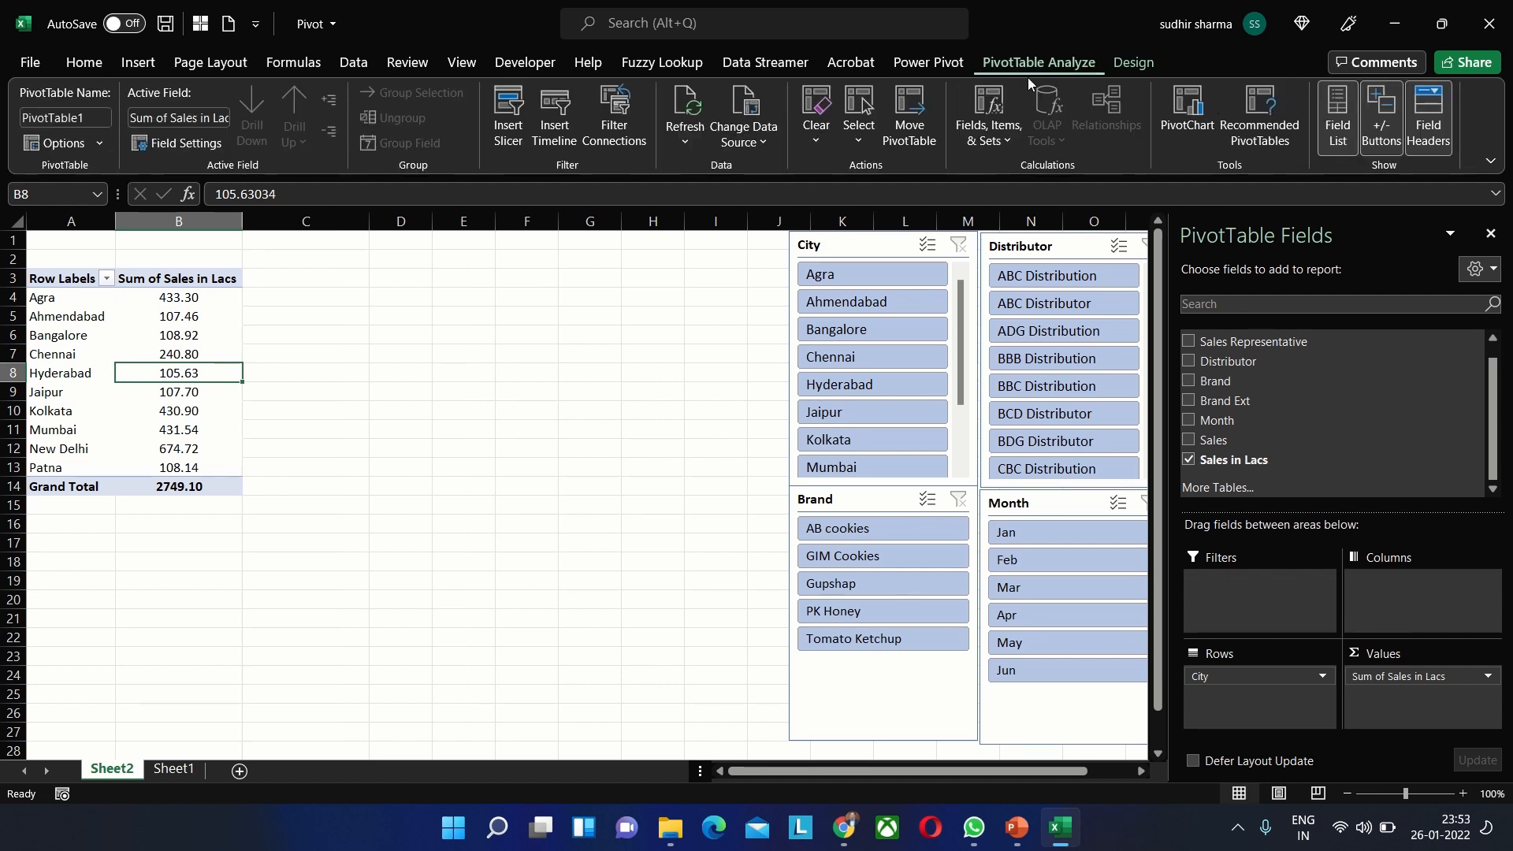
left_click(1185, 115)
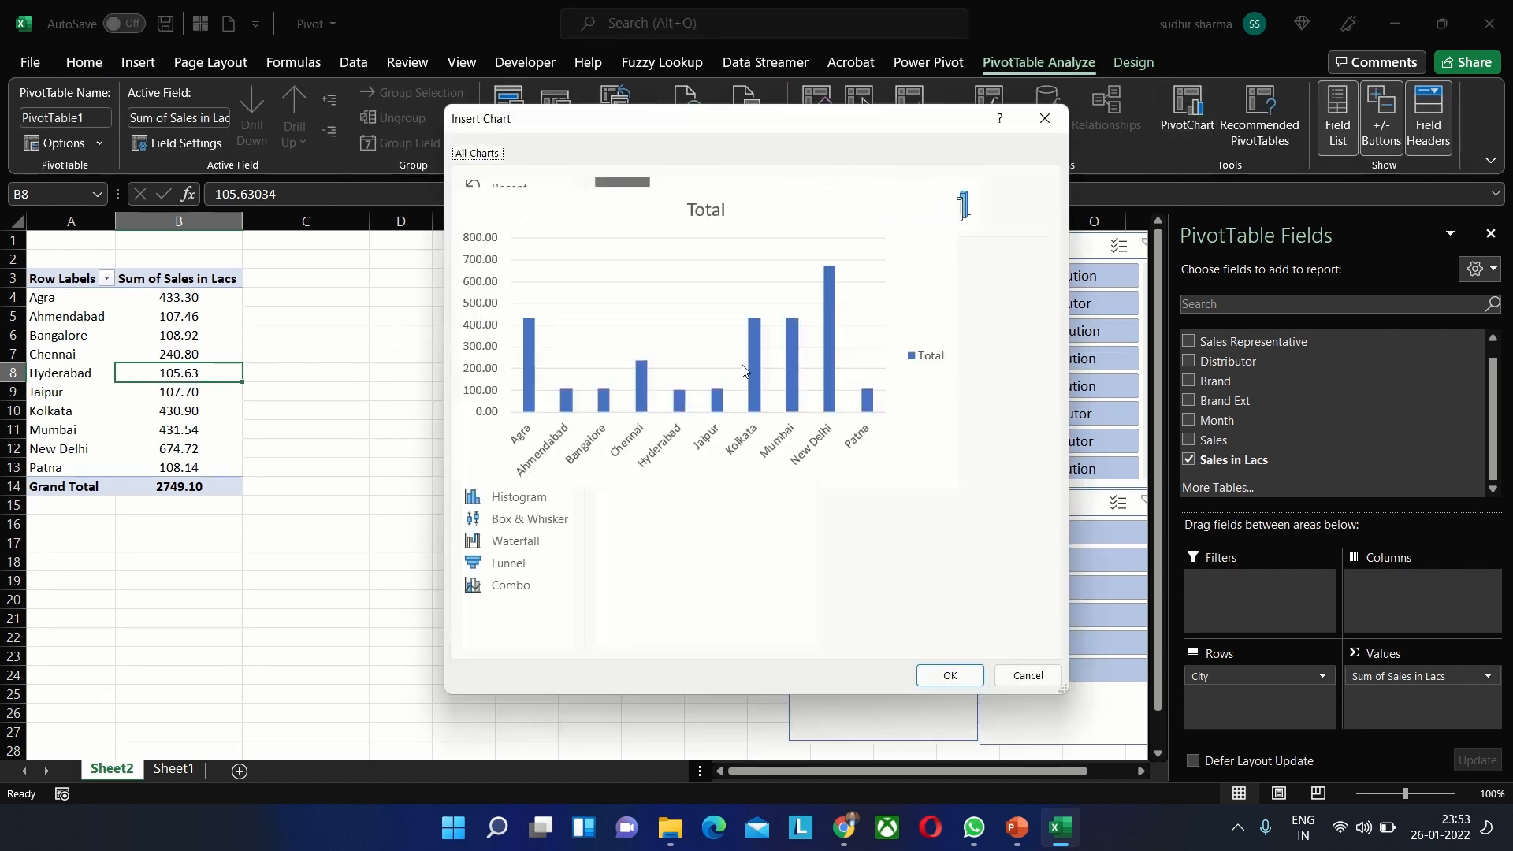
left_click(510, 232)
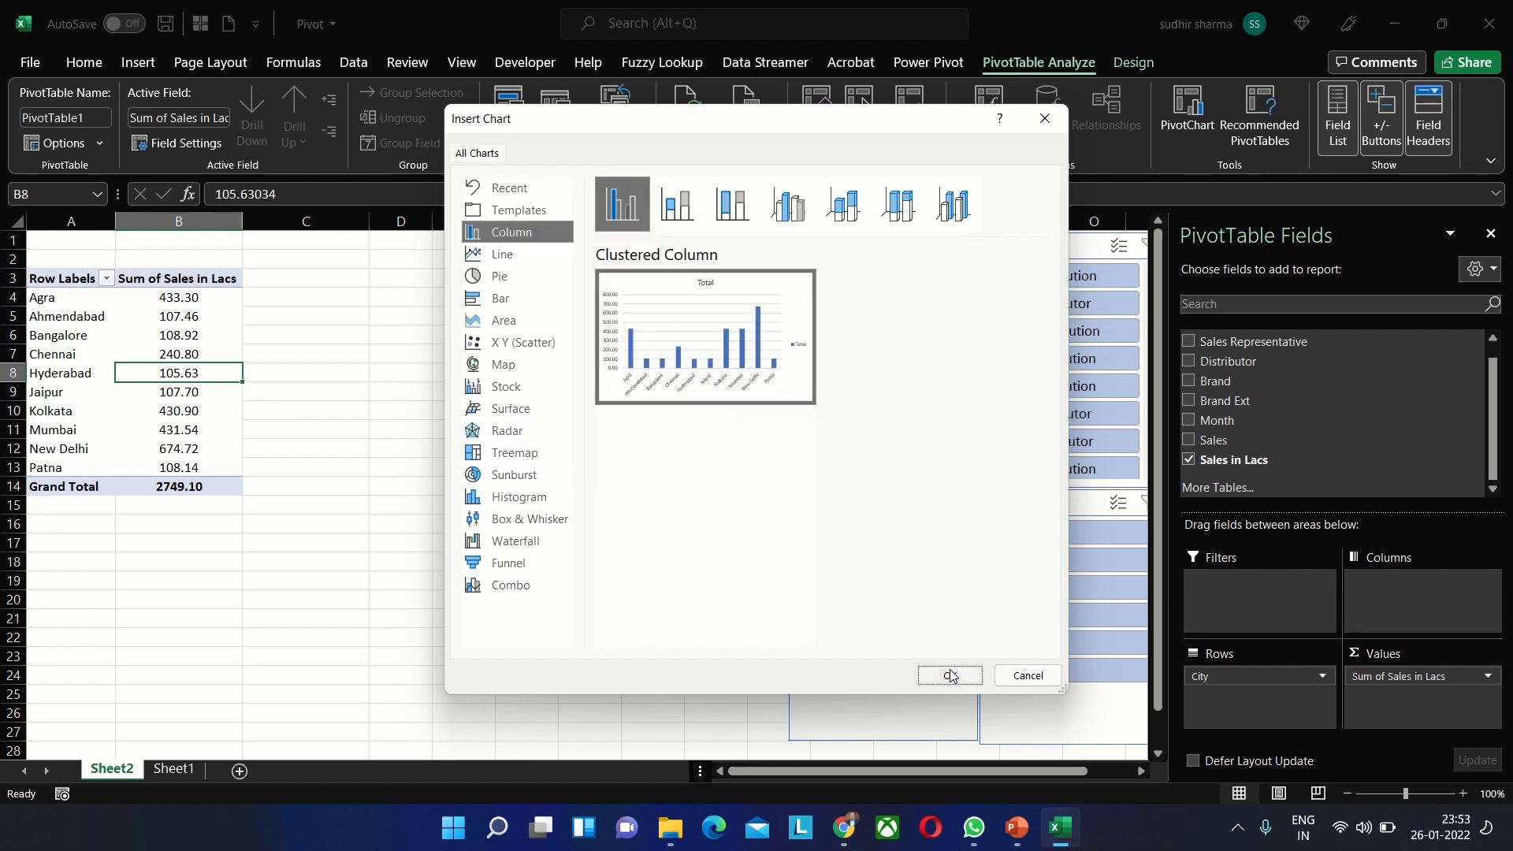
left_click(947, 675)
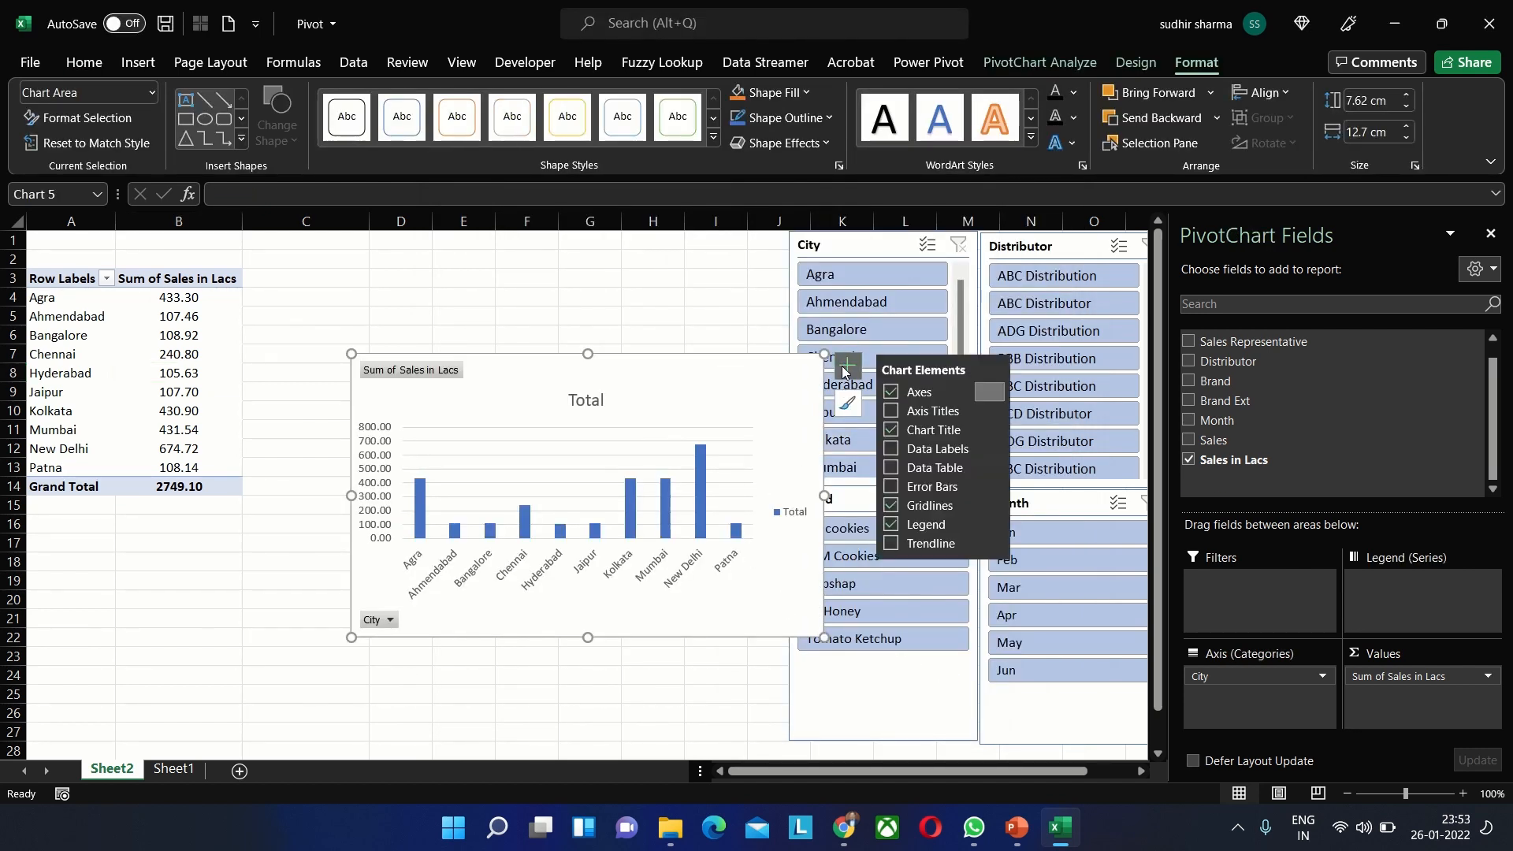
left_click(889, 449)
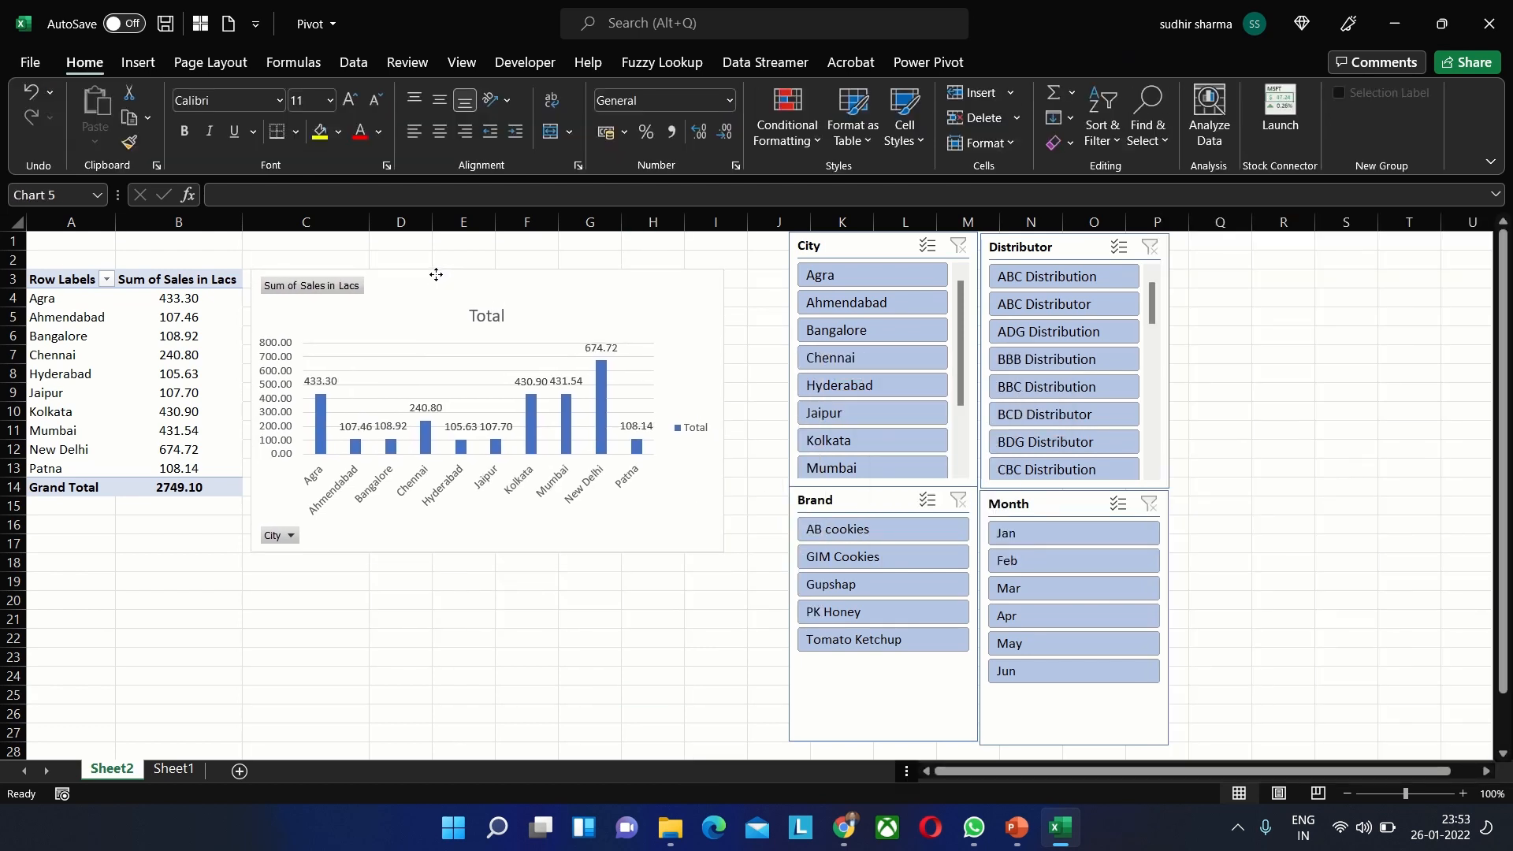
left_click(464, 637)
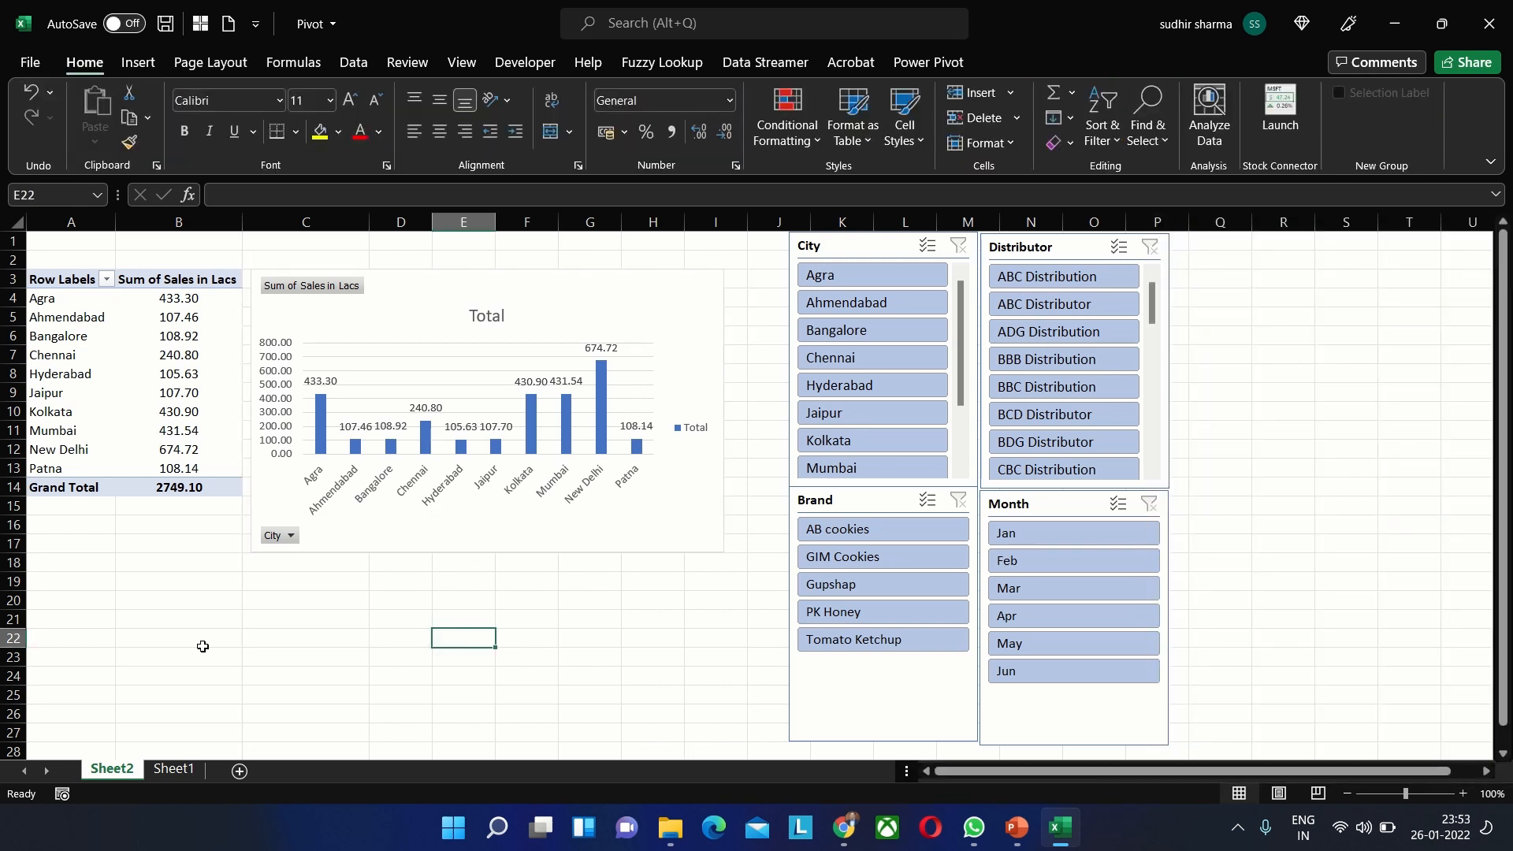
mouse_move(197, 645)
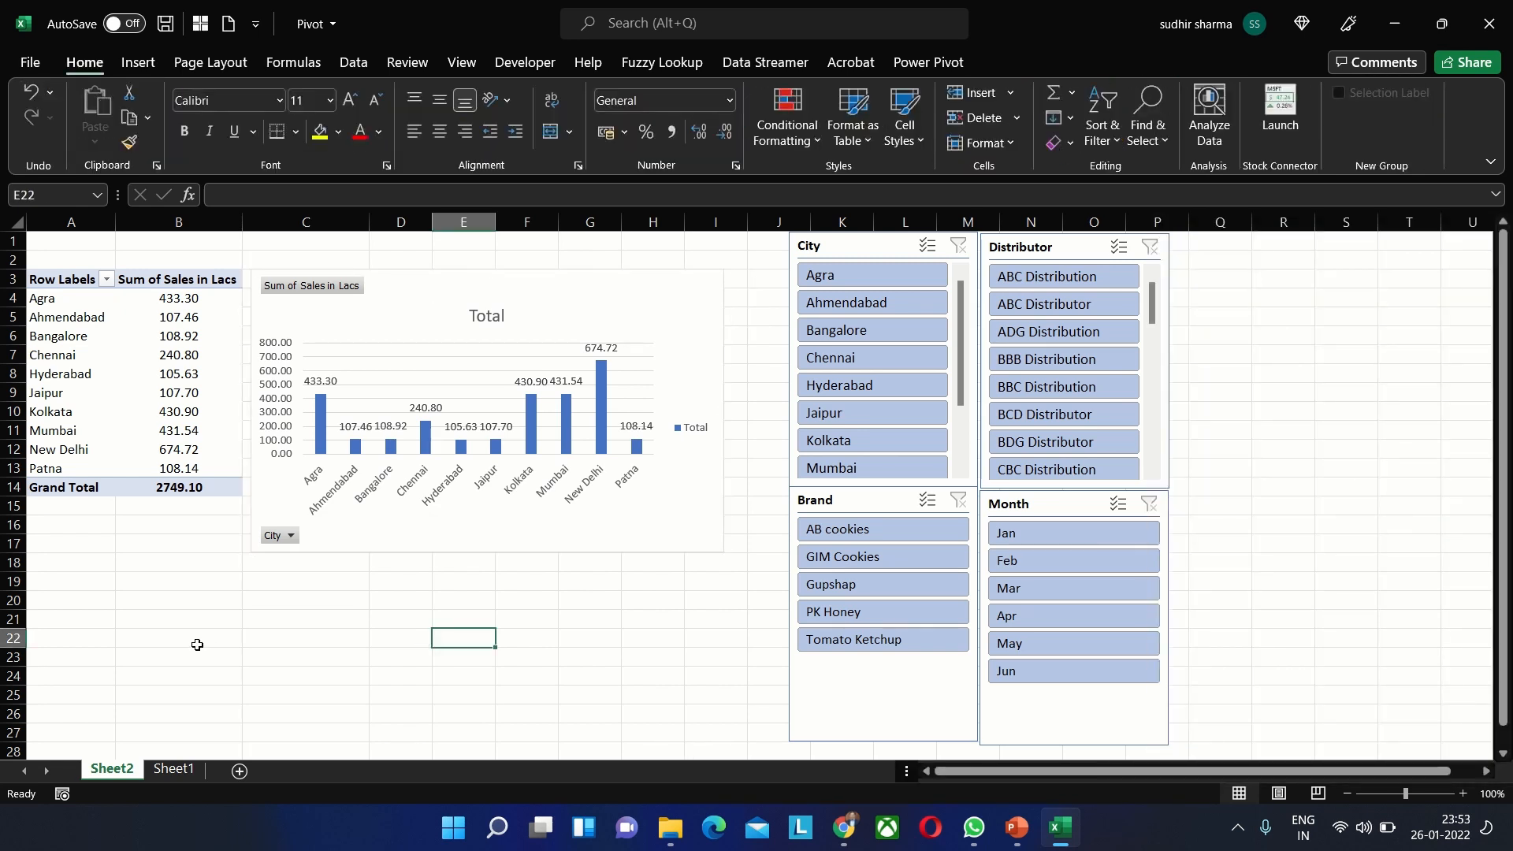
Swap the Rows field from City to Brand, then to Month
left_click(60, 374)
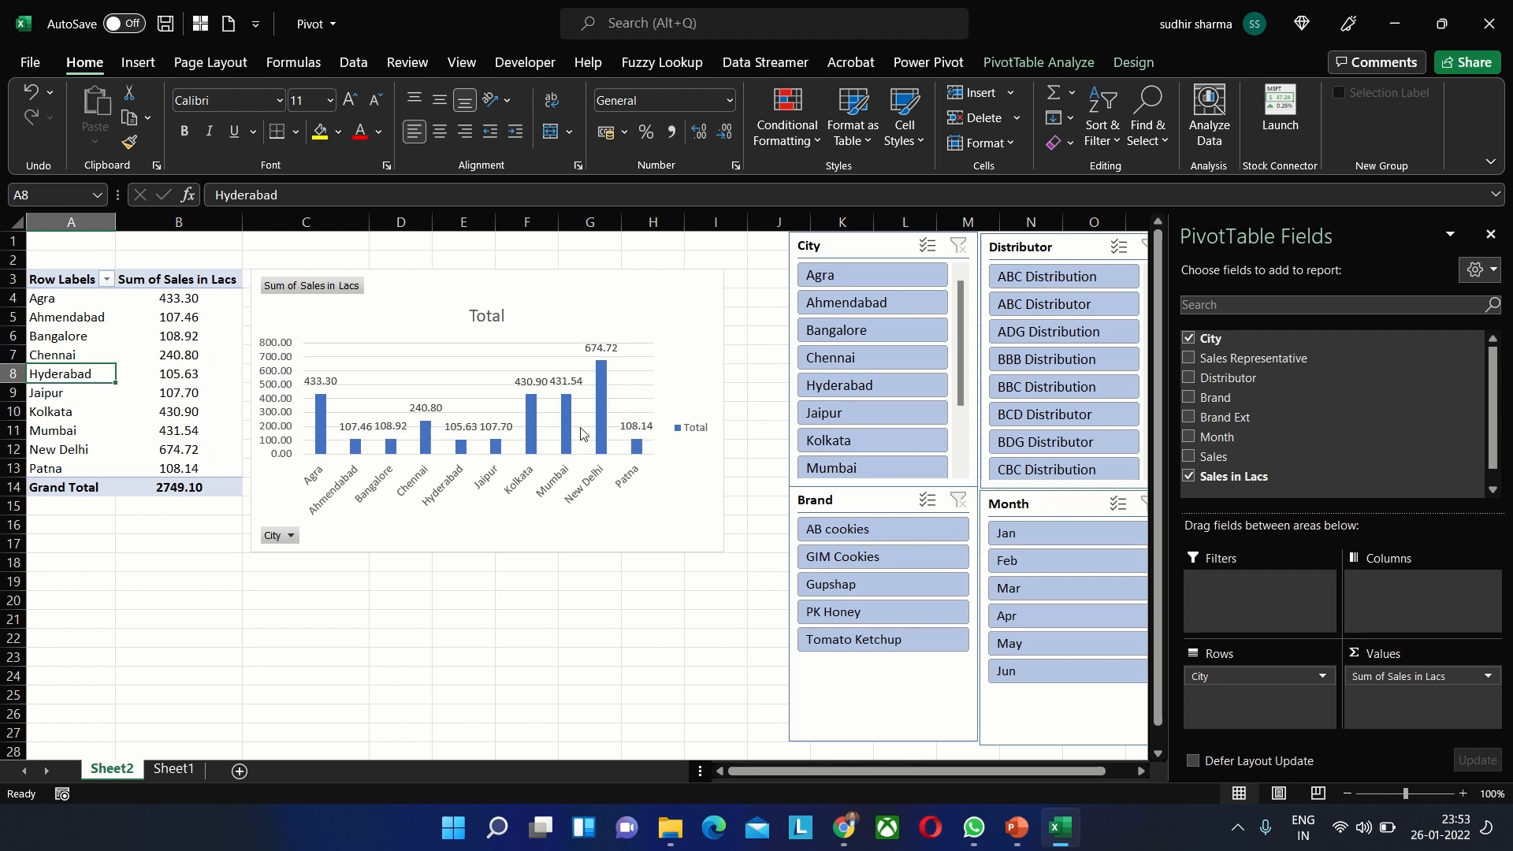
mouse_move(484, 377)
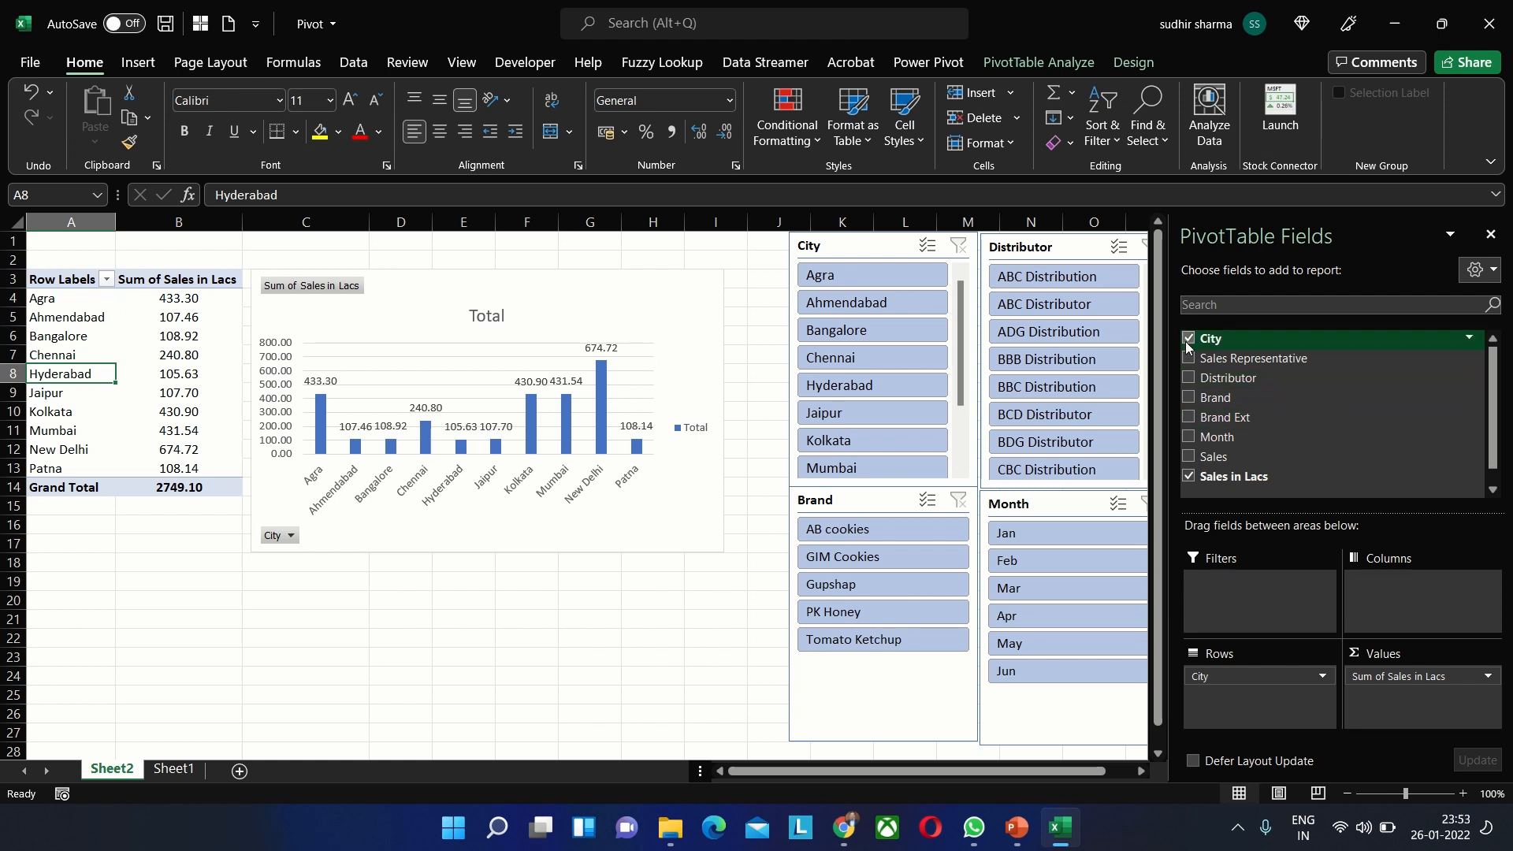
left_click(1188, 397)
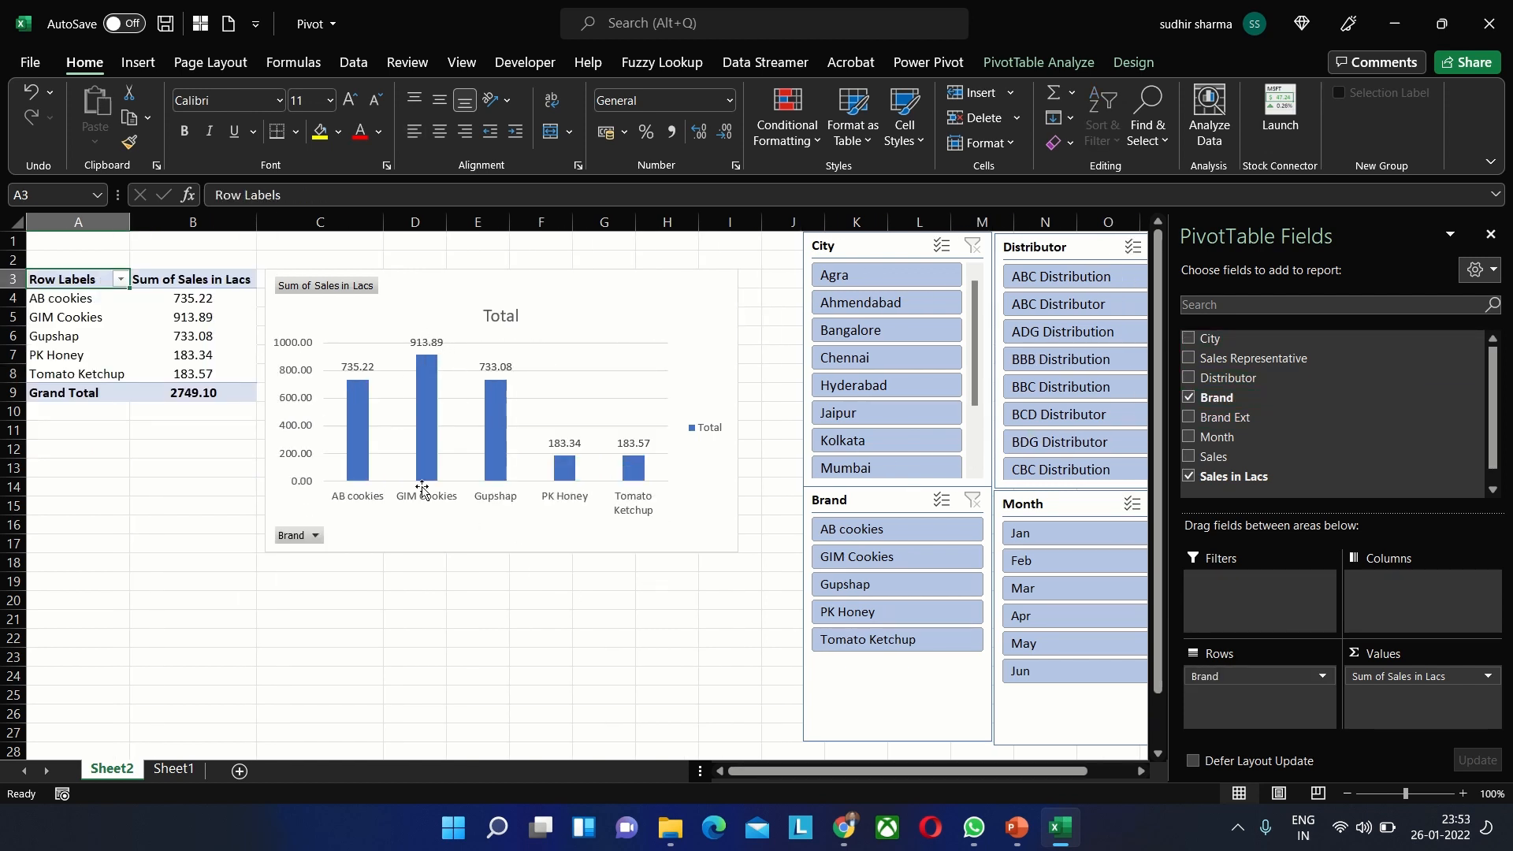
mouse_move(577, 432)
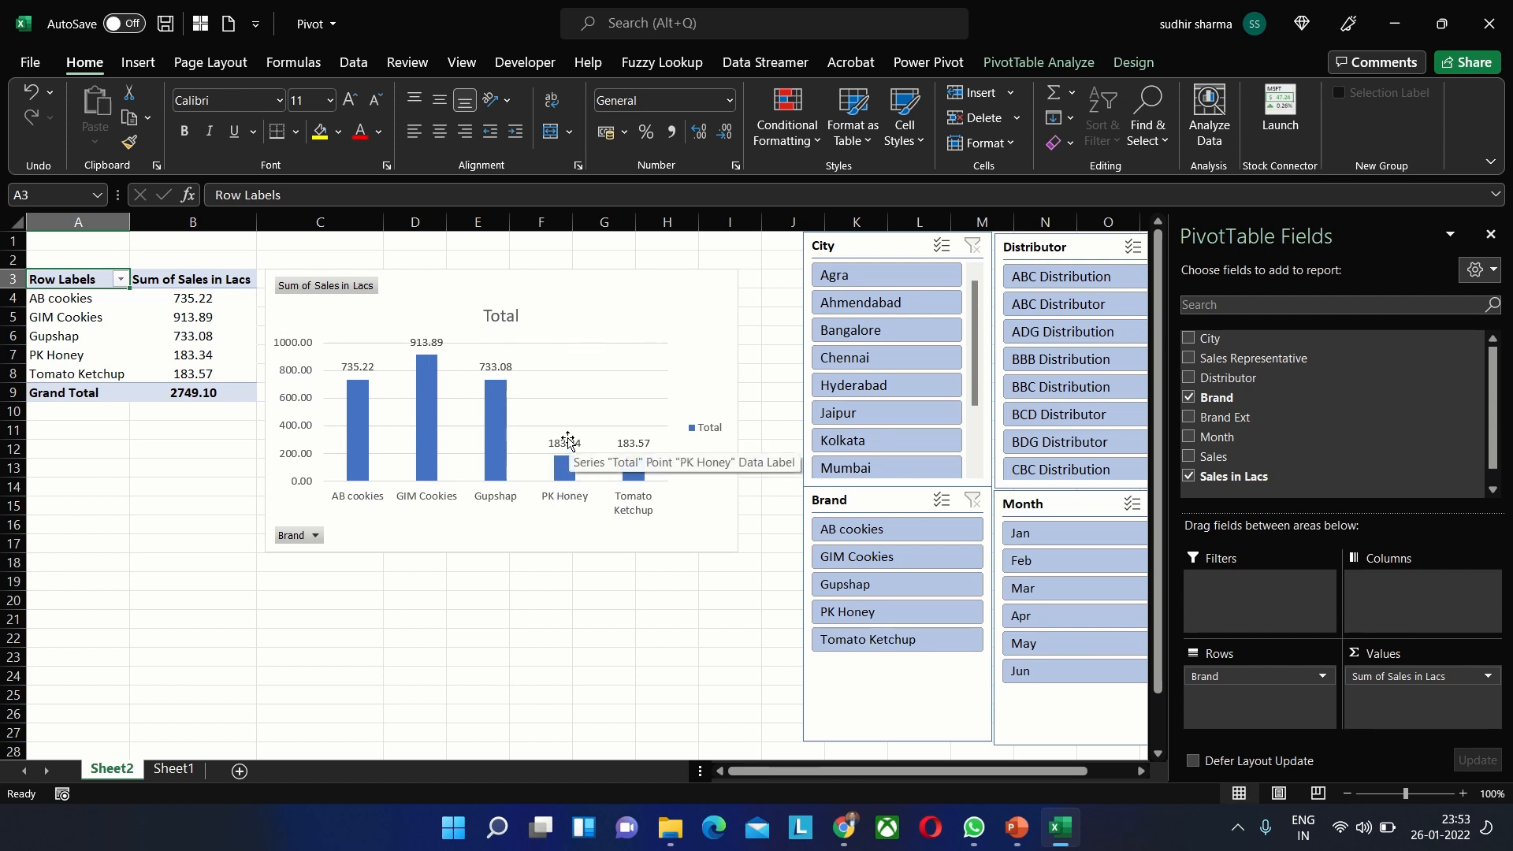
left_click(1188, 397)
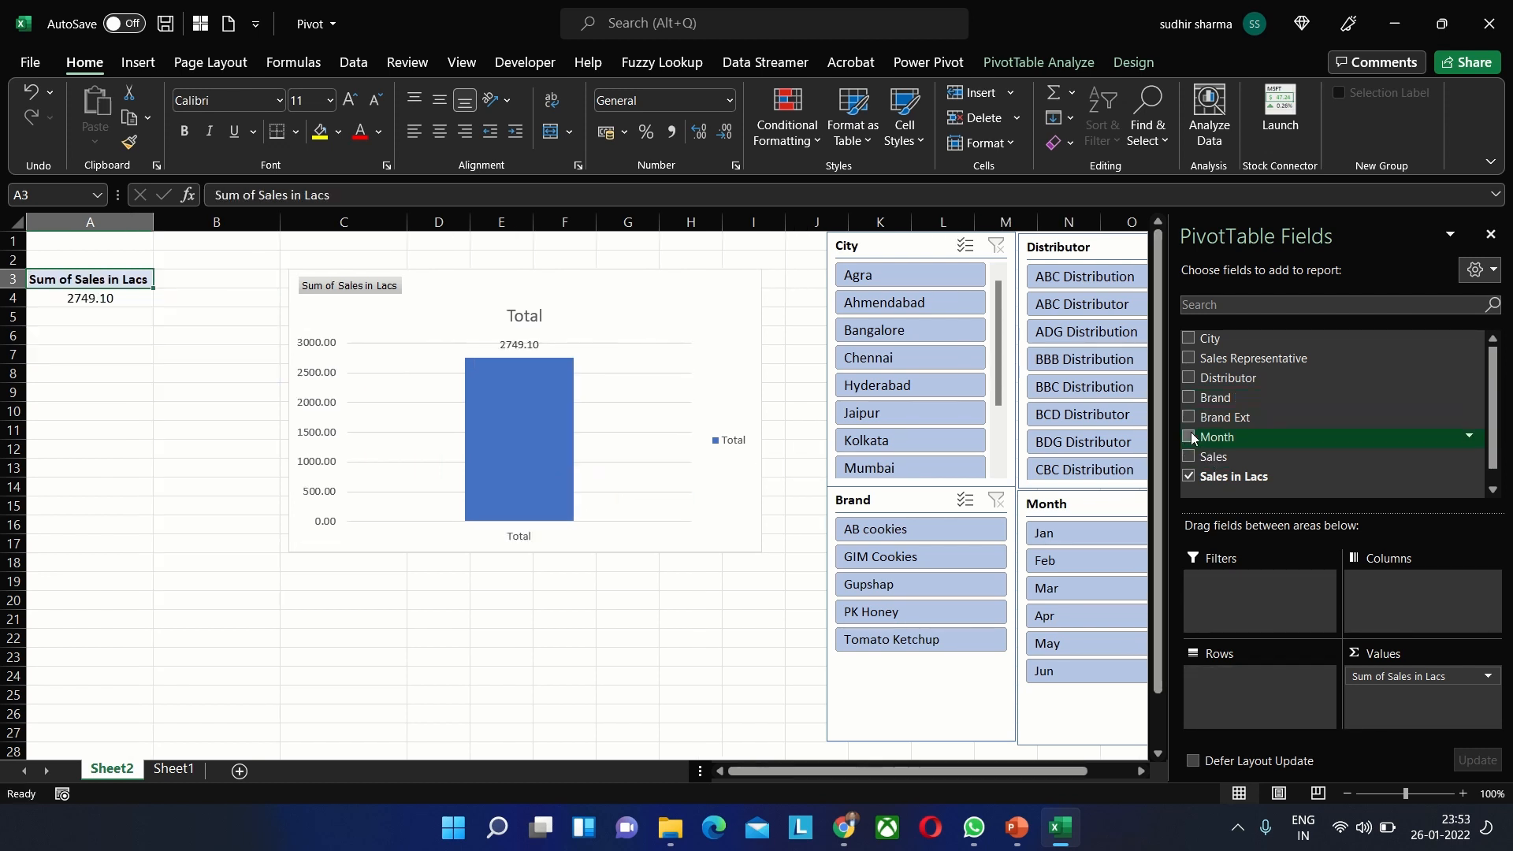
left_click(1188, 437)
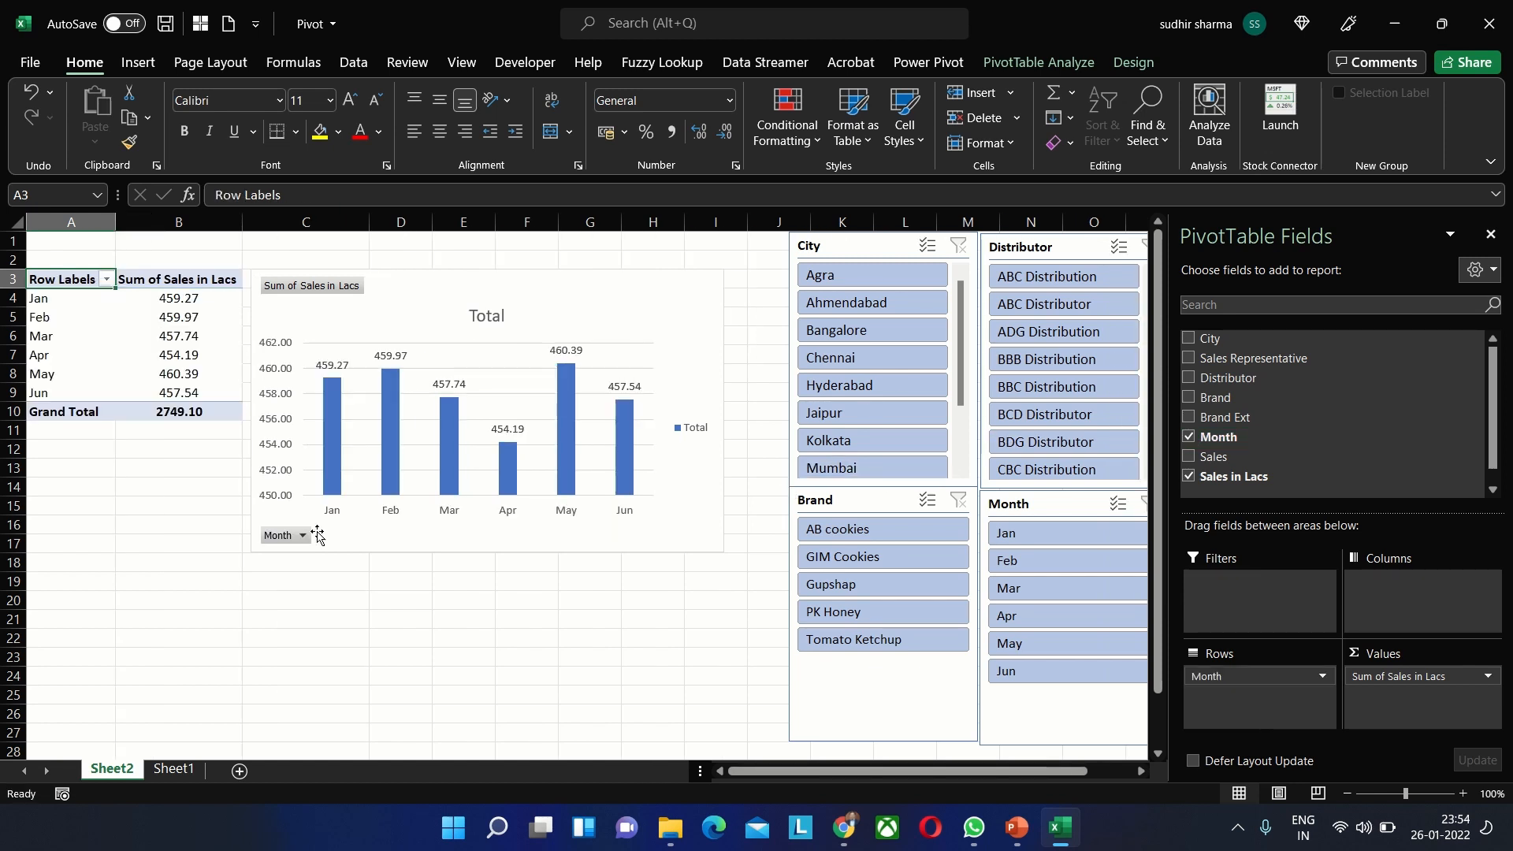
mouse_move(335, 397)
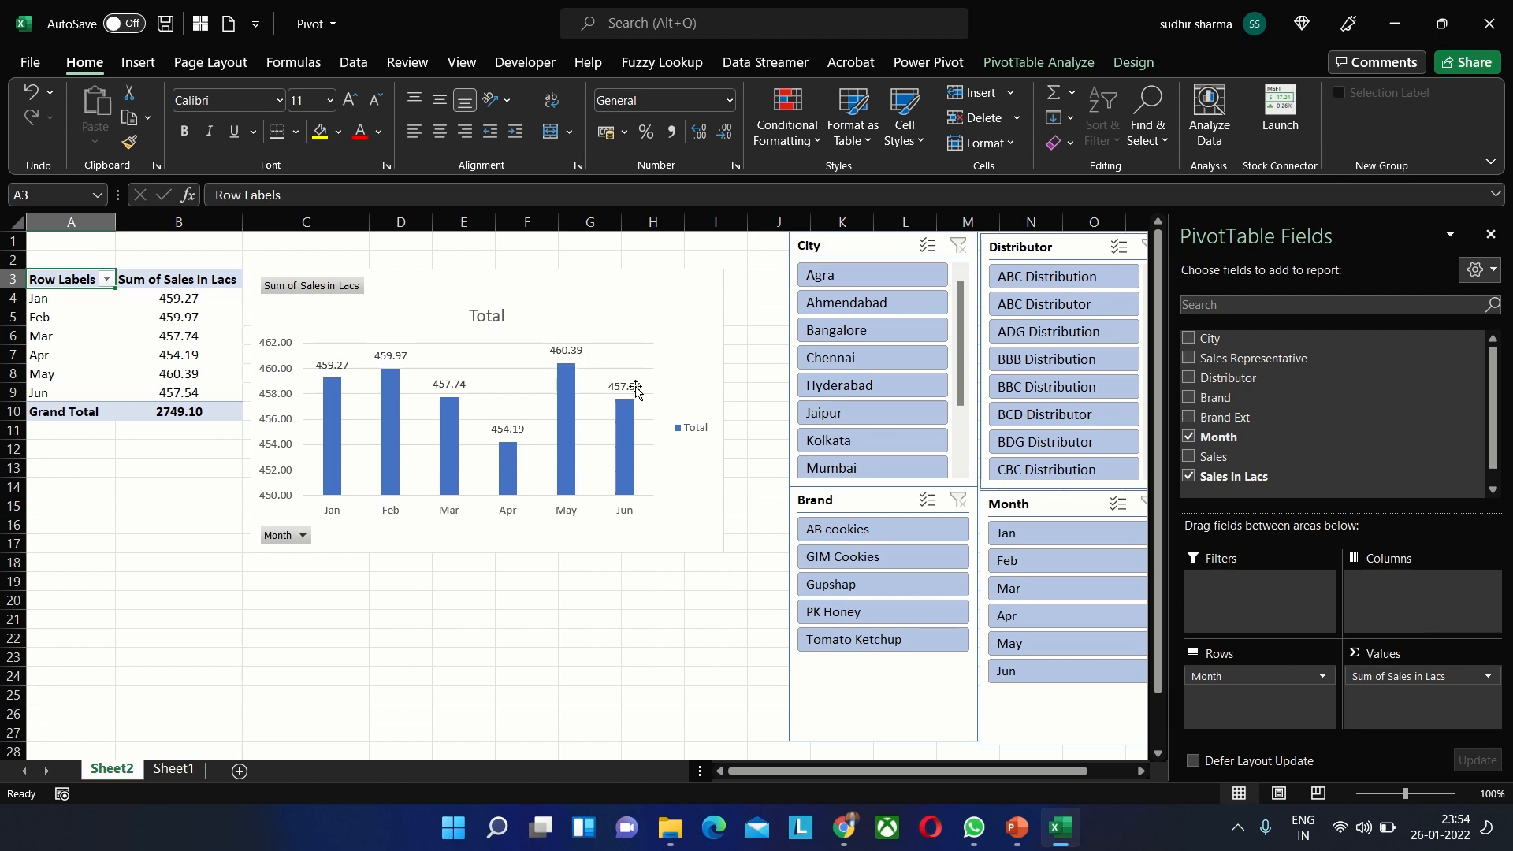
mouse_move(635, 408)
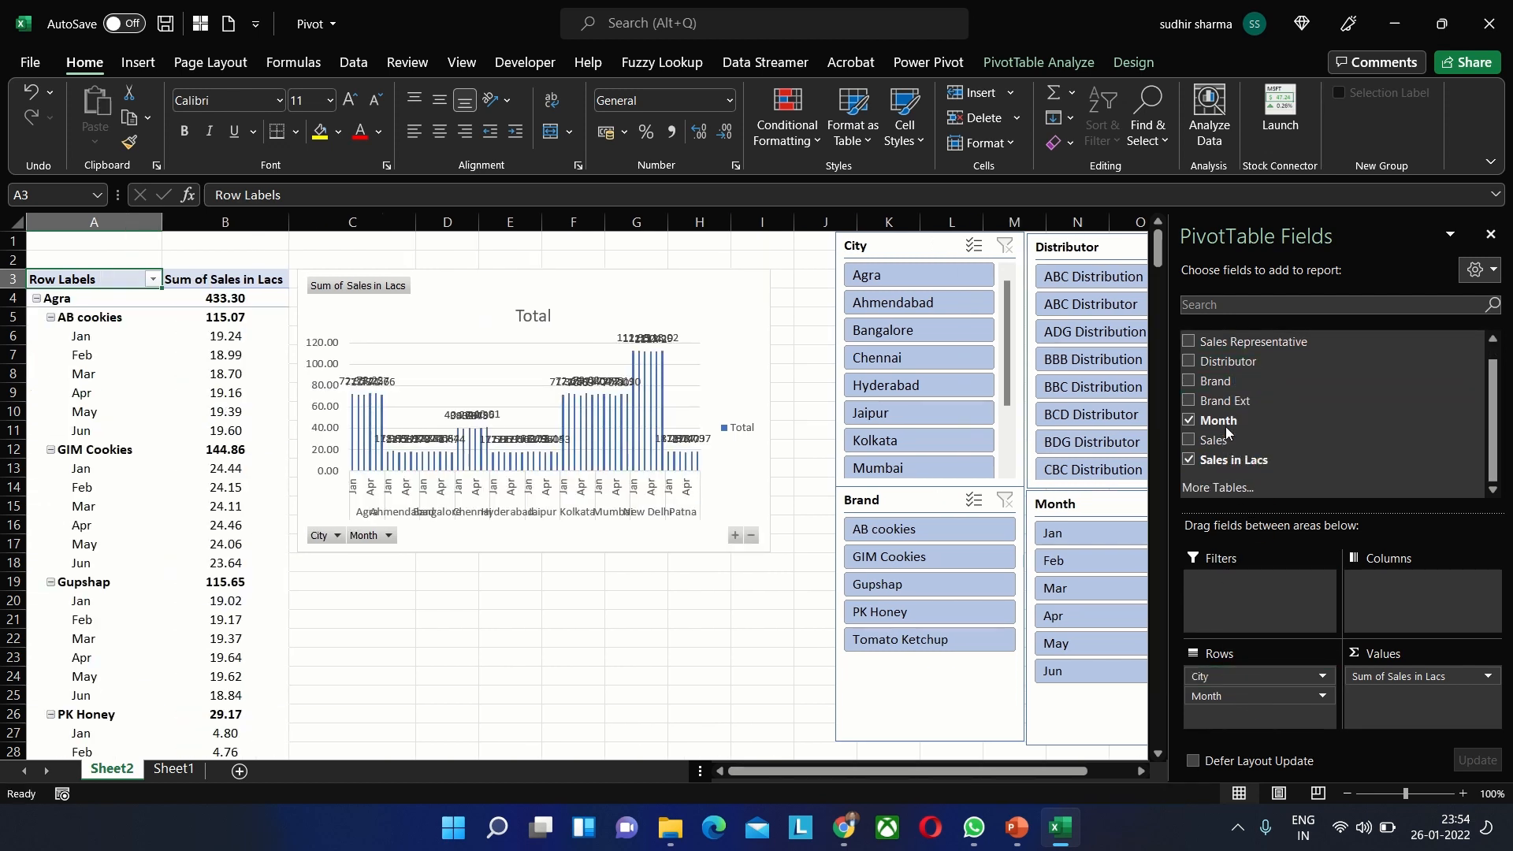
Add Brand and Distributor to the pivot rows and collapse the fields to city totals
left_click(1189, 381)
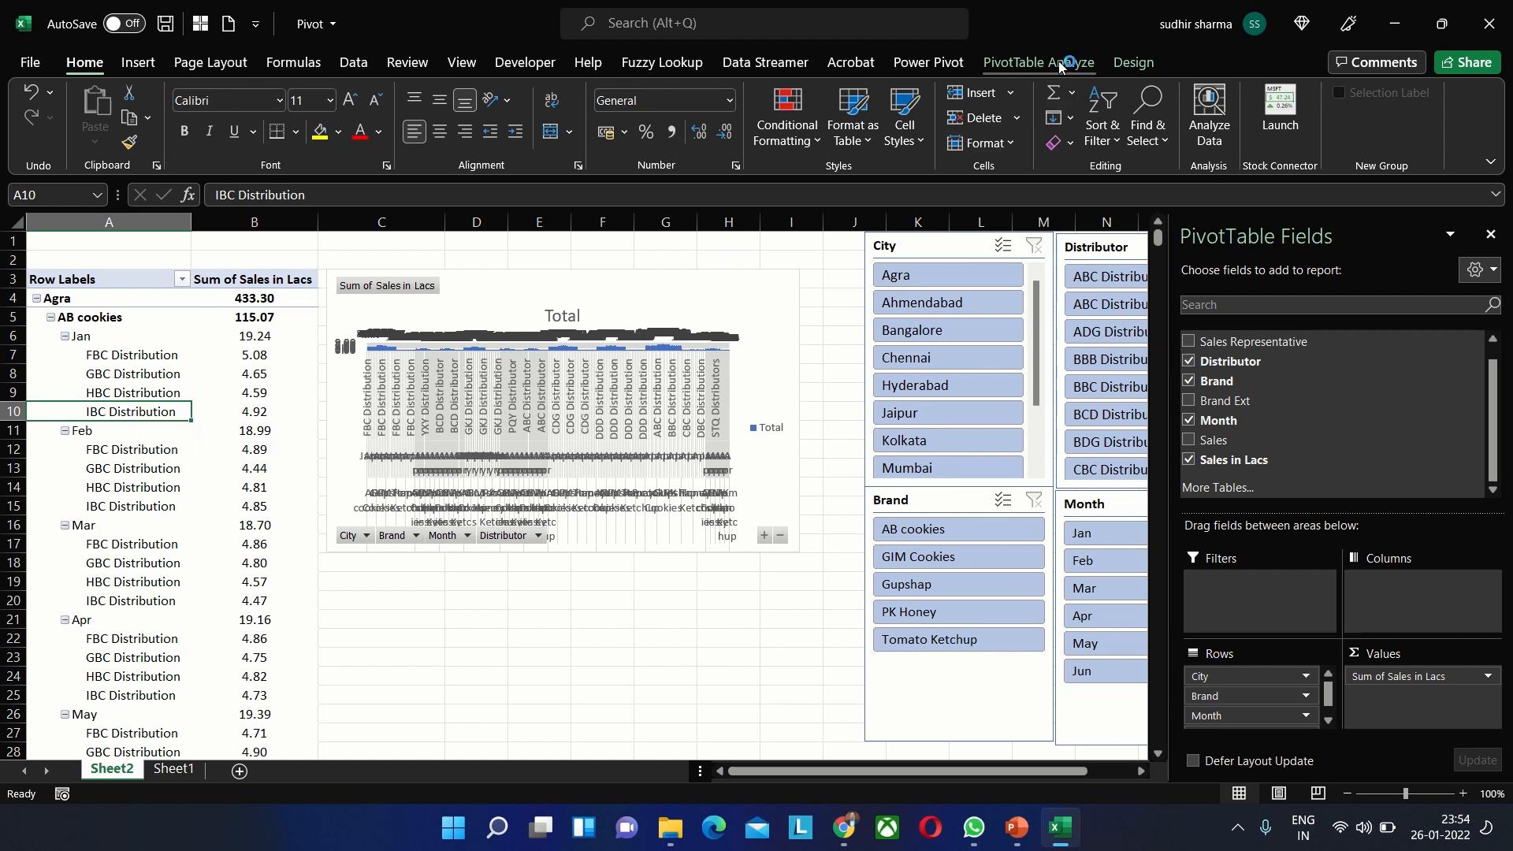
left_click(1037, 61)
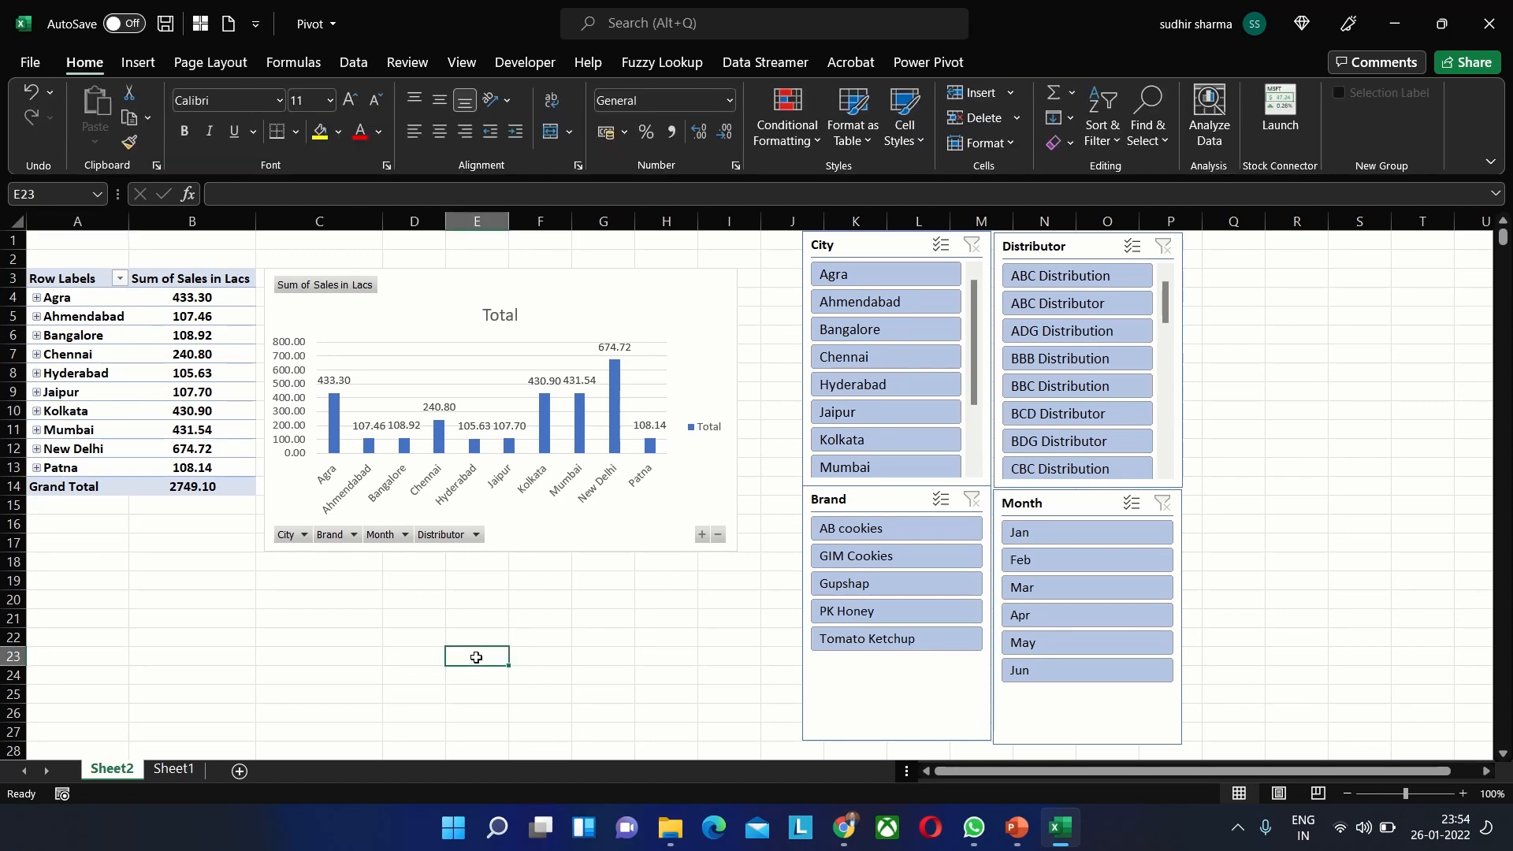
Filter the City slicer to New Delhi and expand it to show its brands
left_click(895, 583)
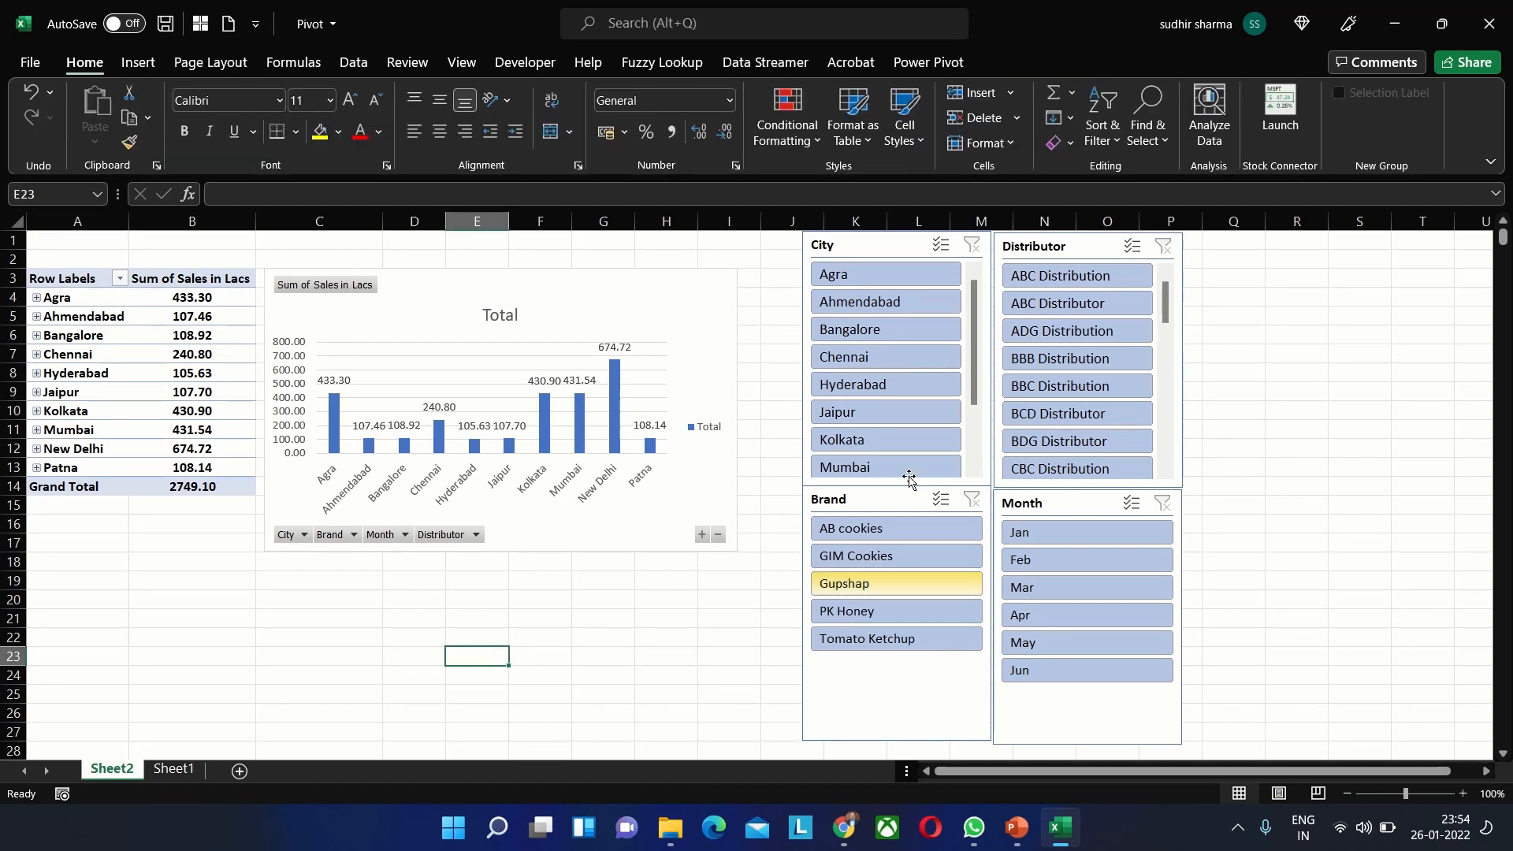
scroll("down", 3)
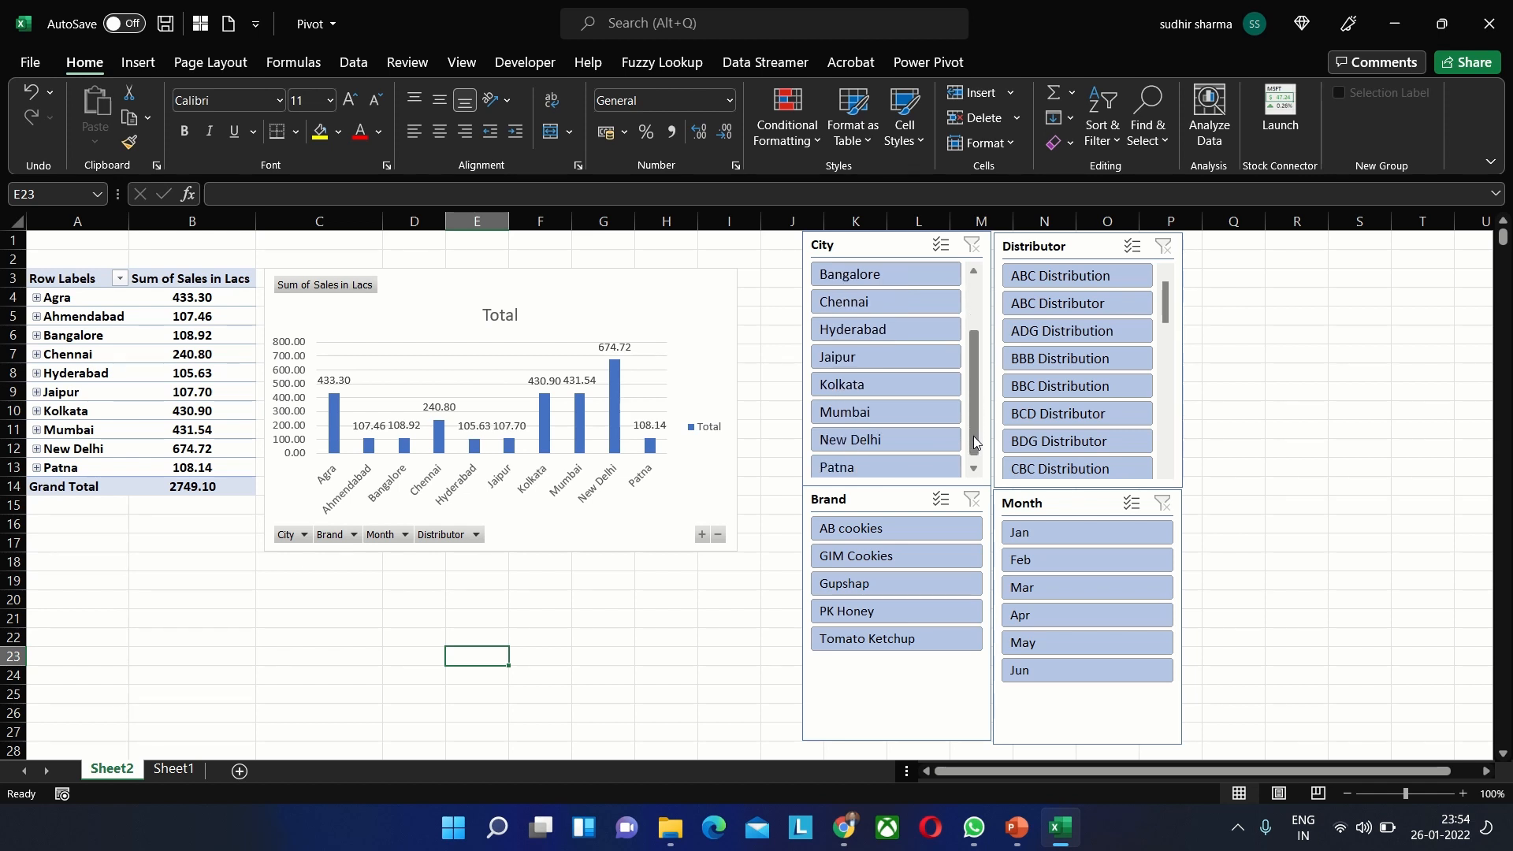
left_click(850, 439)
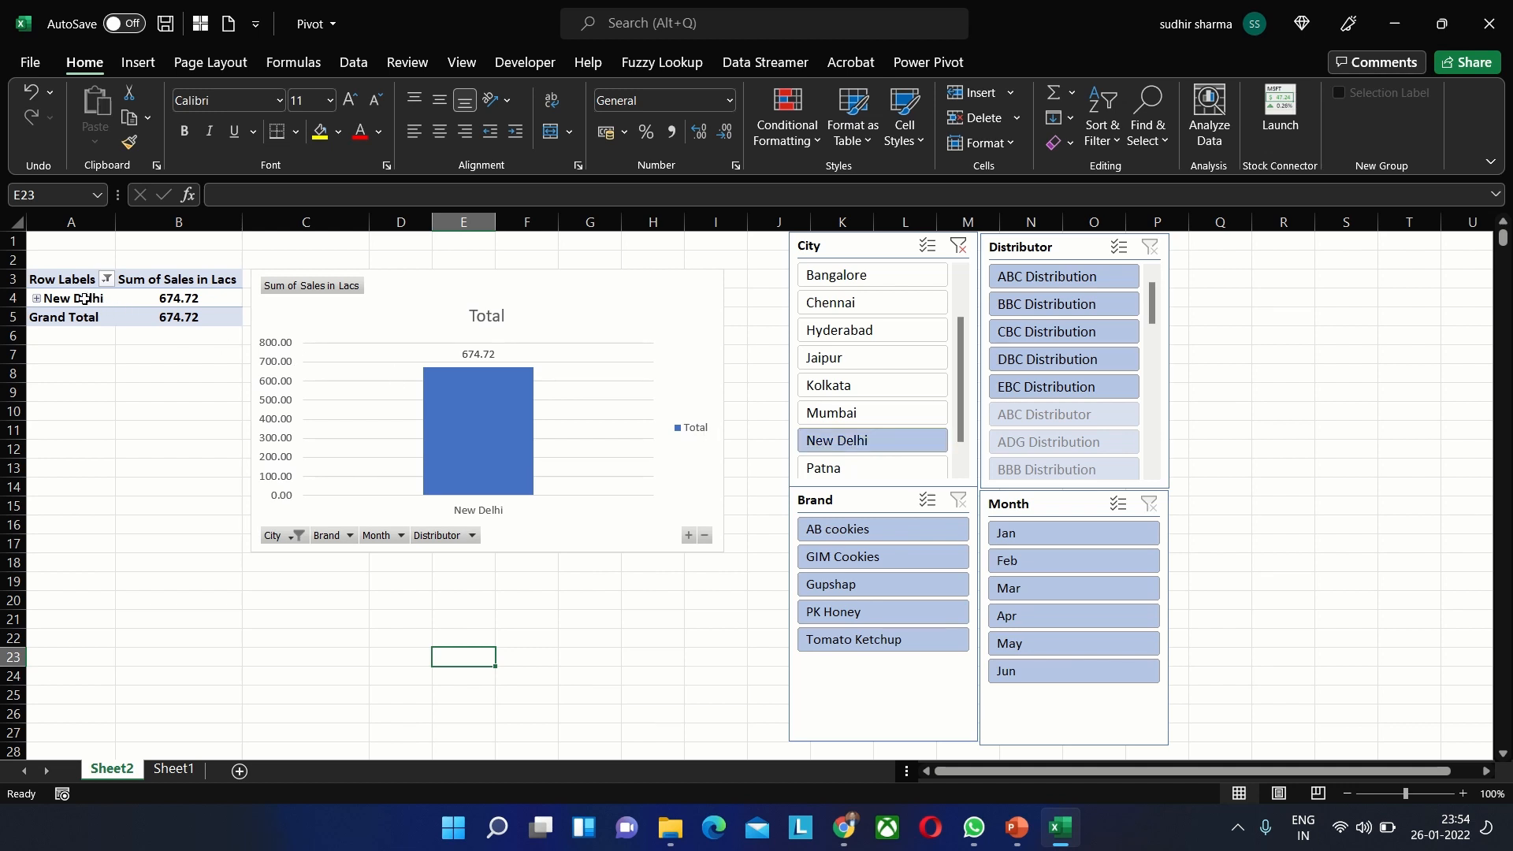
left_click(36, 298)
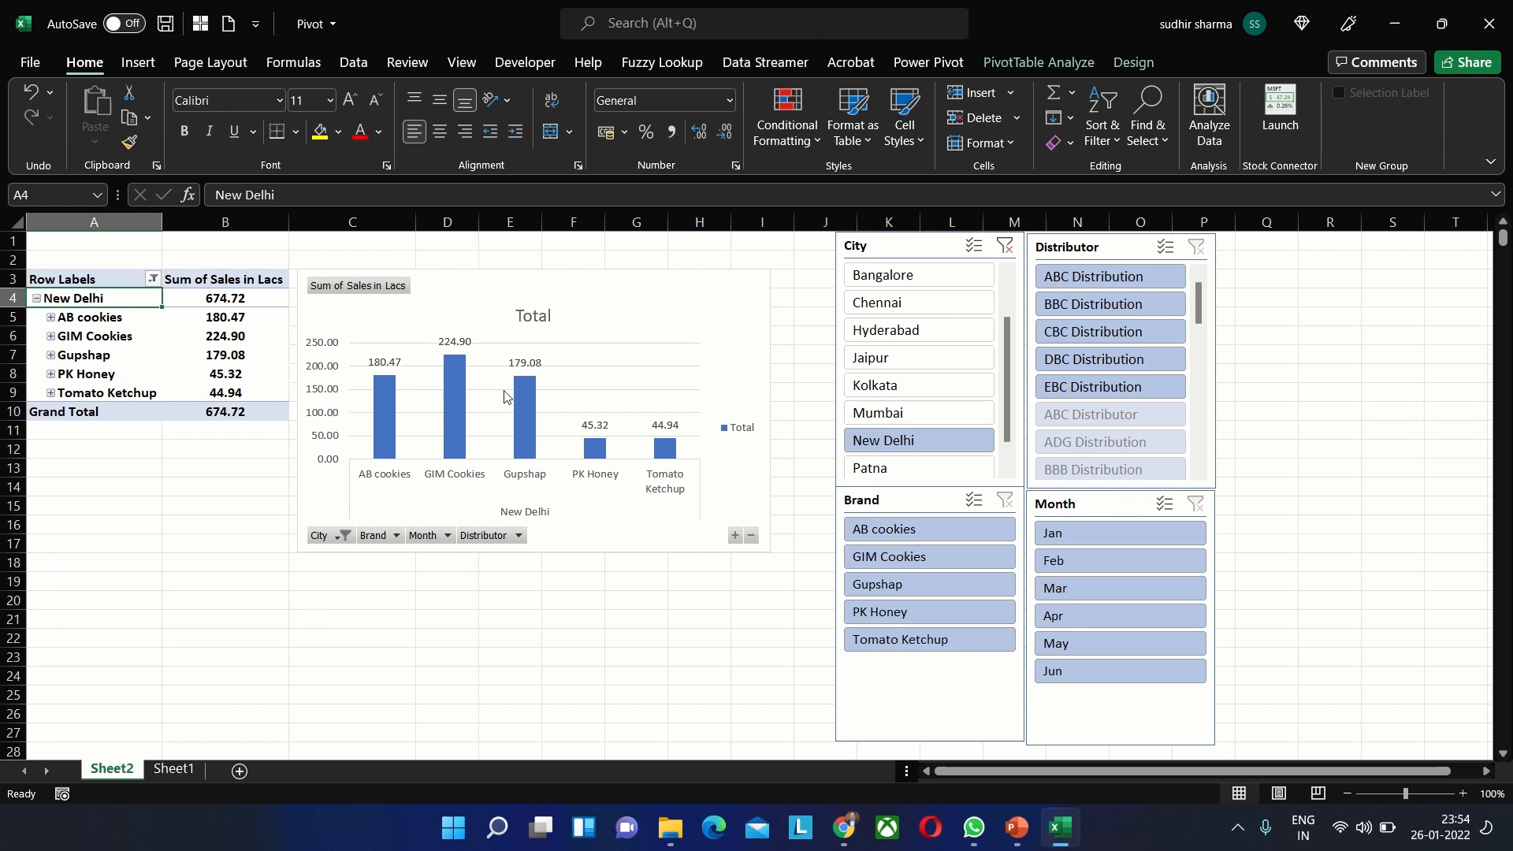
mouse_move(583, 423)
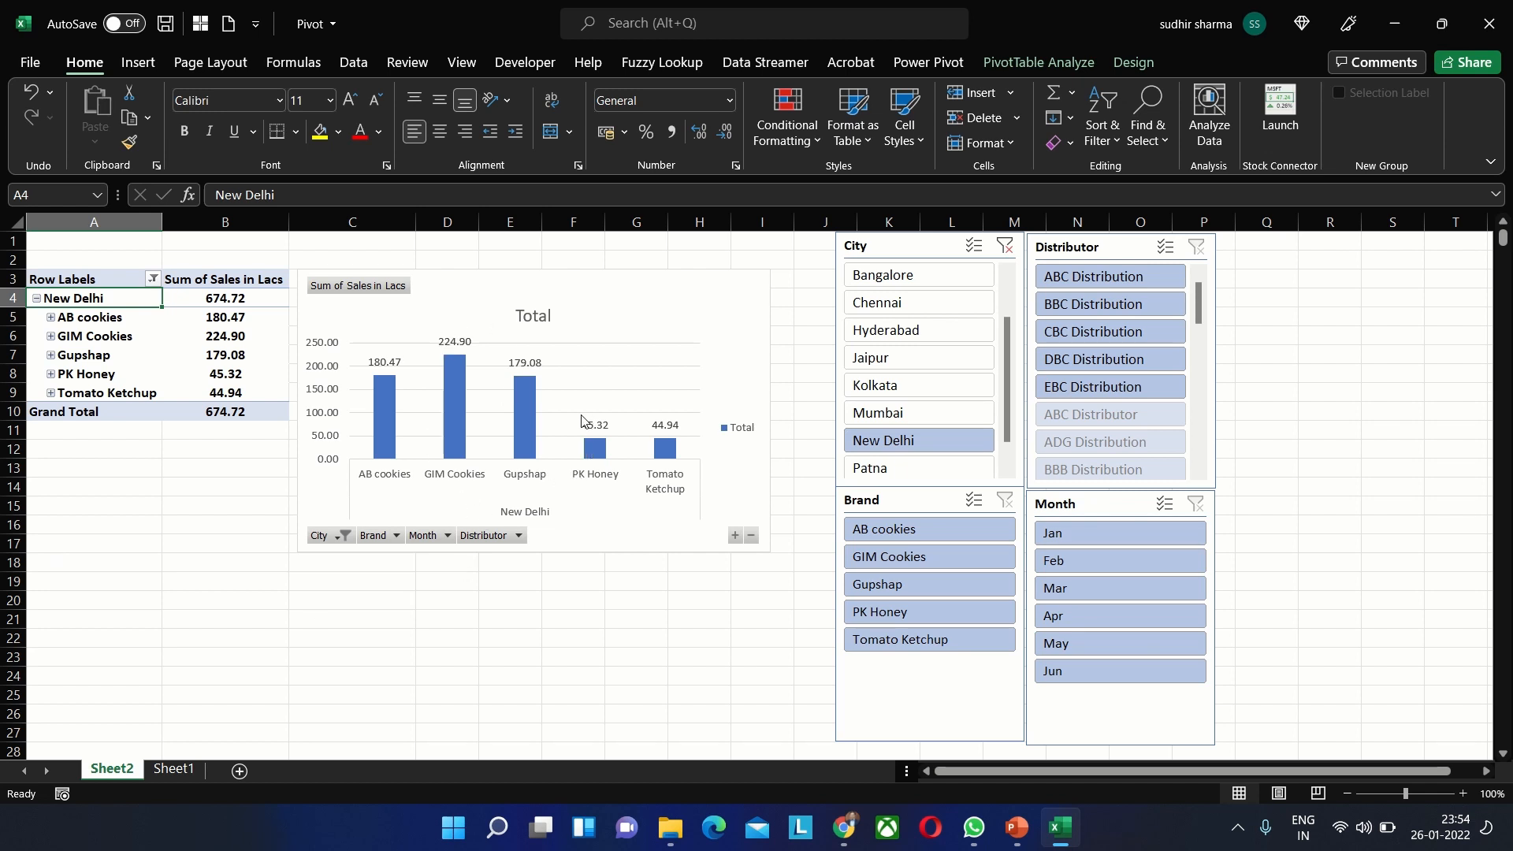
mouse_move(595, 449)
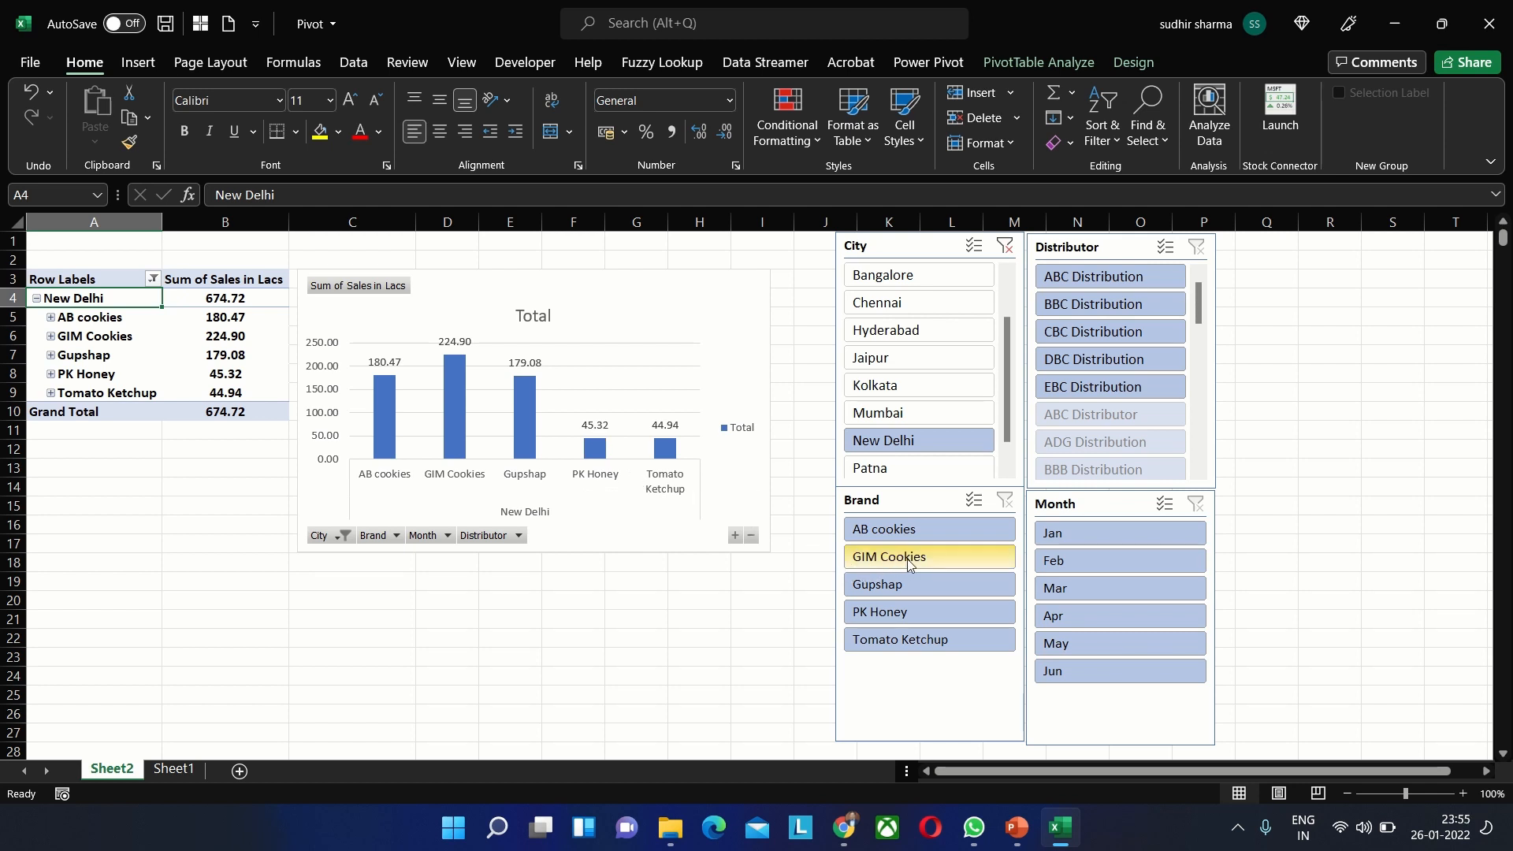
Filter the Brand slicer to GIM Cookies and expand it into monthly Sales in Lacs
left_click(886, 556)
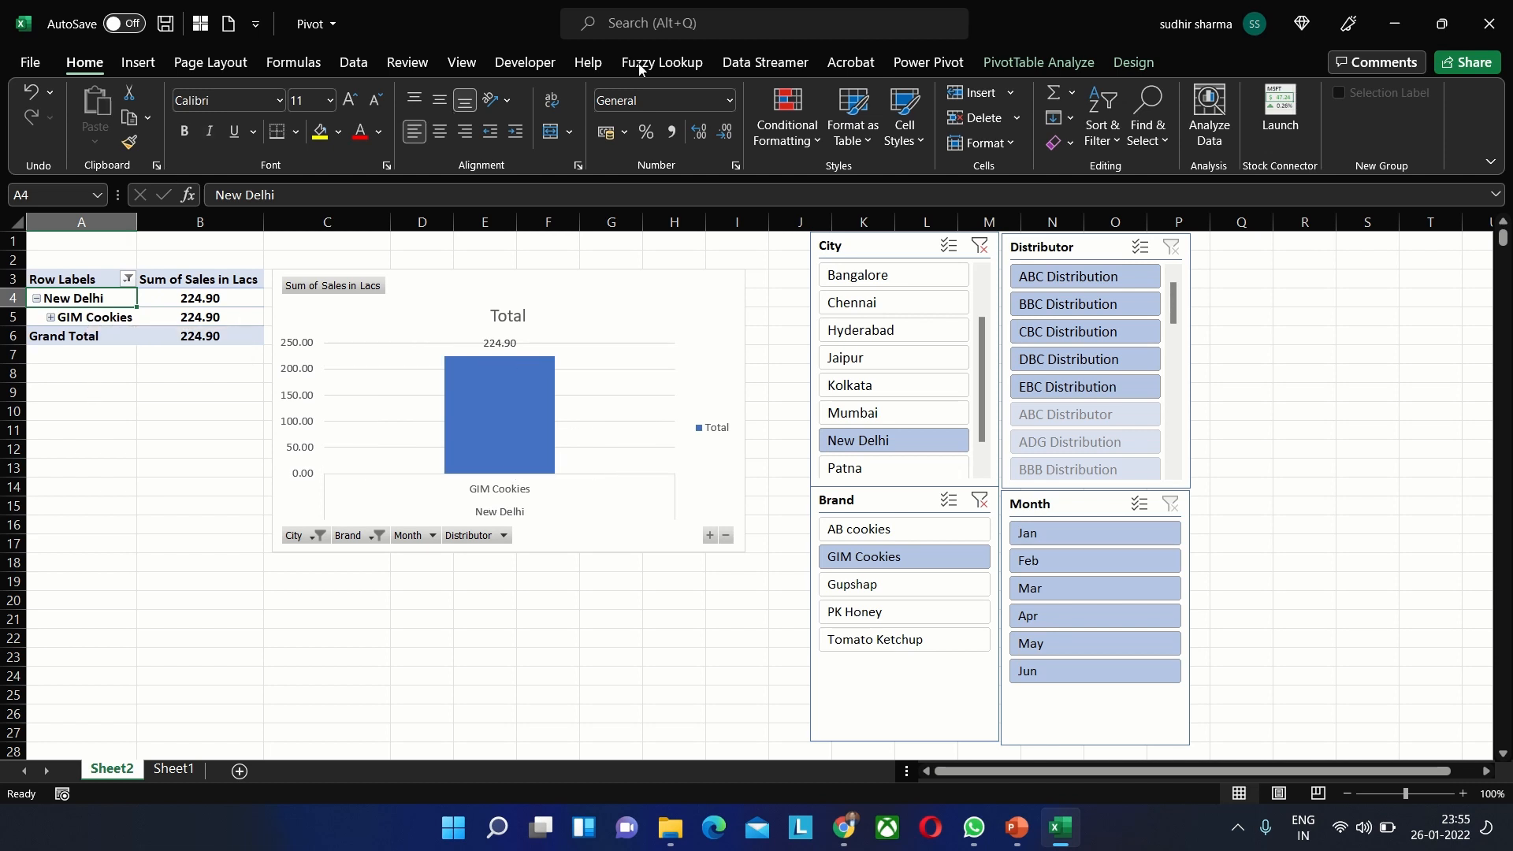
left_click(1038, 61)
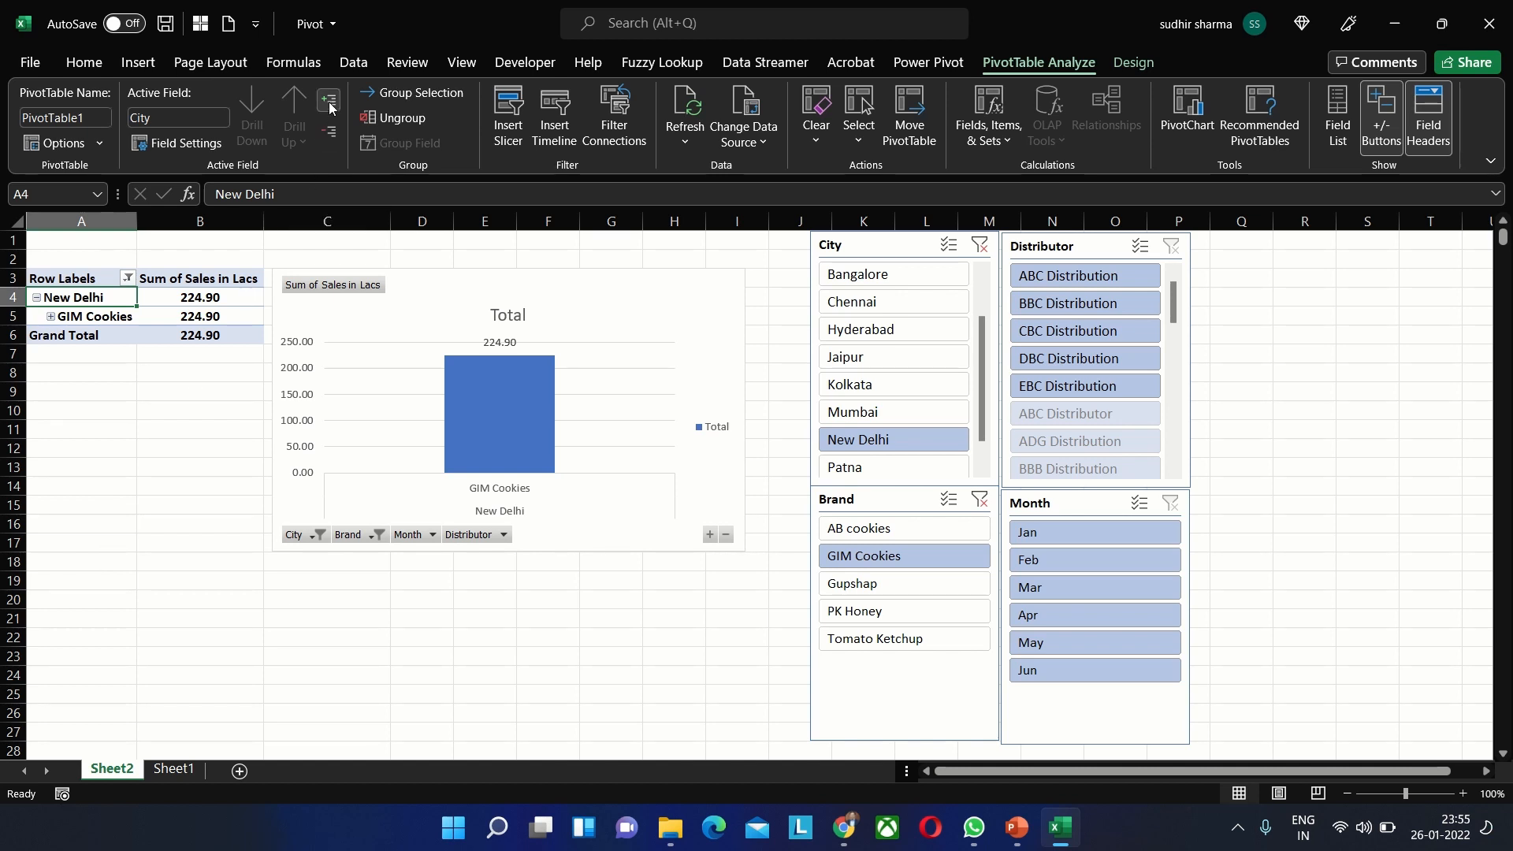
left_click(80, 315)
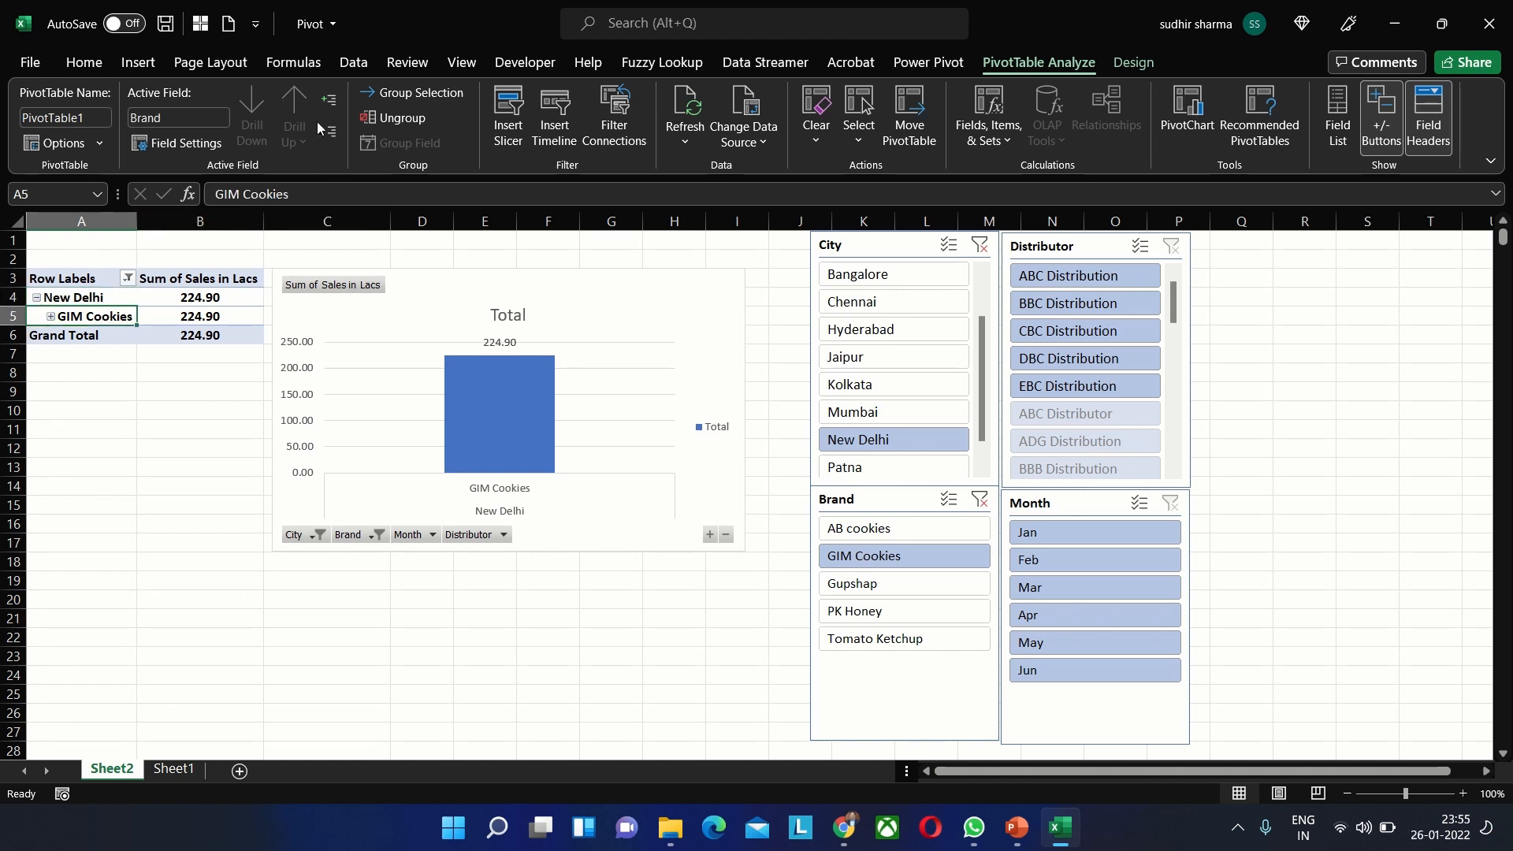
left_click(50, 316)
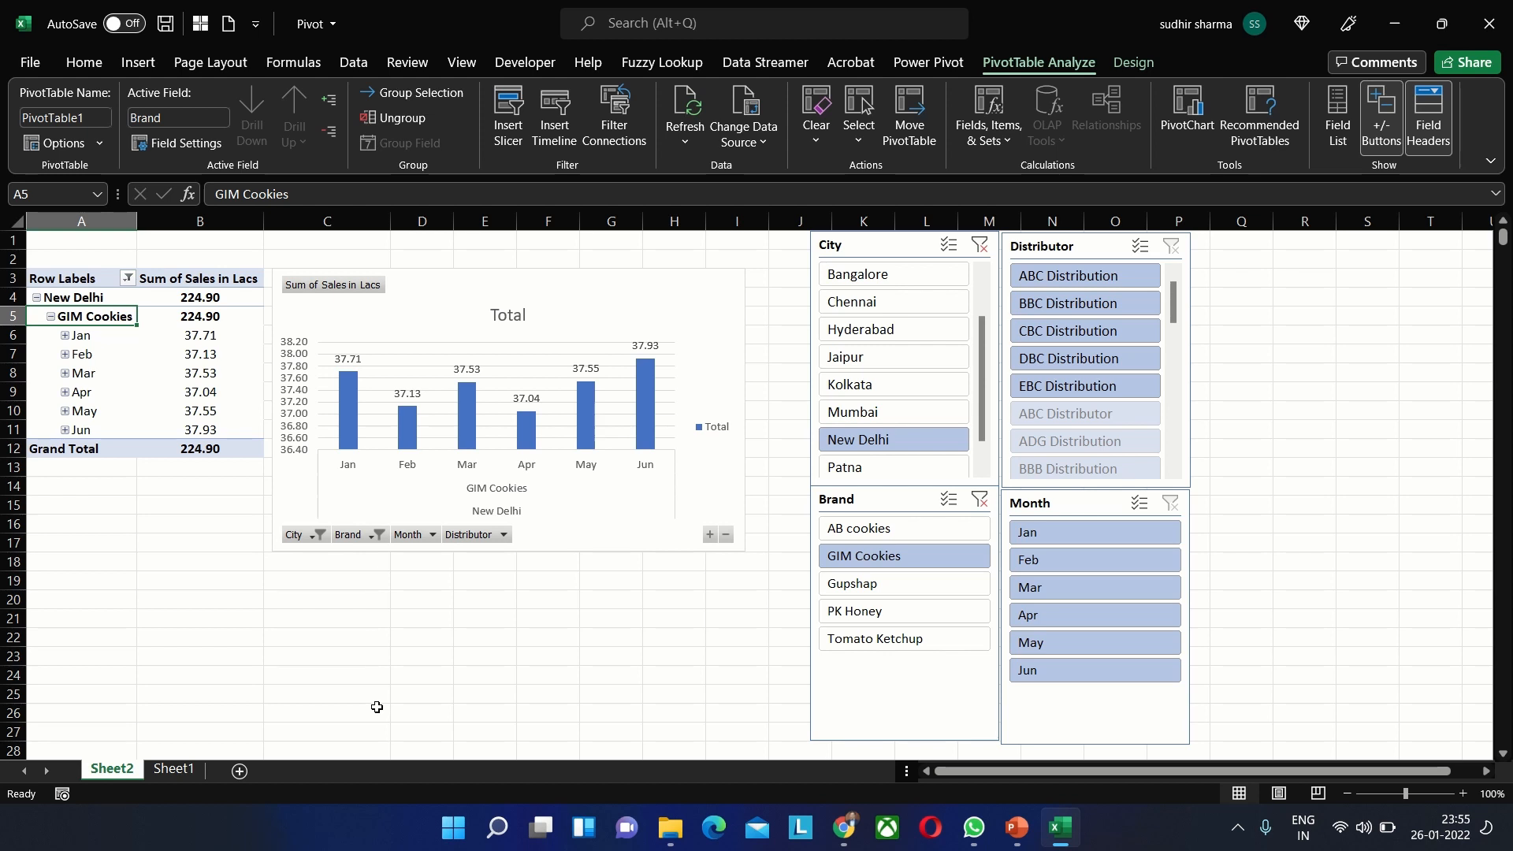
Filter the Month slicer to Jun, showing 37.93 Lacs, expand to distributors and collapse again
left_click(1054, 670)
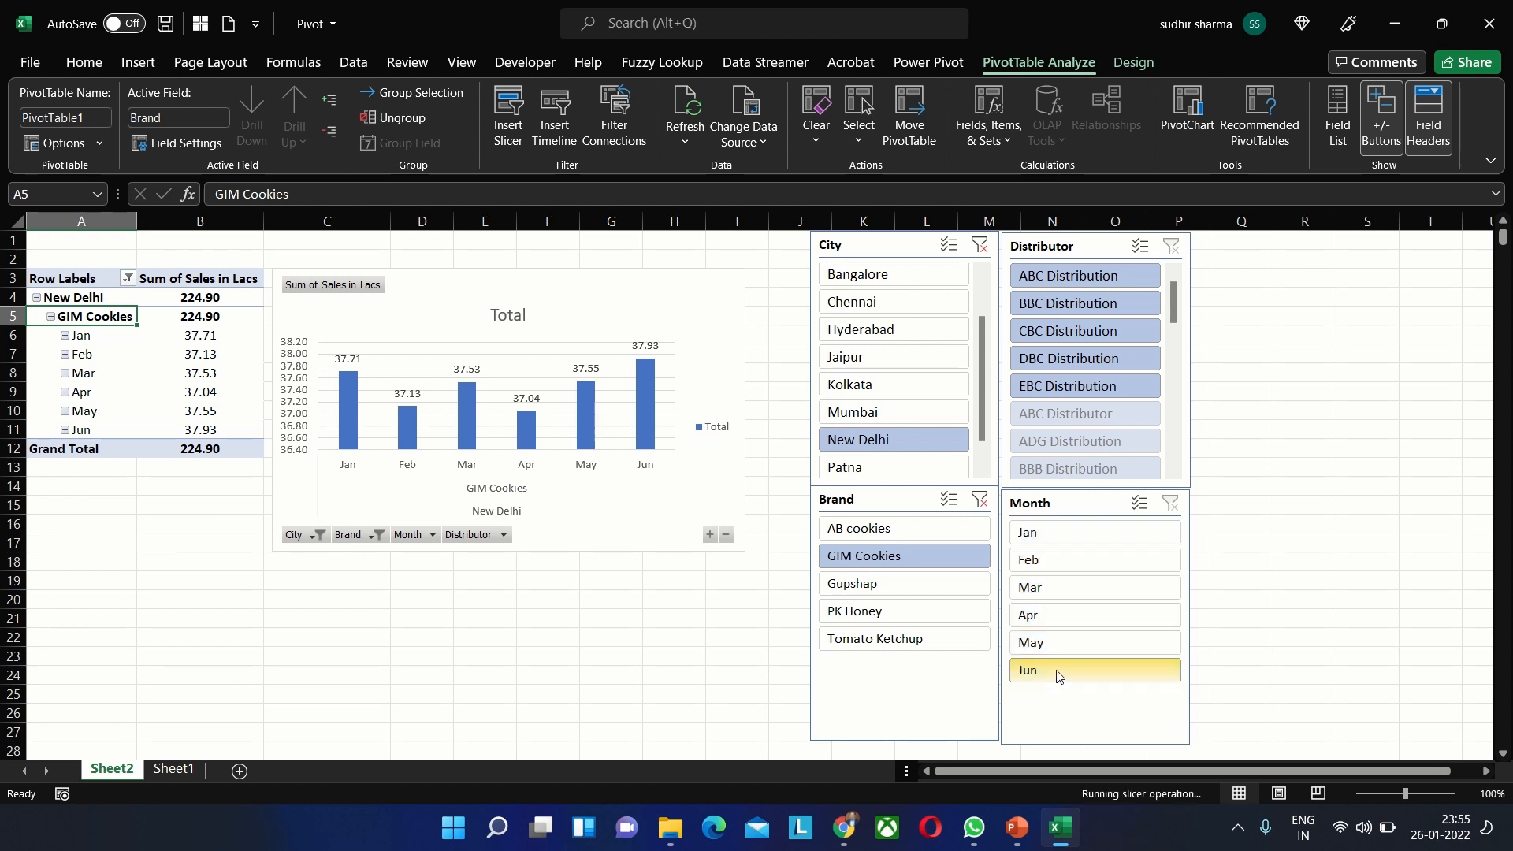
left_click(1094, 670)
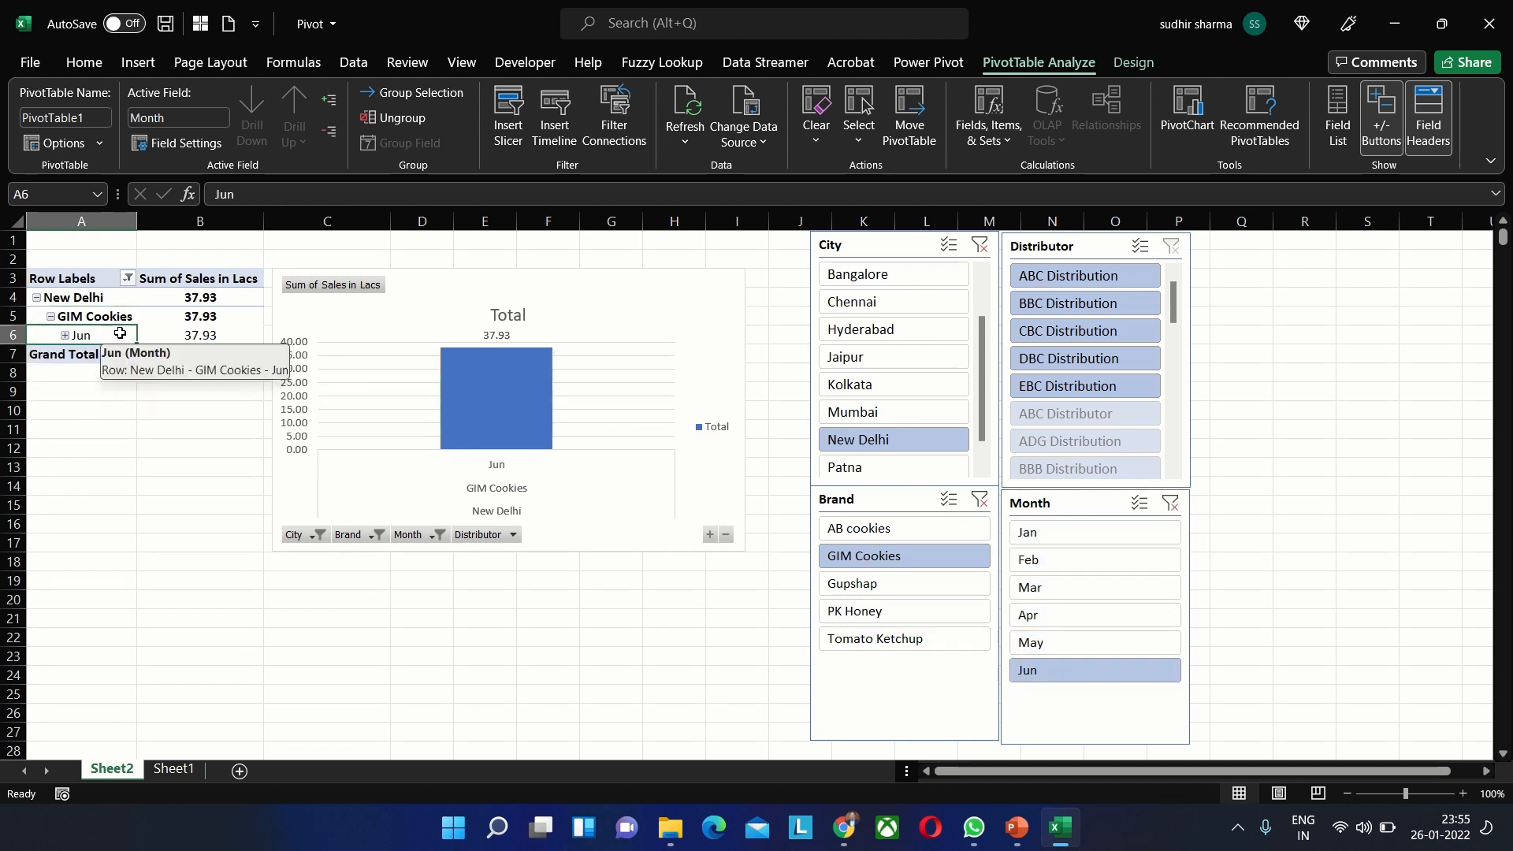
left_click(63, 334)
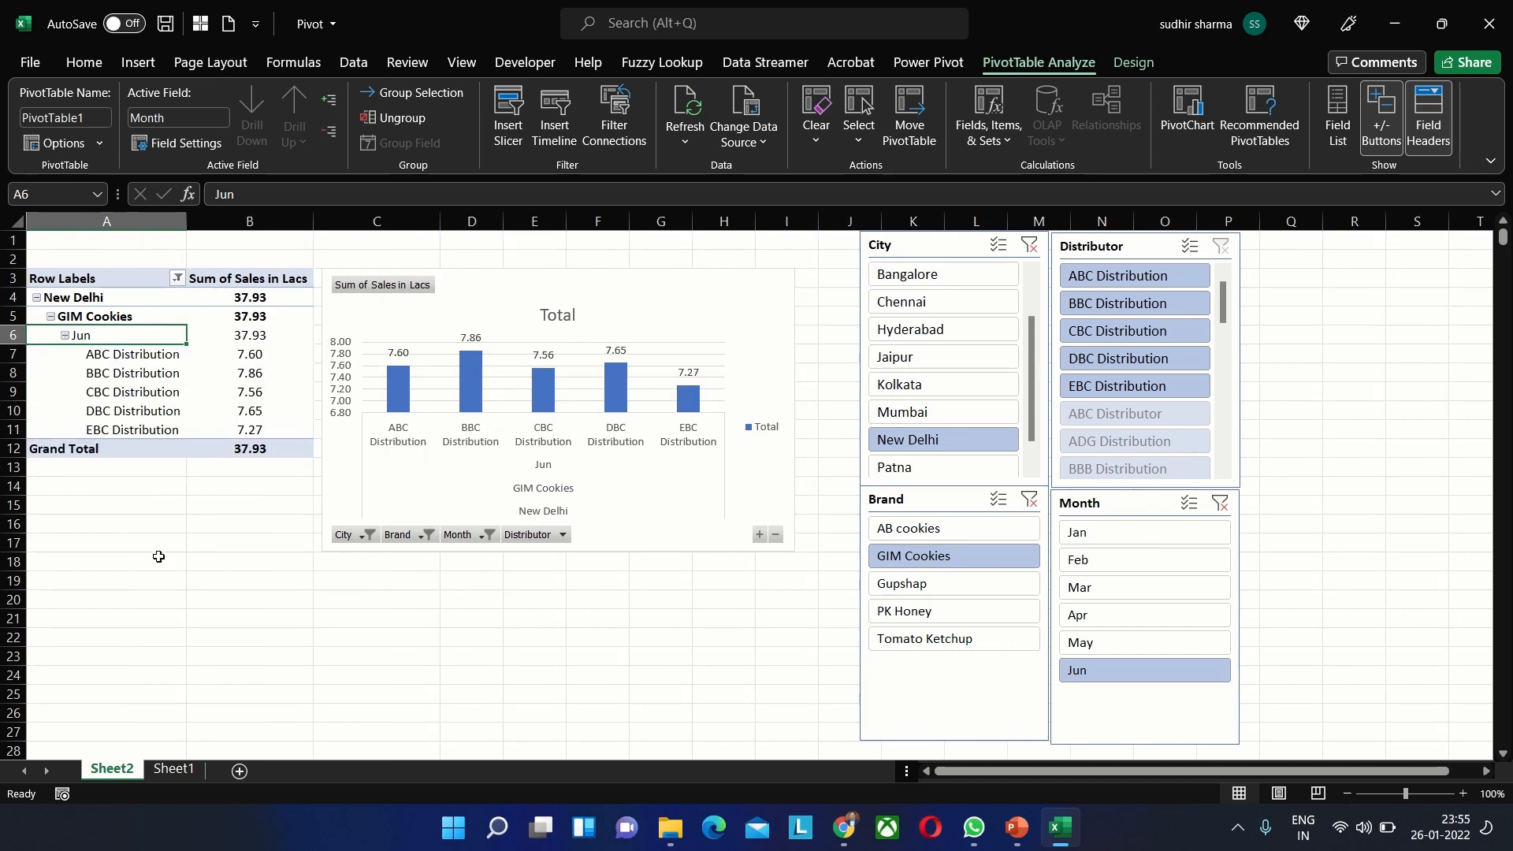
mouse_move(501, 311)
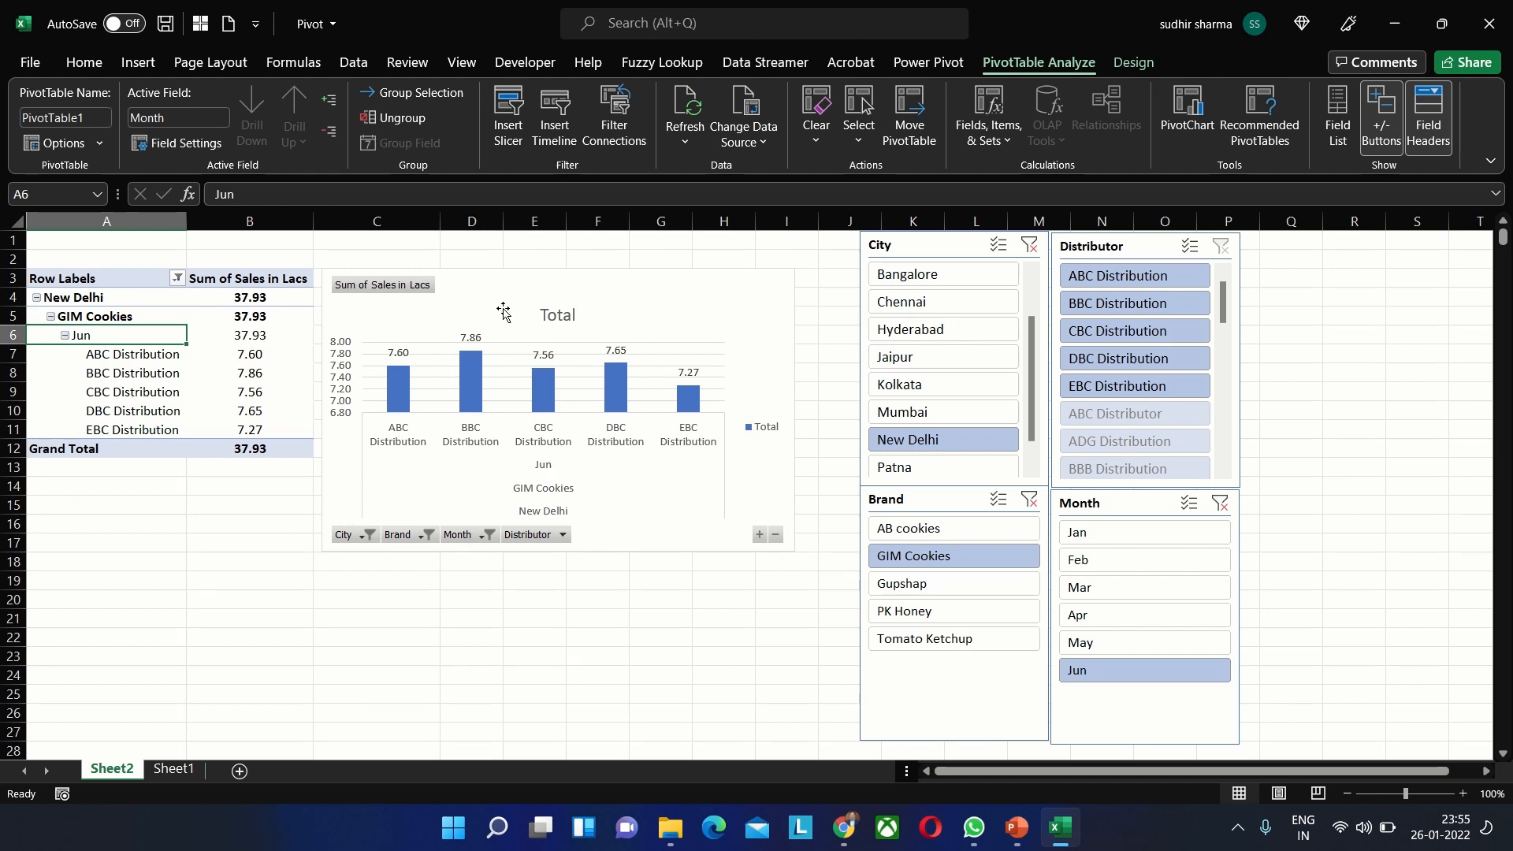
mouse_move(668, 341)
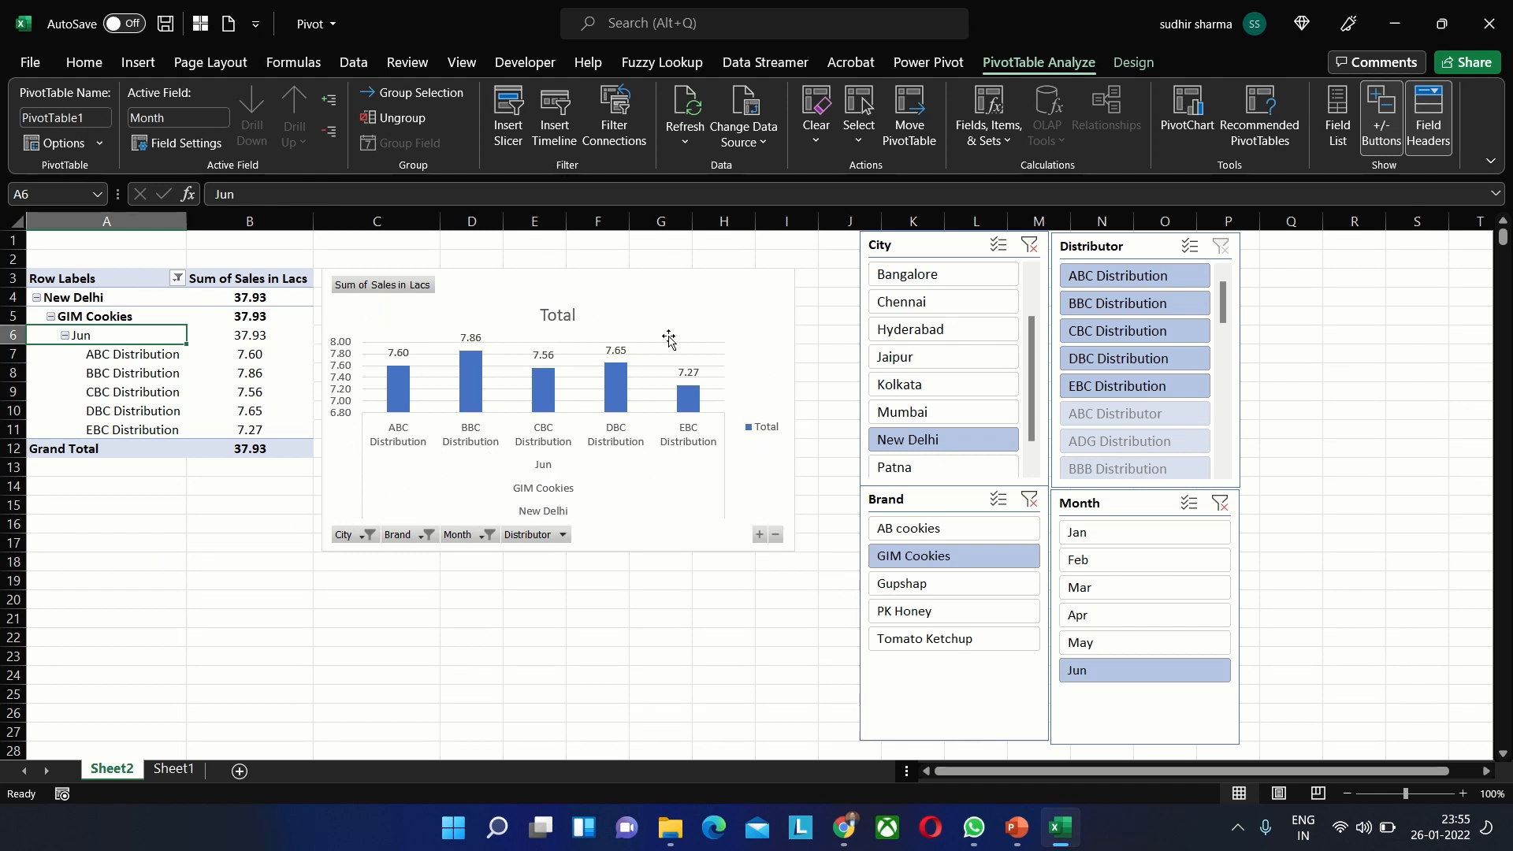
mouse_move(78, 547)
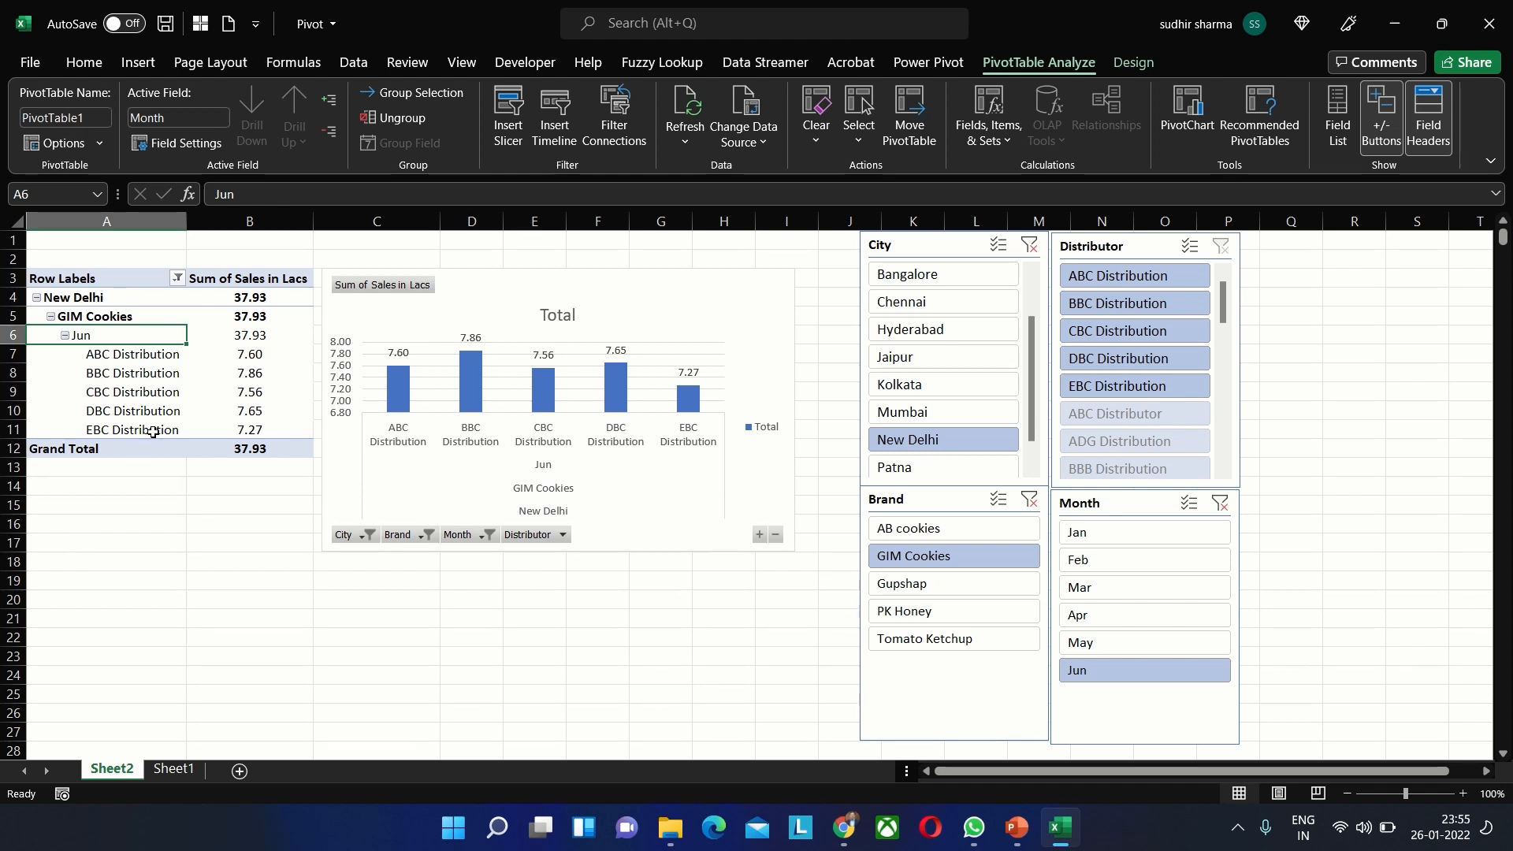
left_click(132, 428)
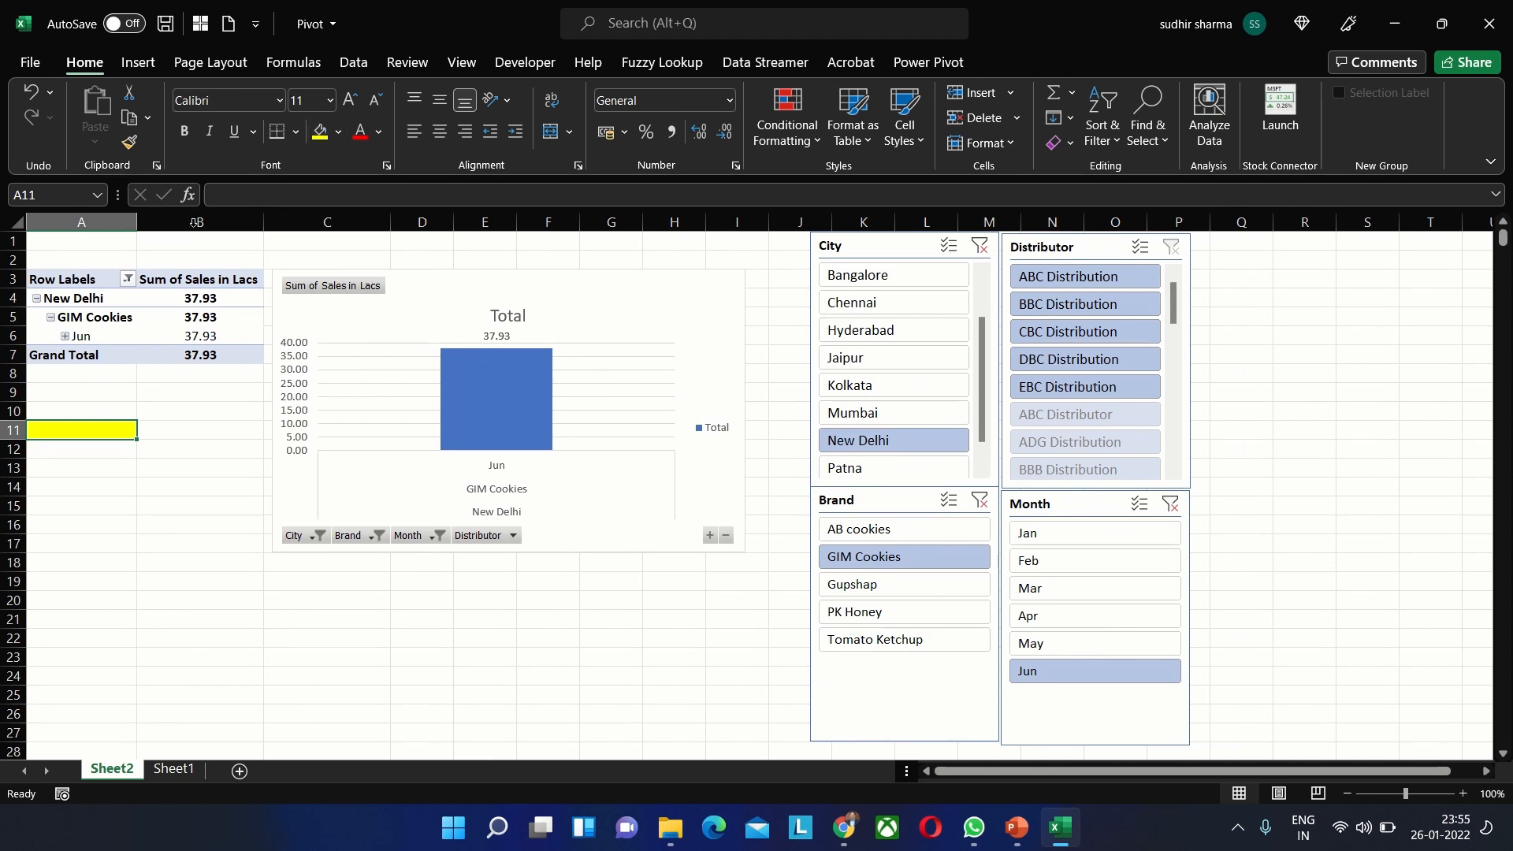
left_click(72, 298)
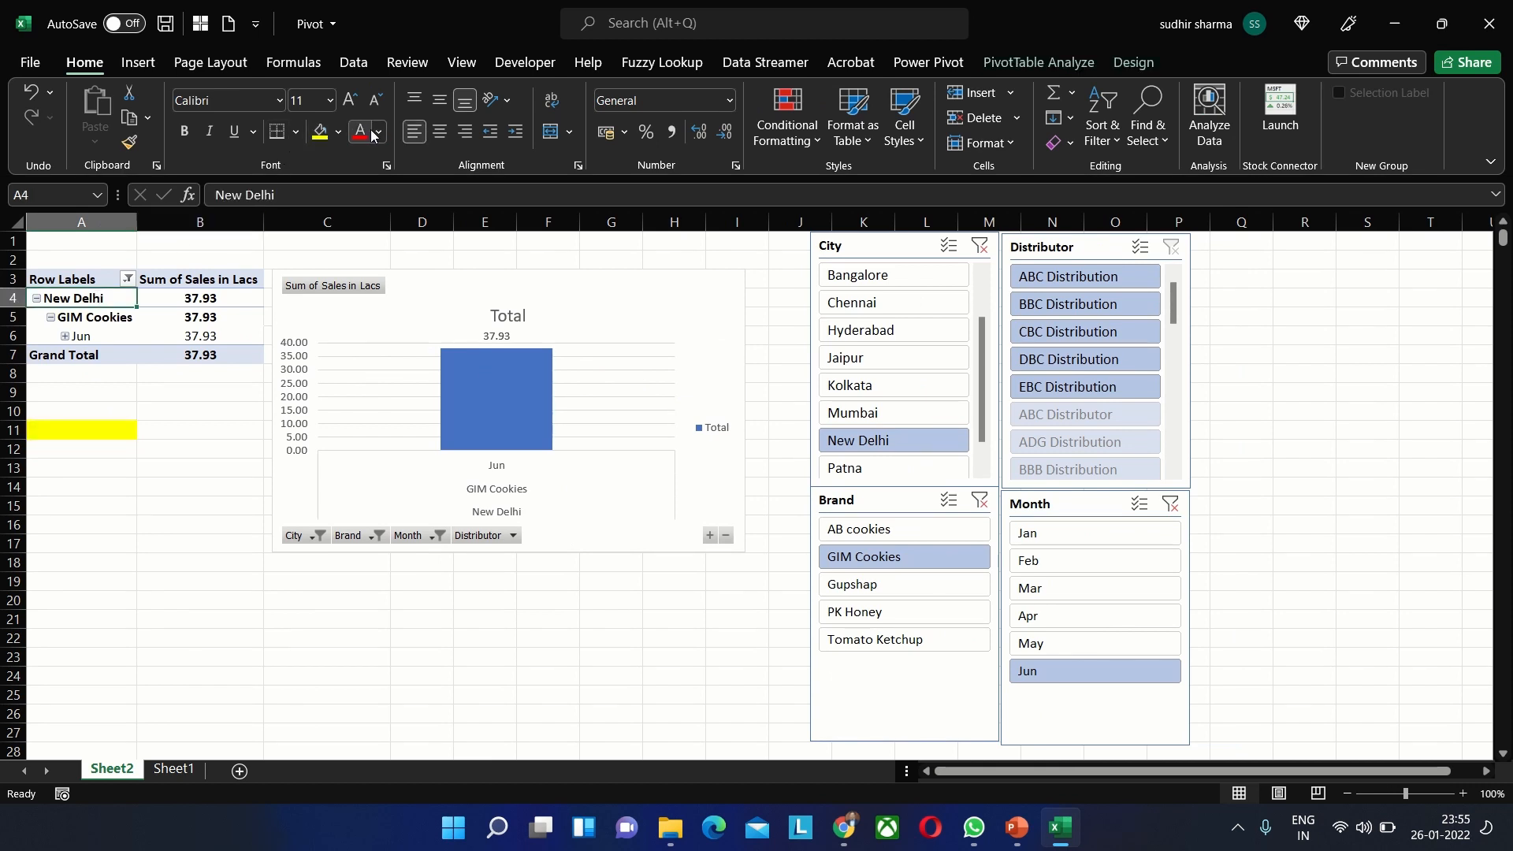